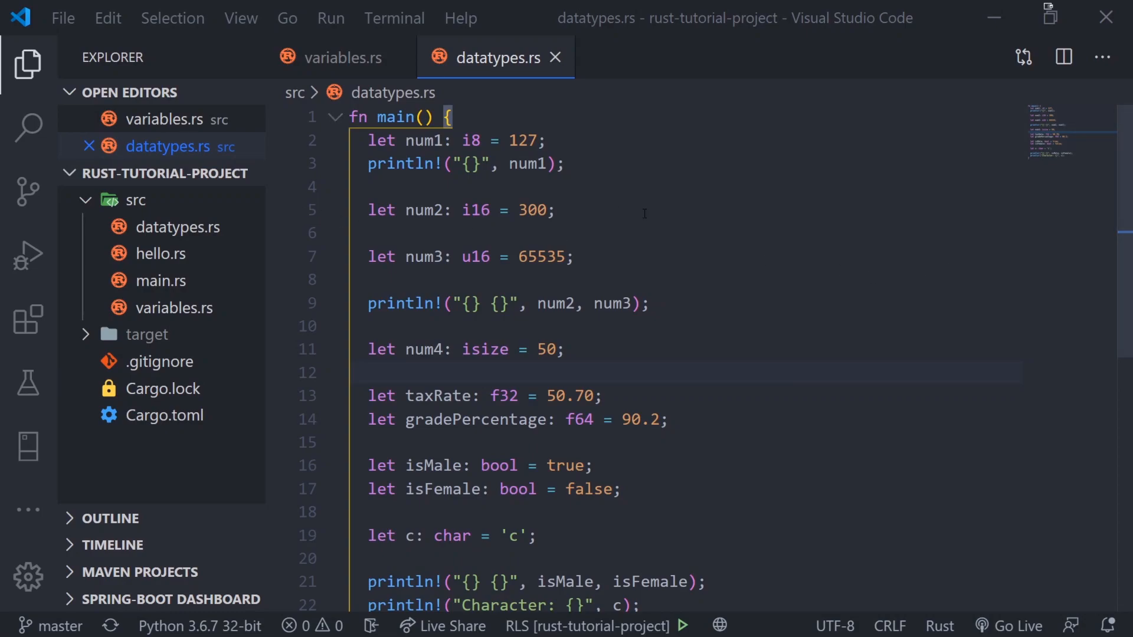
Create a new file named input.rs in the src folder from the Explorer.
click(675, 431)
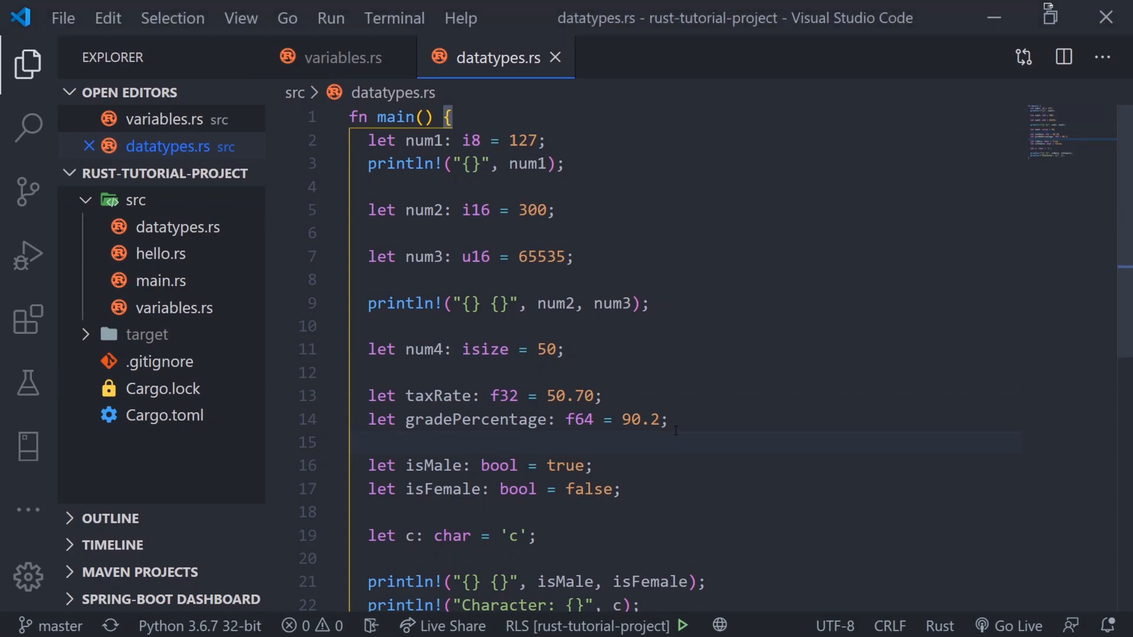
click(179, 92)
text(fn main()
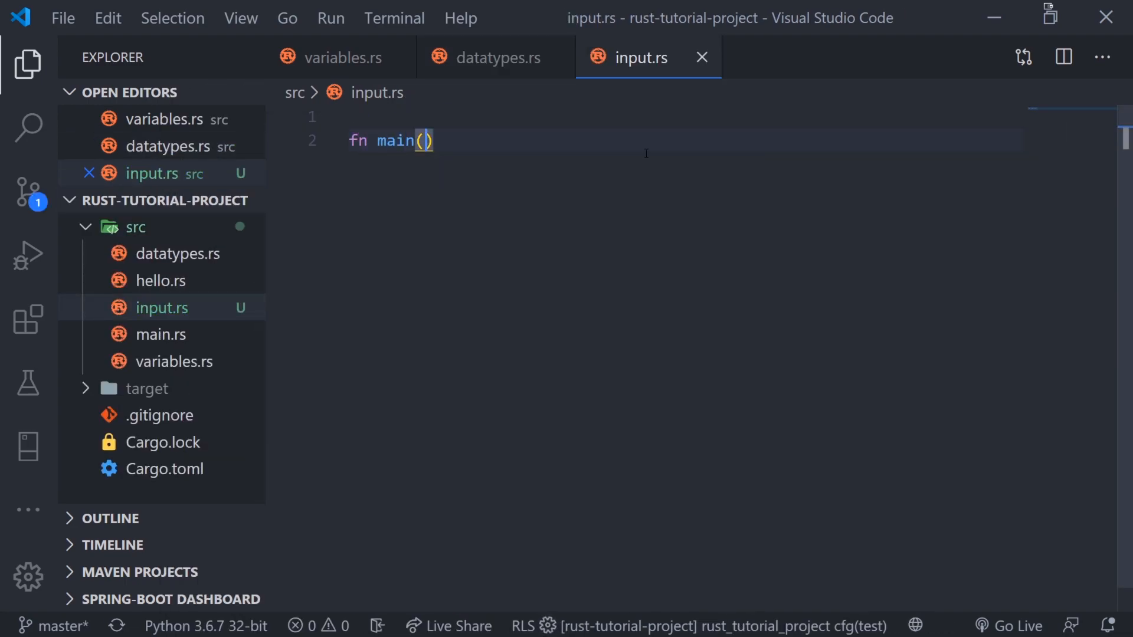
Close main's braces, add `use std::io` on line 1, and return inside main.
text({)
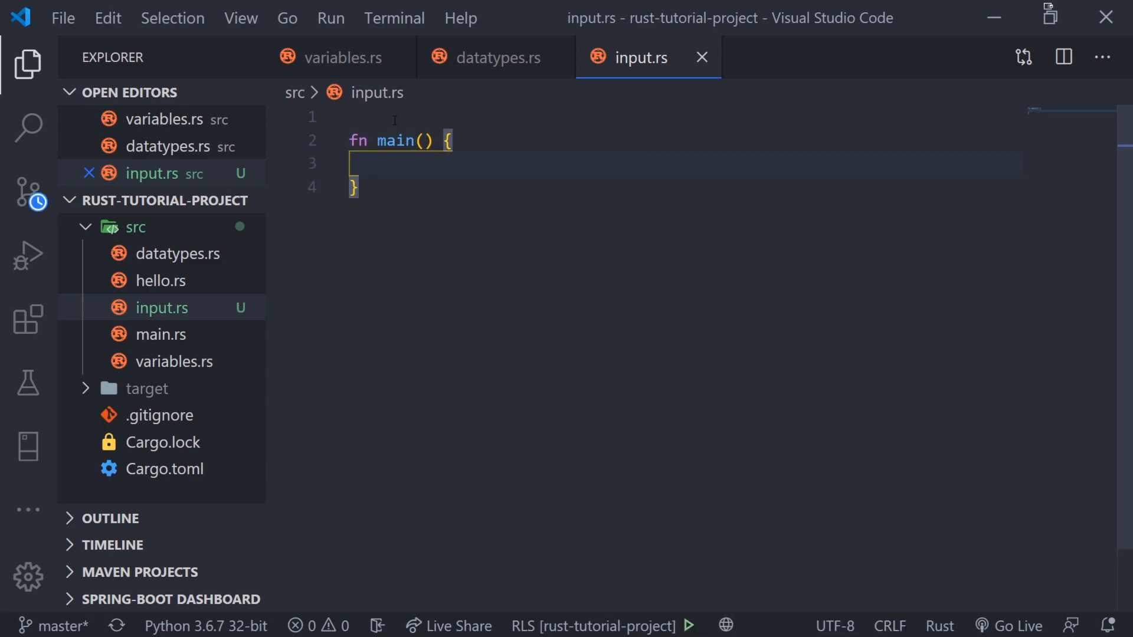
text(use s)
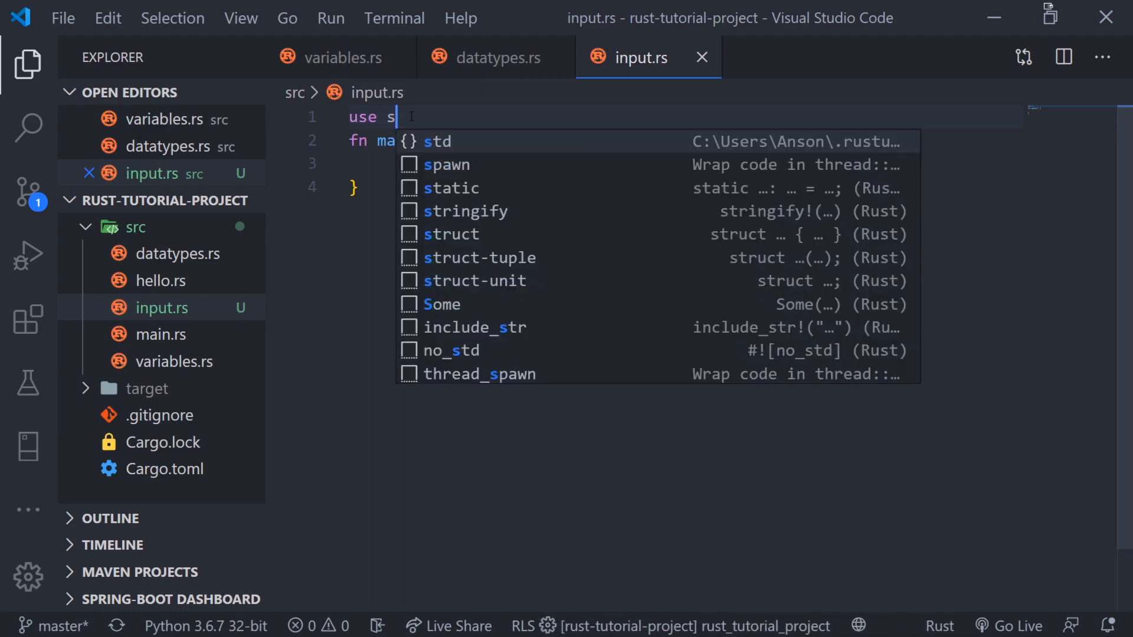
text(td::io)
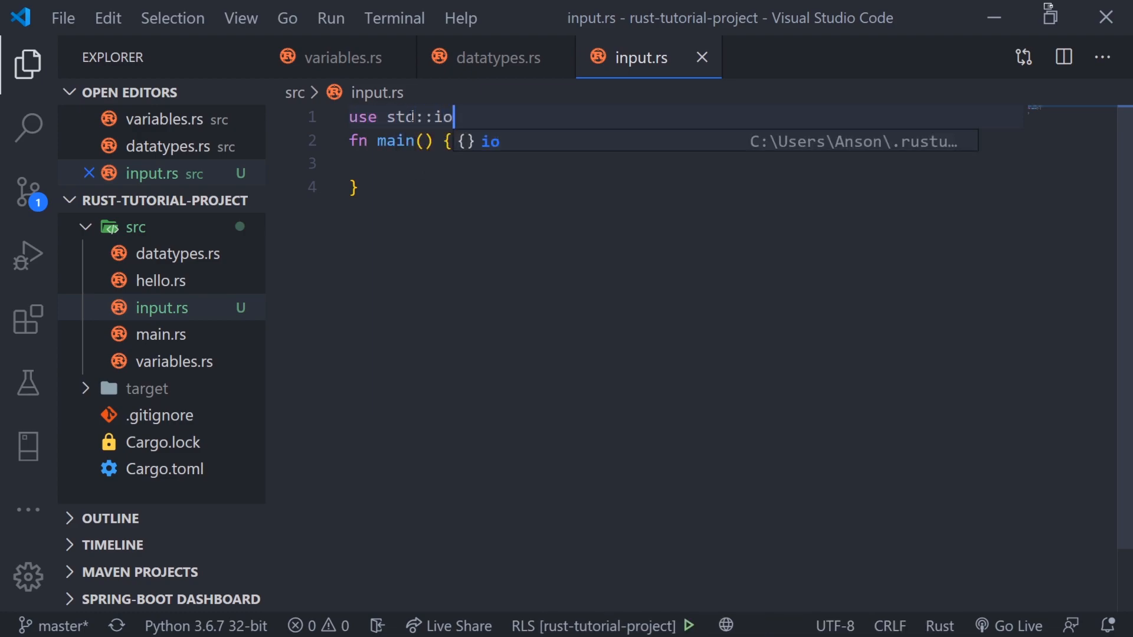
mouse_move(362, 116)
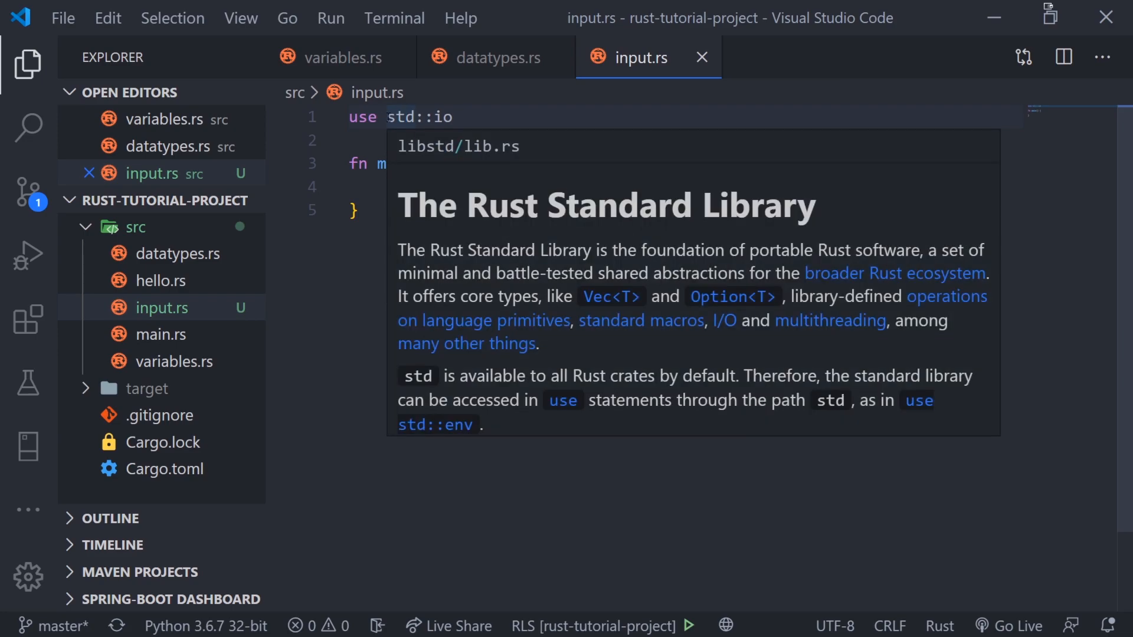
click(469, 187)
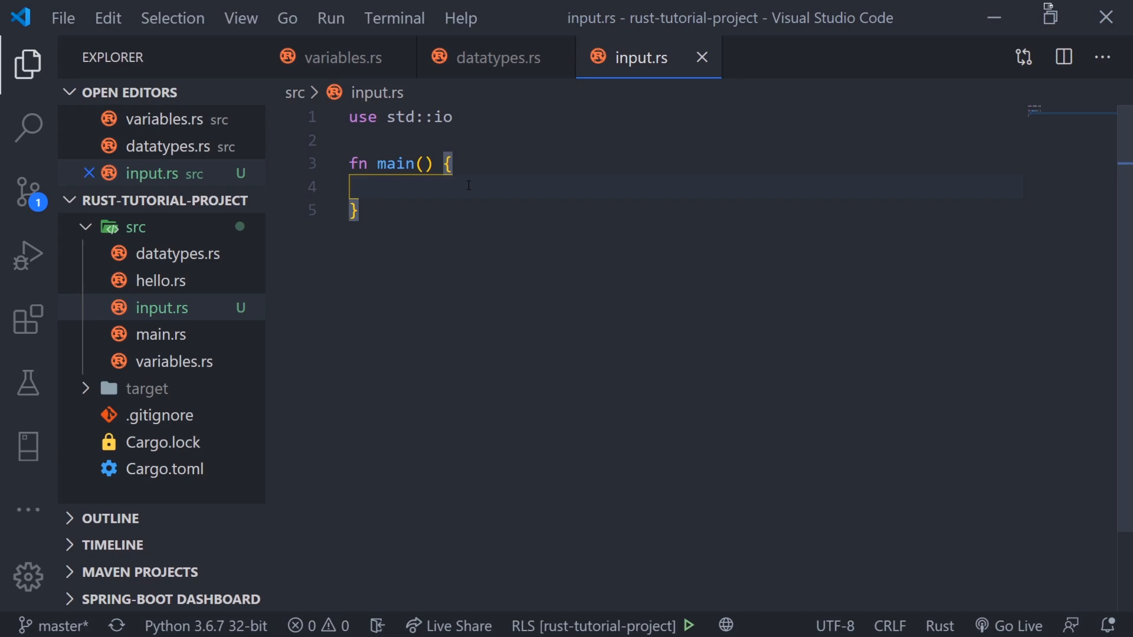
Add `println!("Enter your name");` inside main.
text(println!)
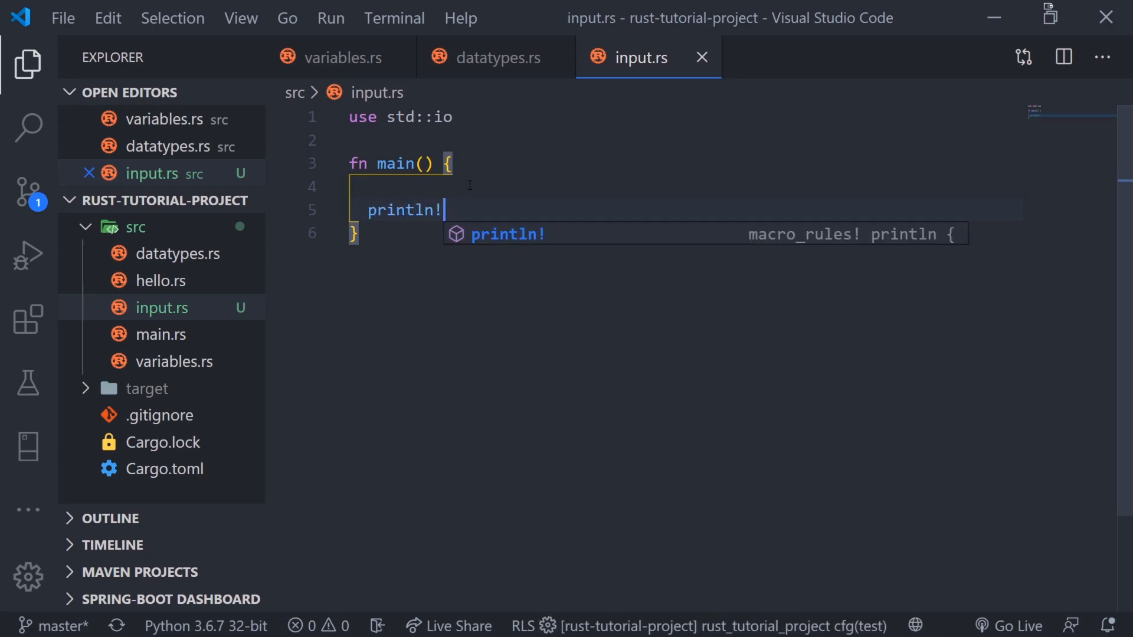
text(("E"))
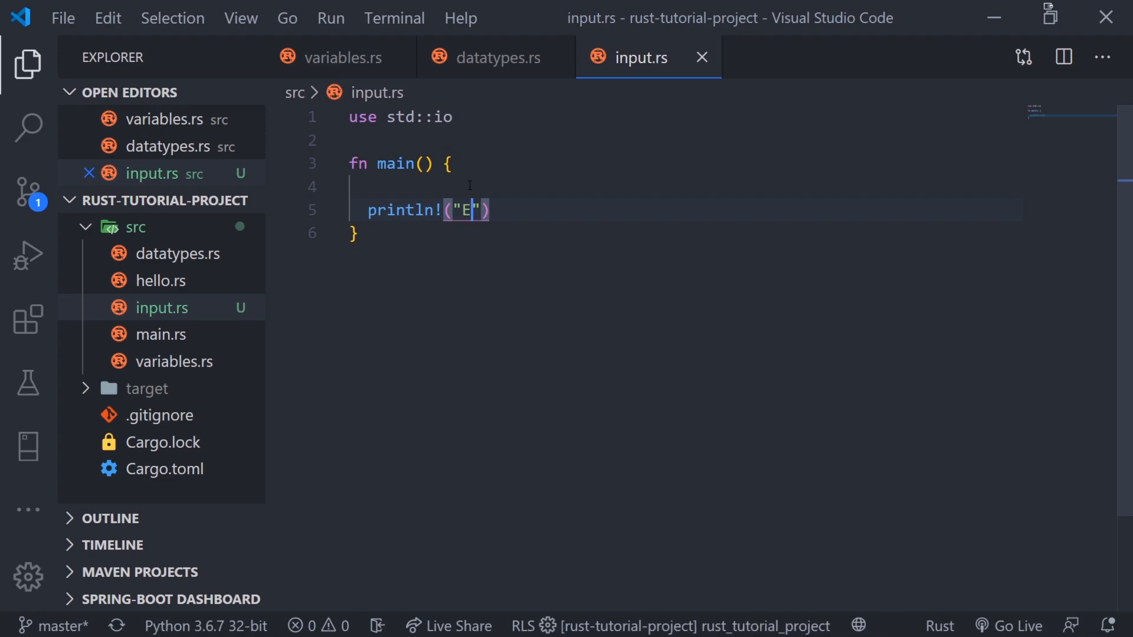
text(nter your n)
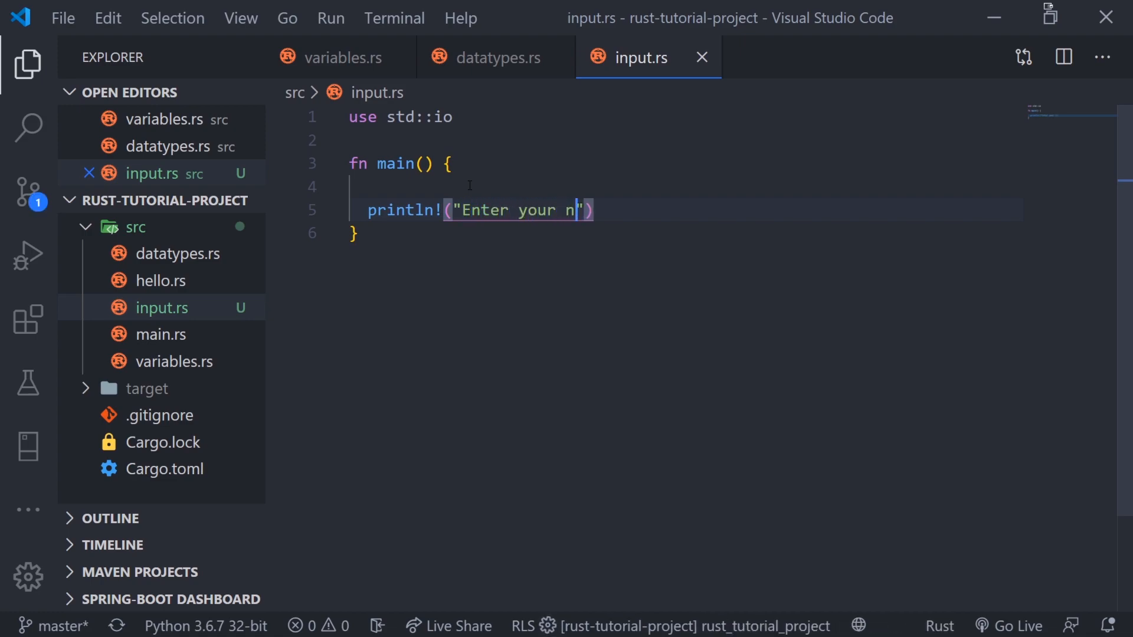
text(ame");)
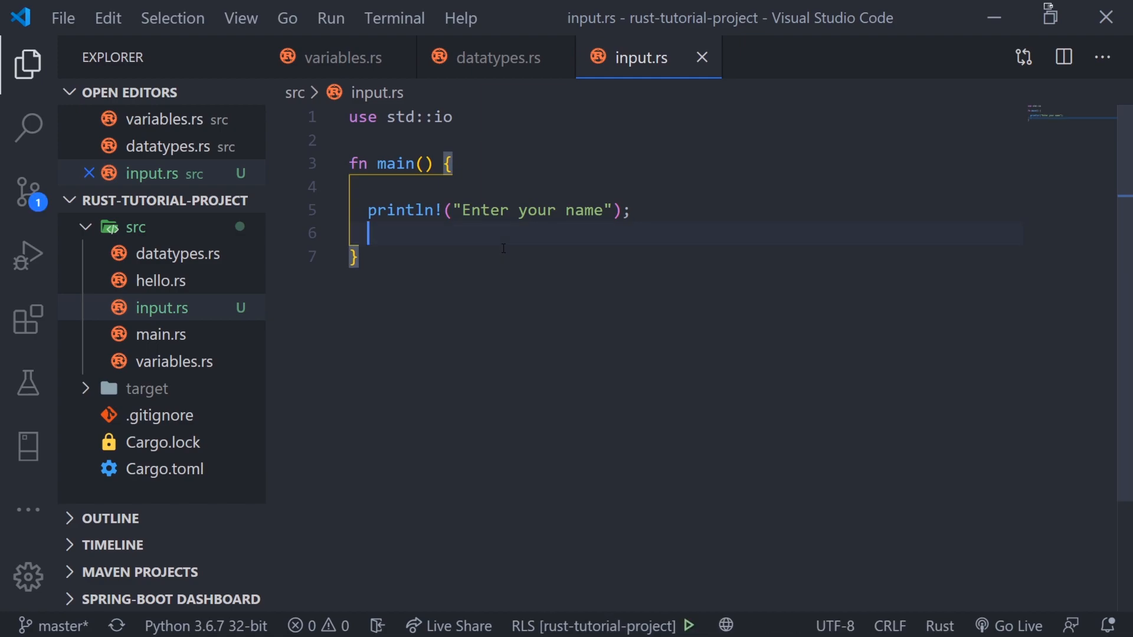
Declare `let mut my_name = String::new();` below the prompt, followed by blank lines.
text(let mut)
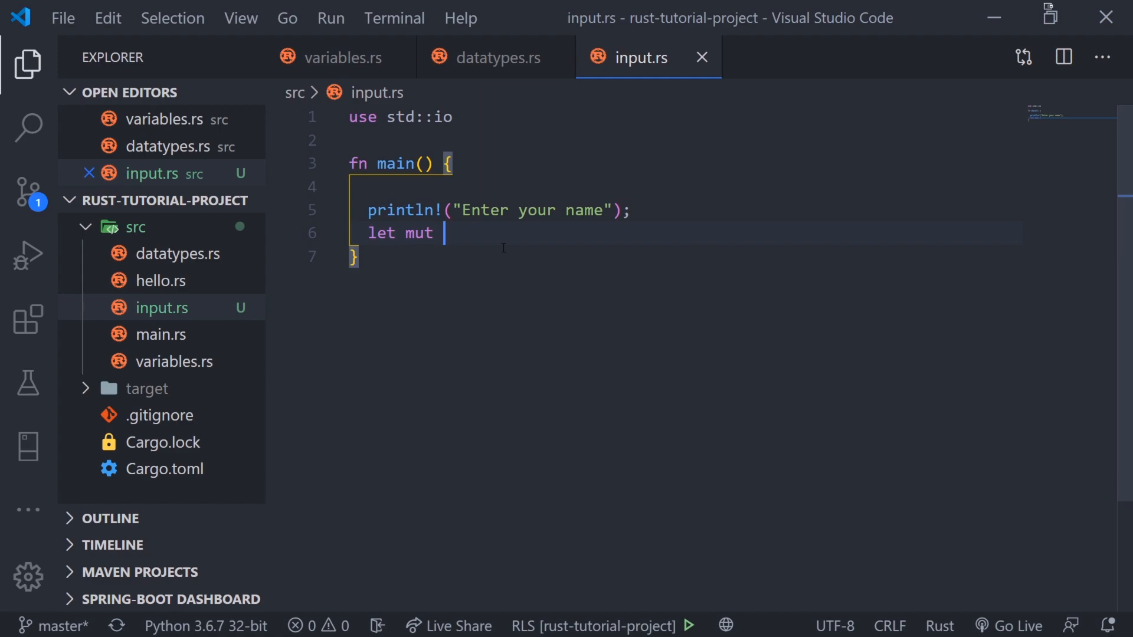
text(my_name)
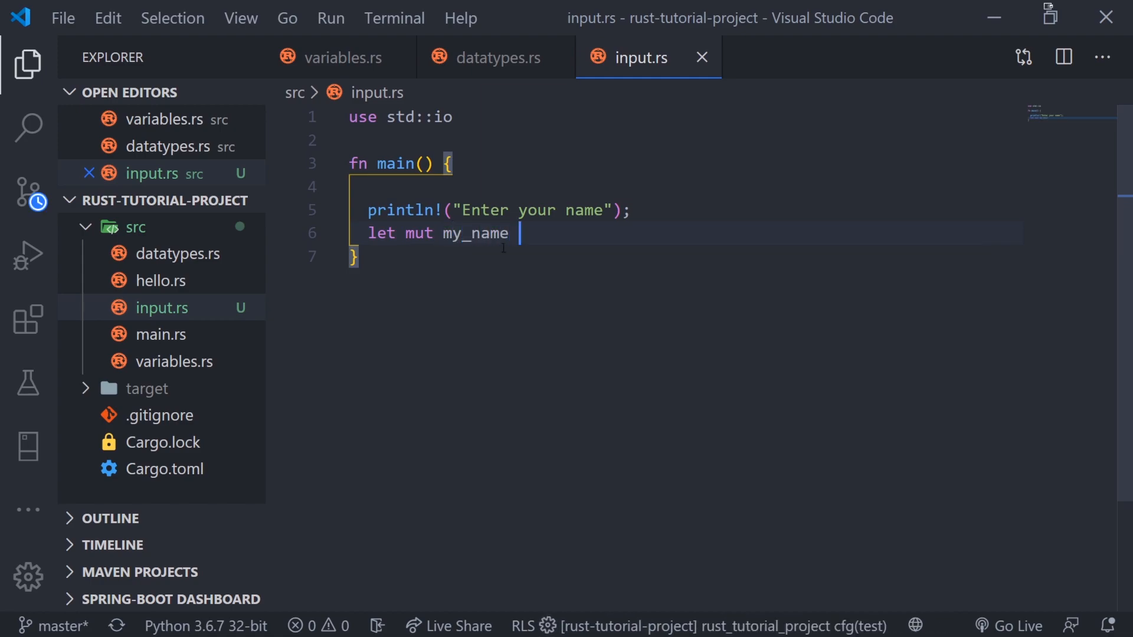
text(=)
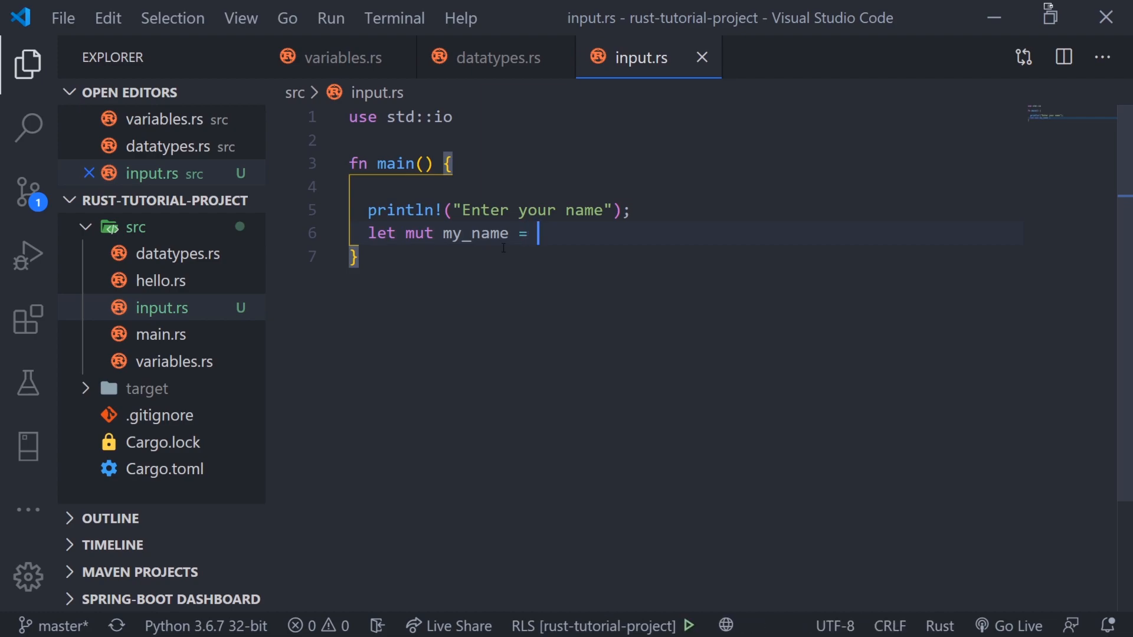
text('';)
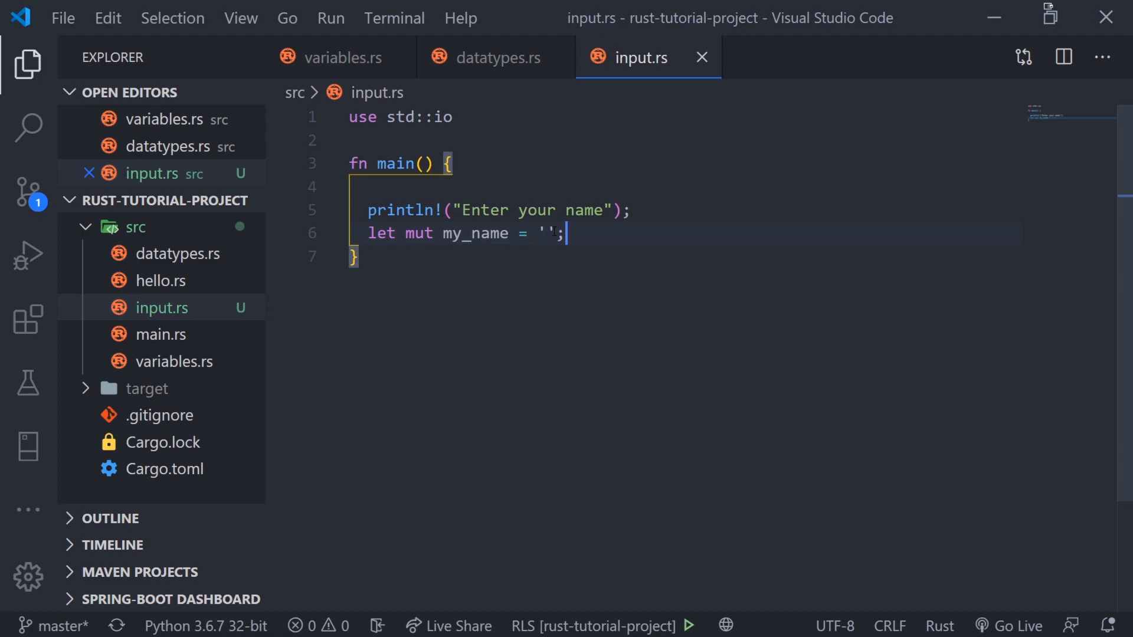
text(String)
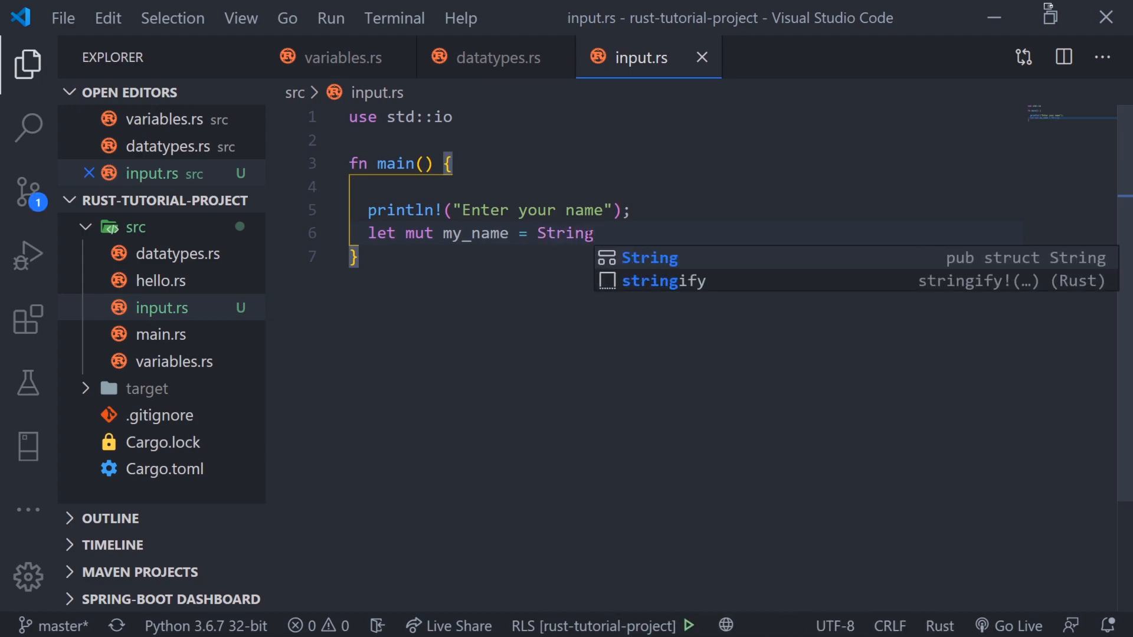
text(::new())
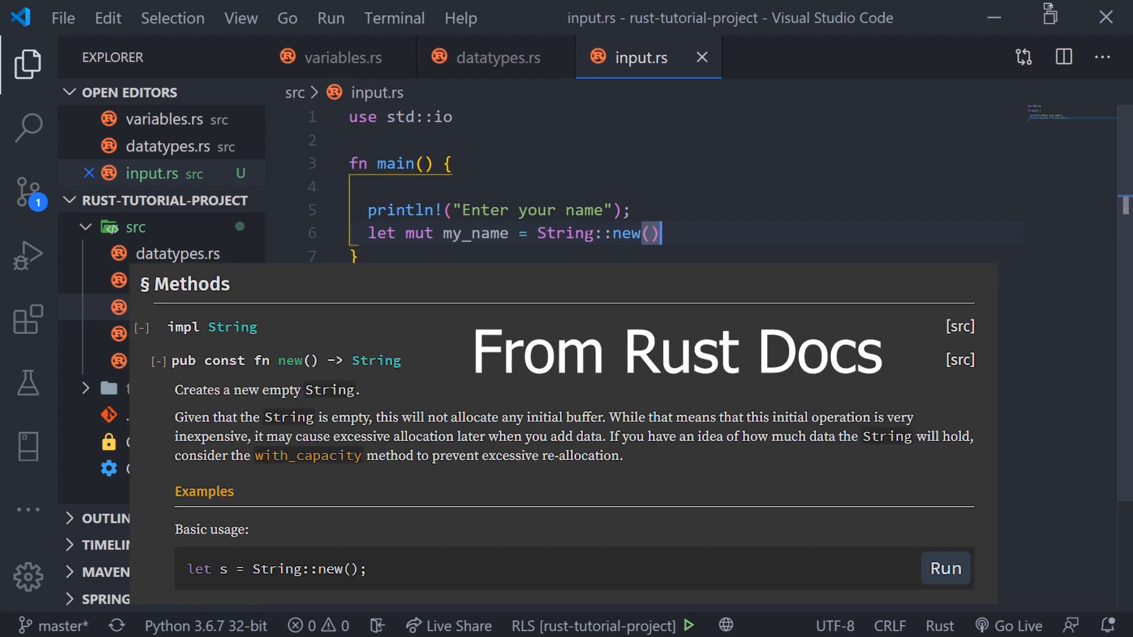
text(;)
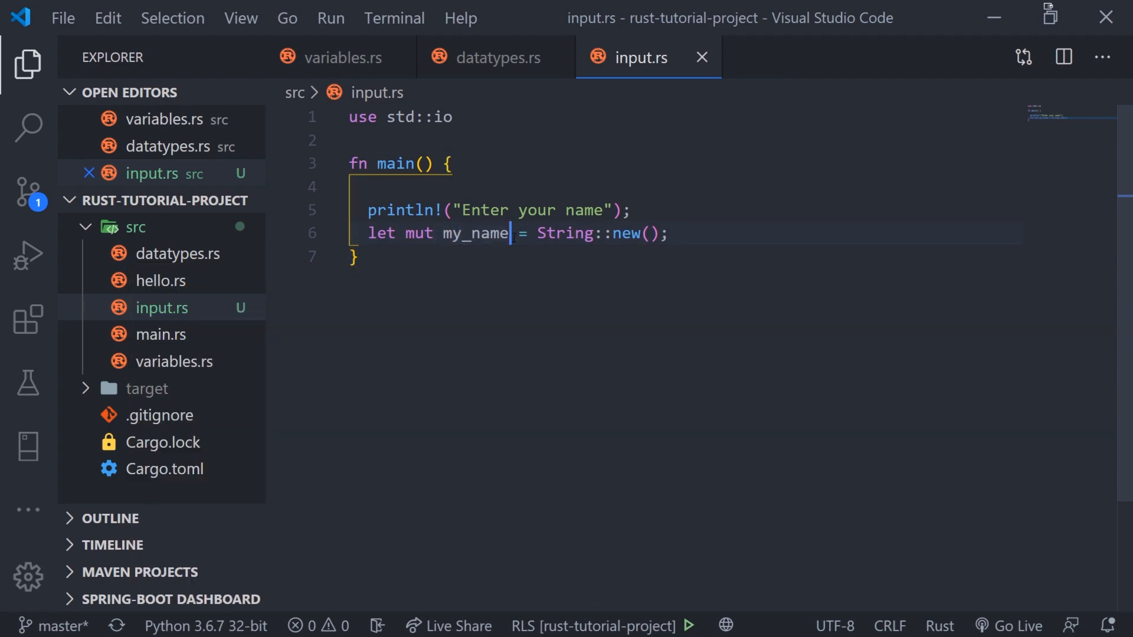
click(668, 234)
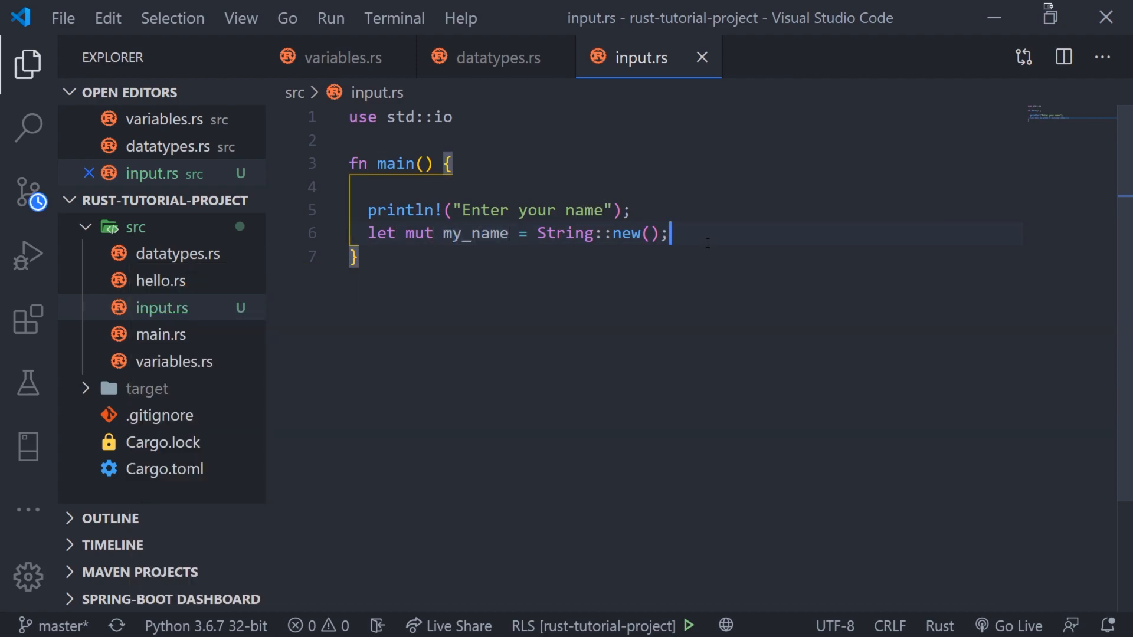
key(enter)
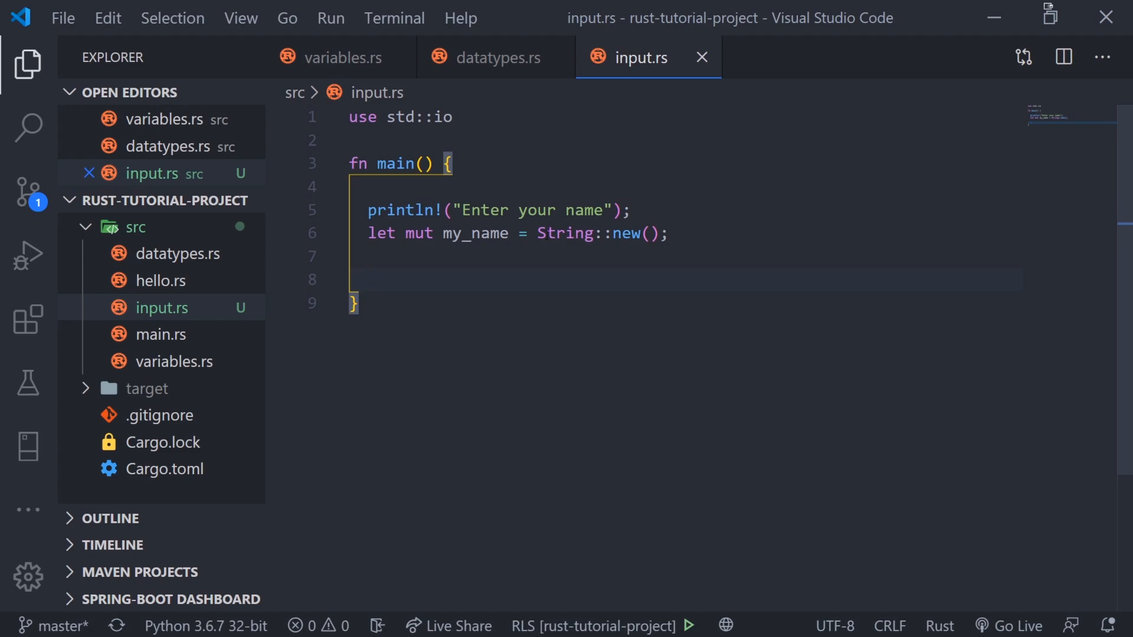
double_click(563, 234)
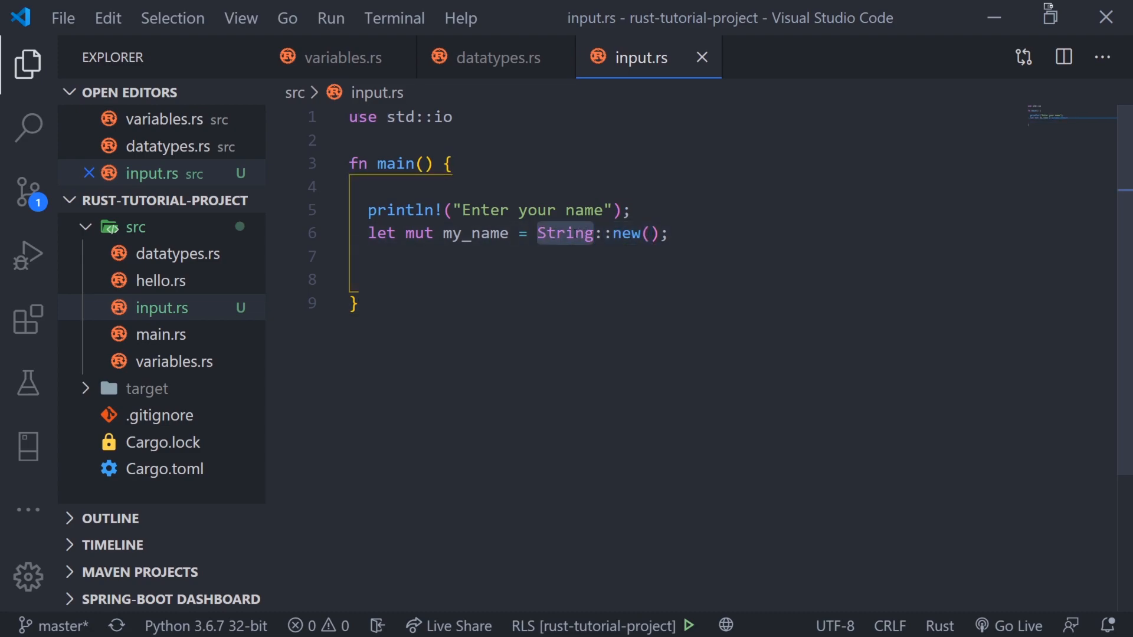
text(')
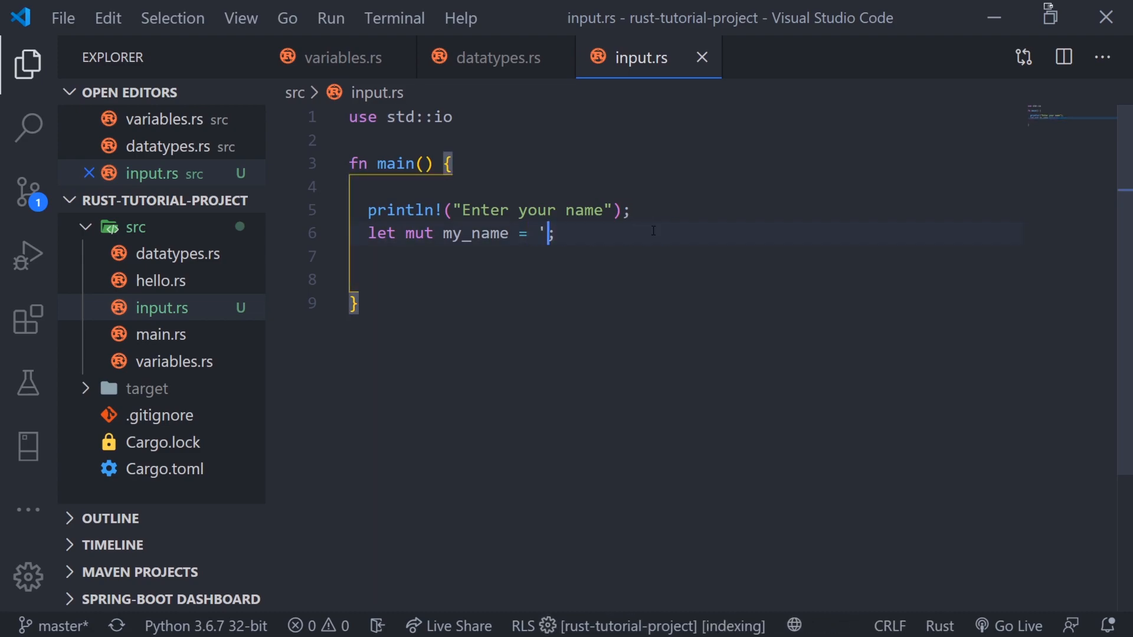
text(String::new();)
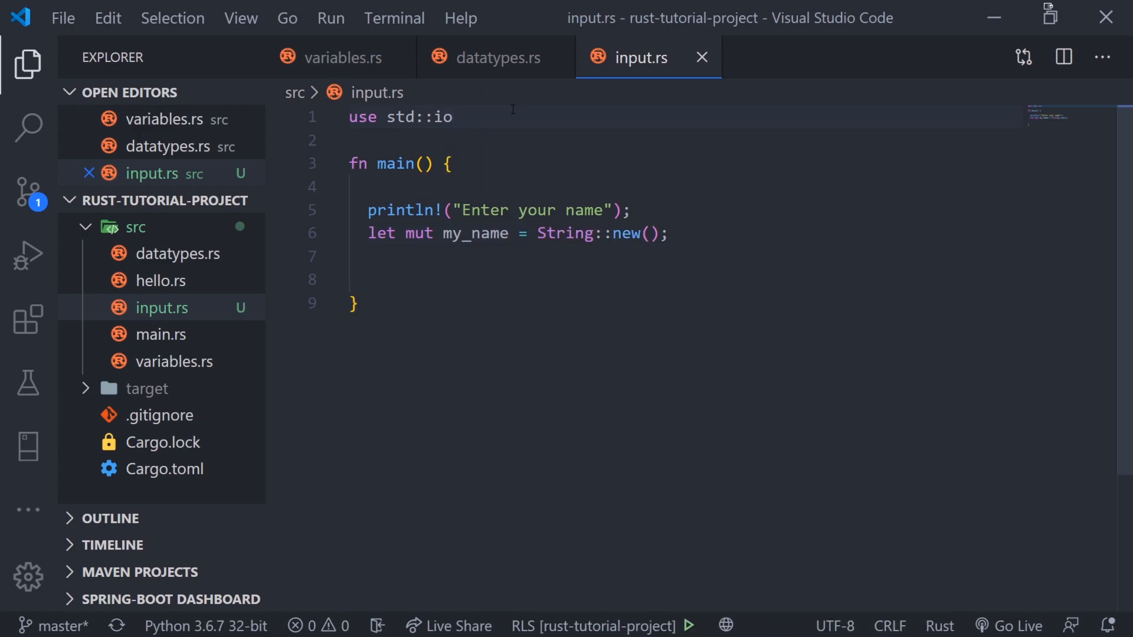
Write `io::stdin().read_line(&mut my_name)` on line 8 without a trailing semicolon.
text(io)
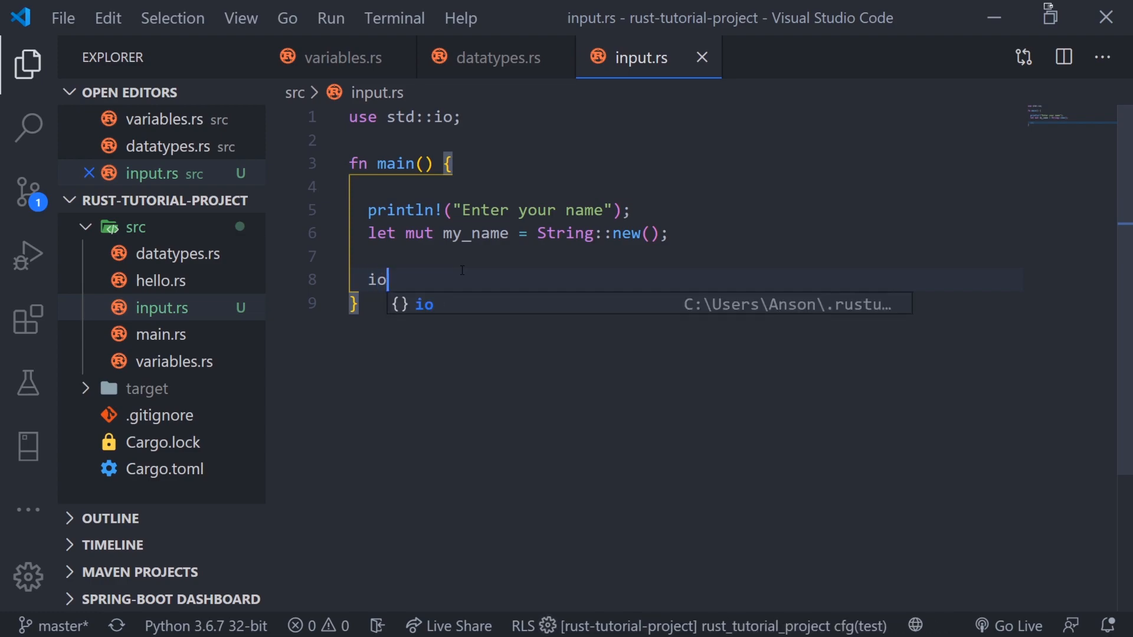
text(::stdin())
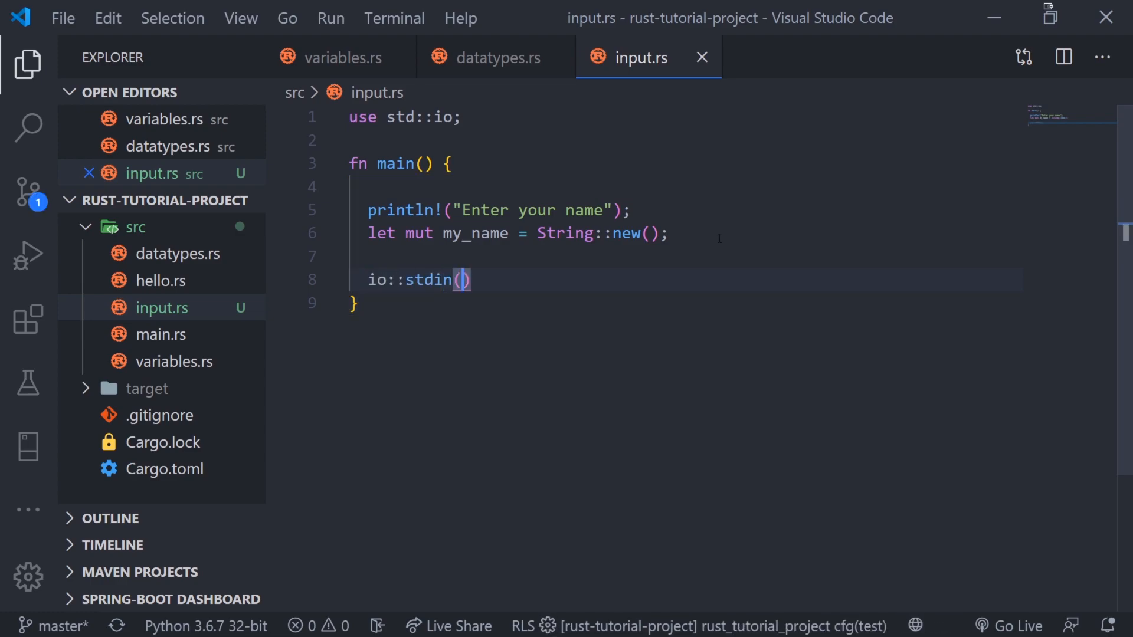
text(.r)
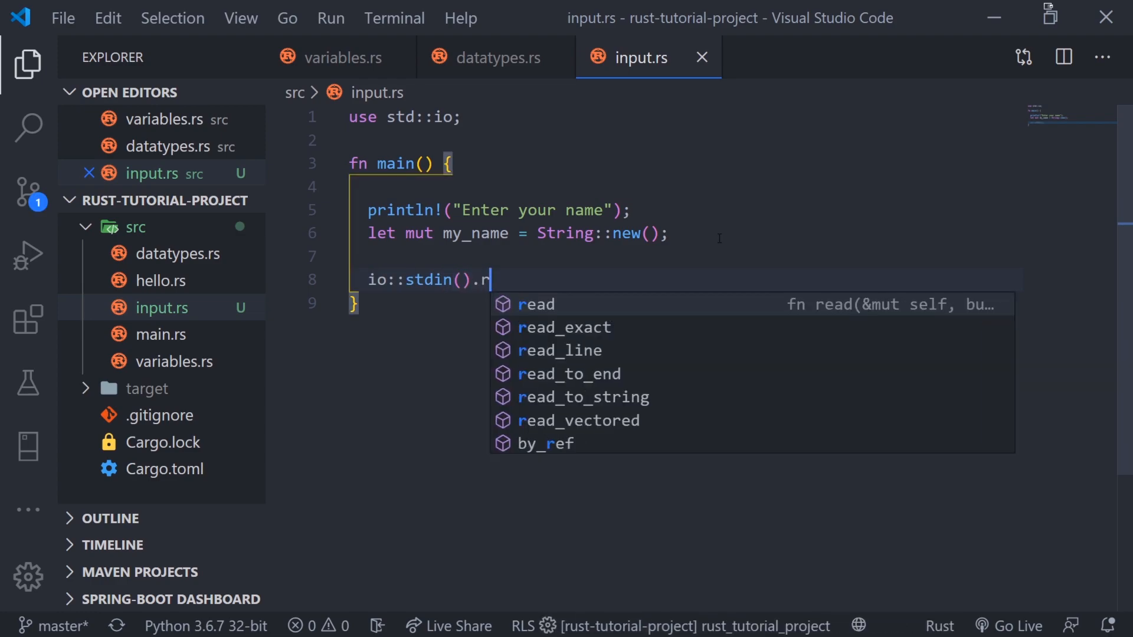
text(ead_line()
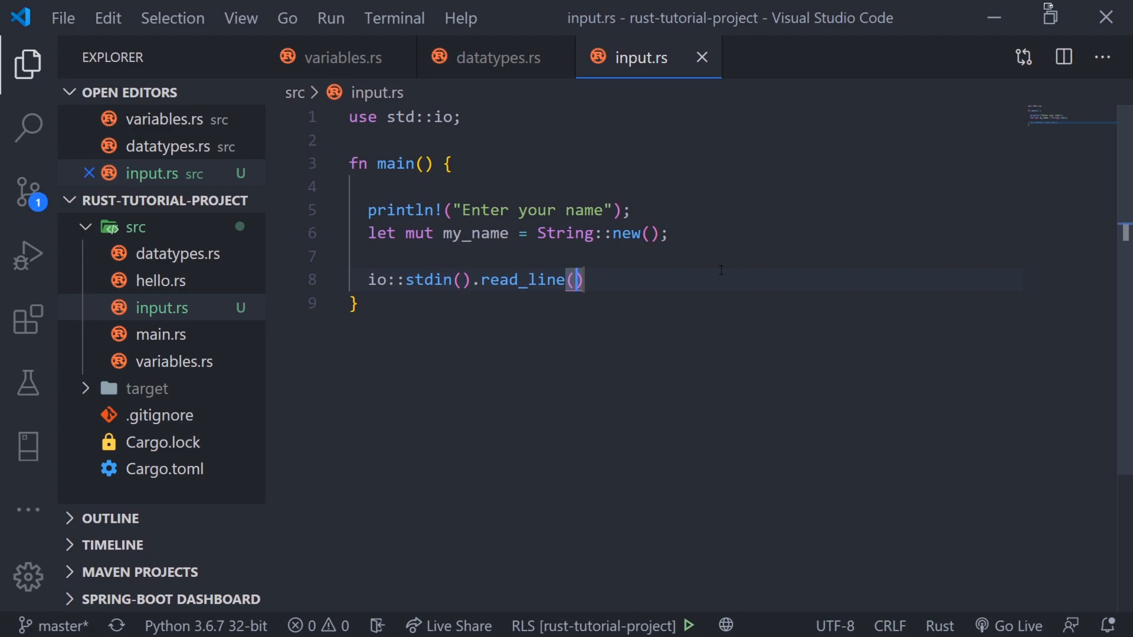
text(&mut m)
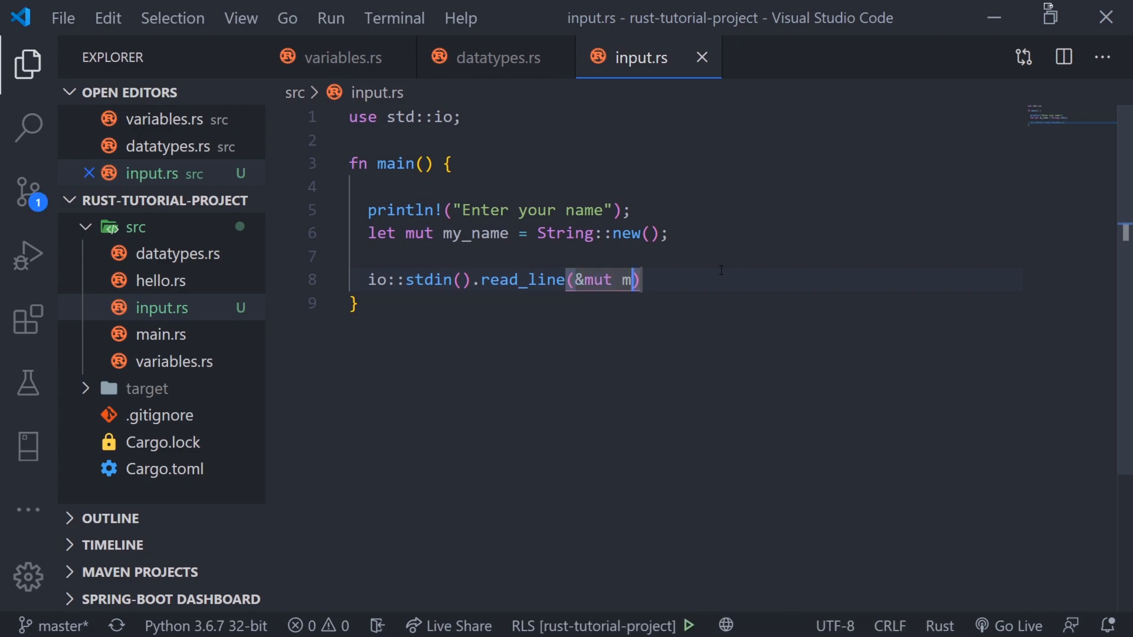
text(y_name);)
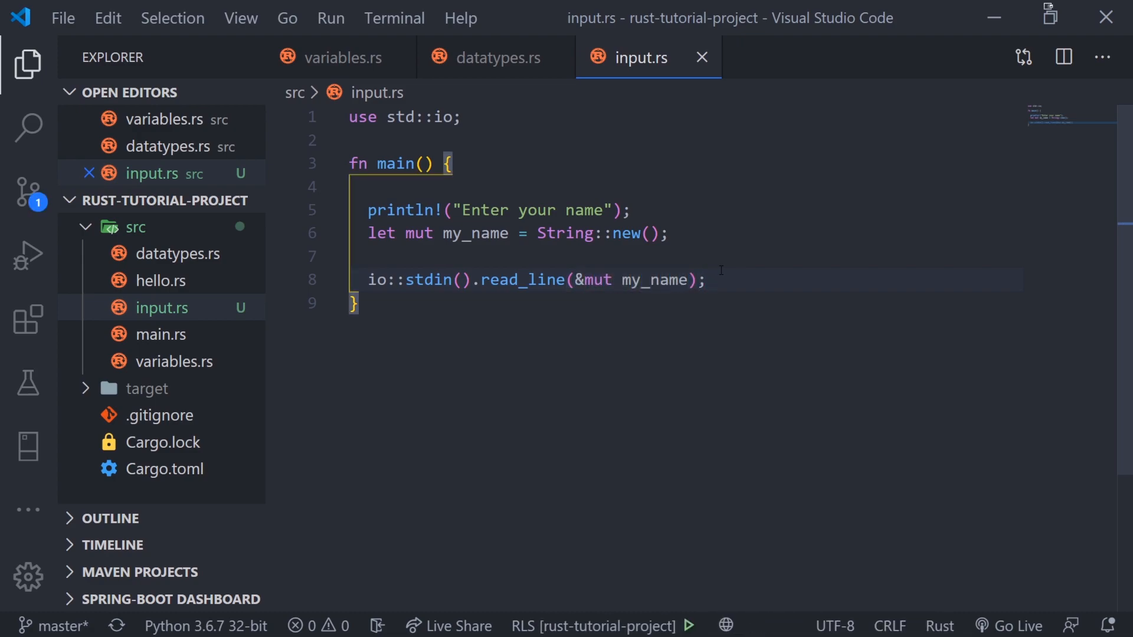
key(Backspace)
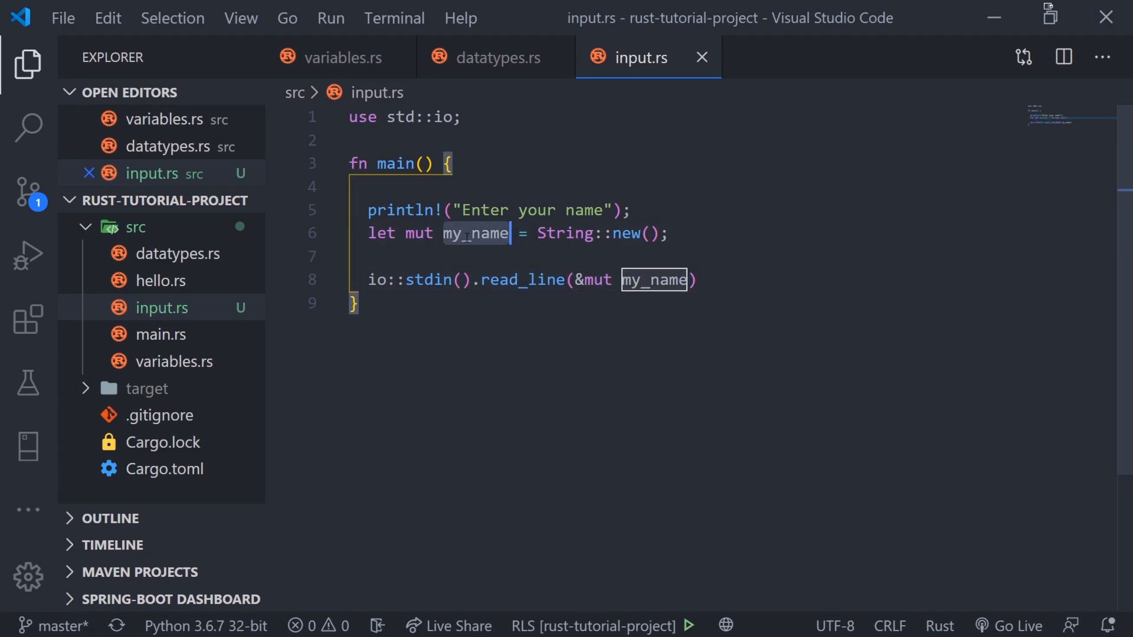
Chain `.expect("Failed to read line")` onto the read_line call.
click(718, 280)
text(.expect(")
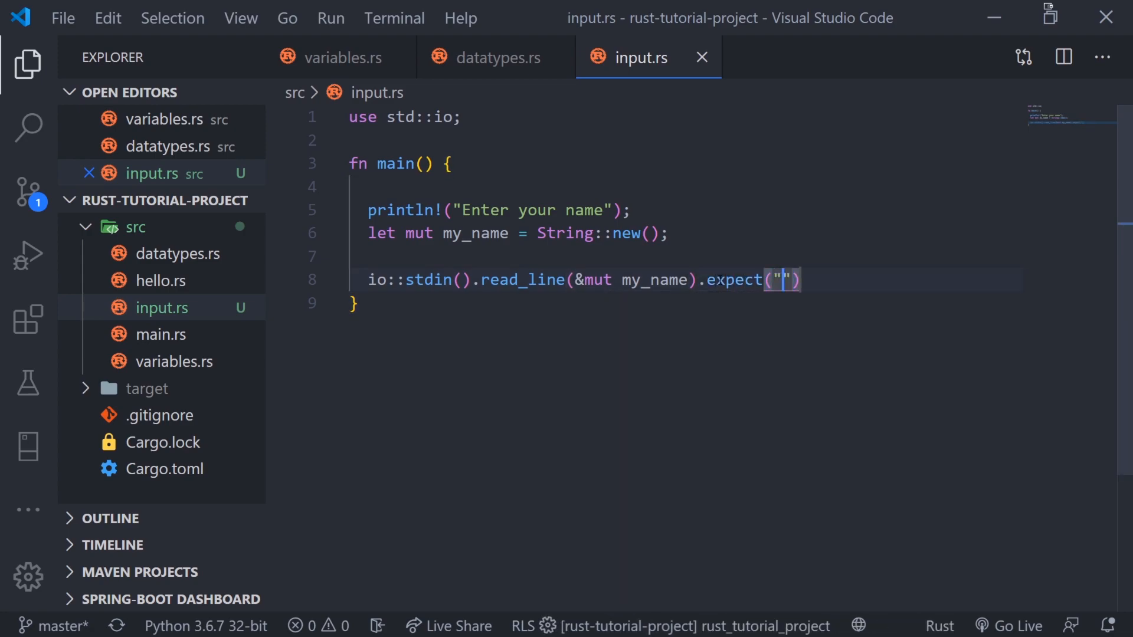
text(Faile)
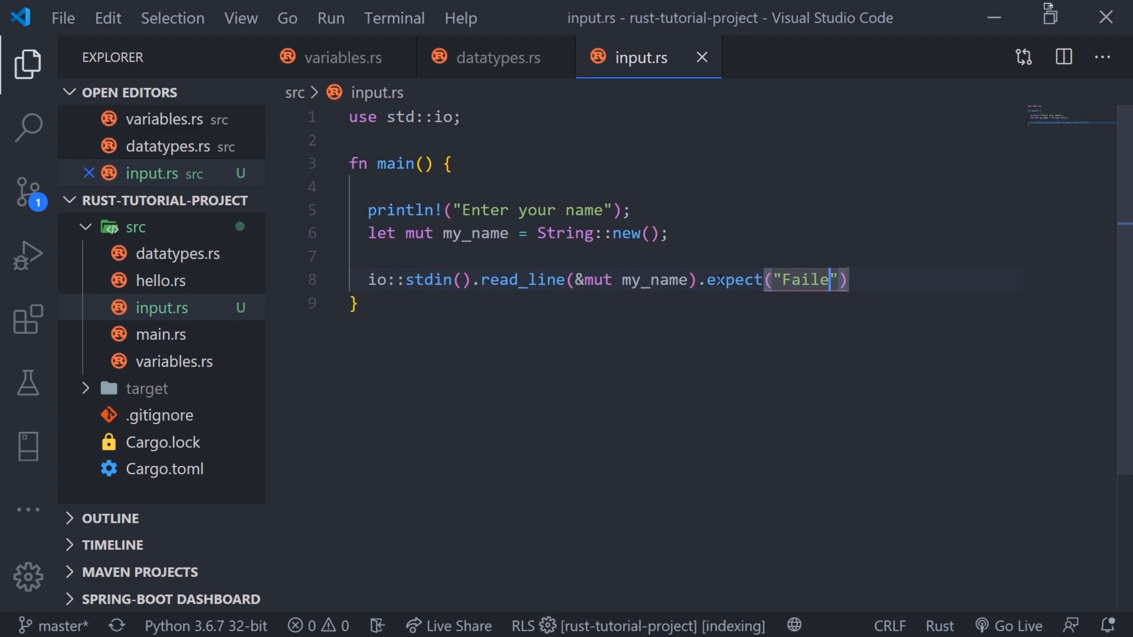
text(d to read line");)
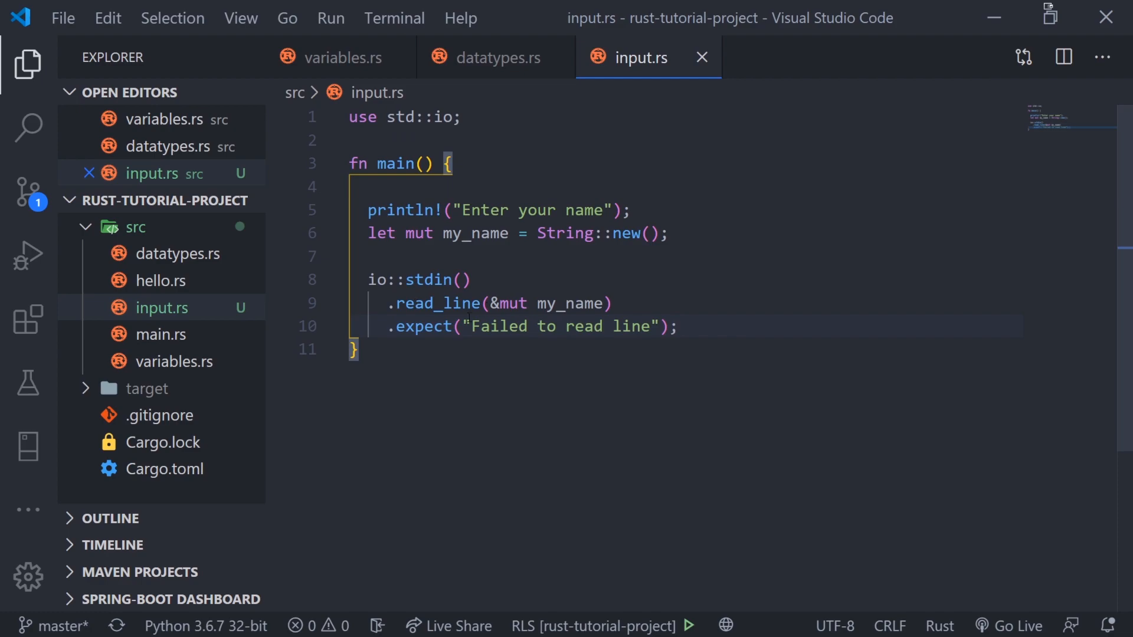
mouse_move(424, 325)
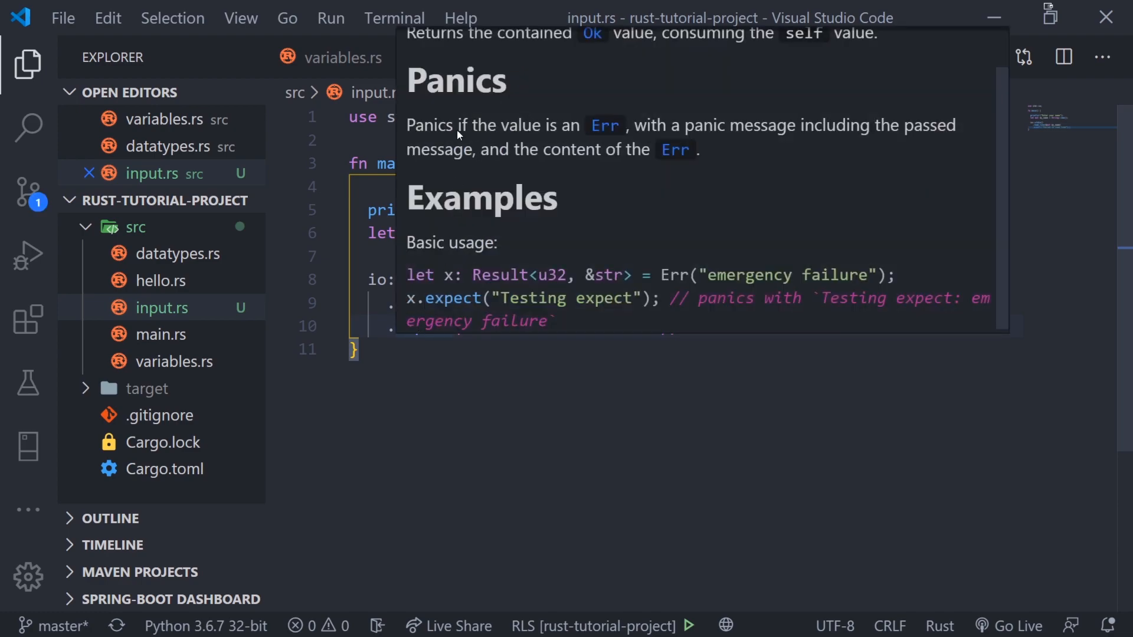
mouse_move(625, 136)
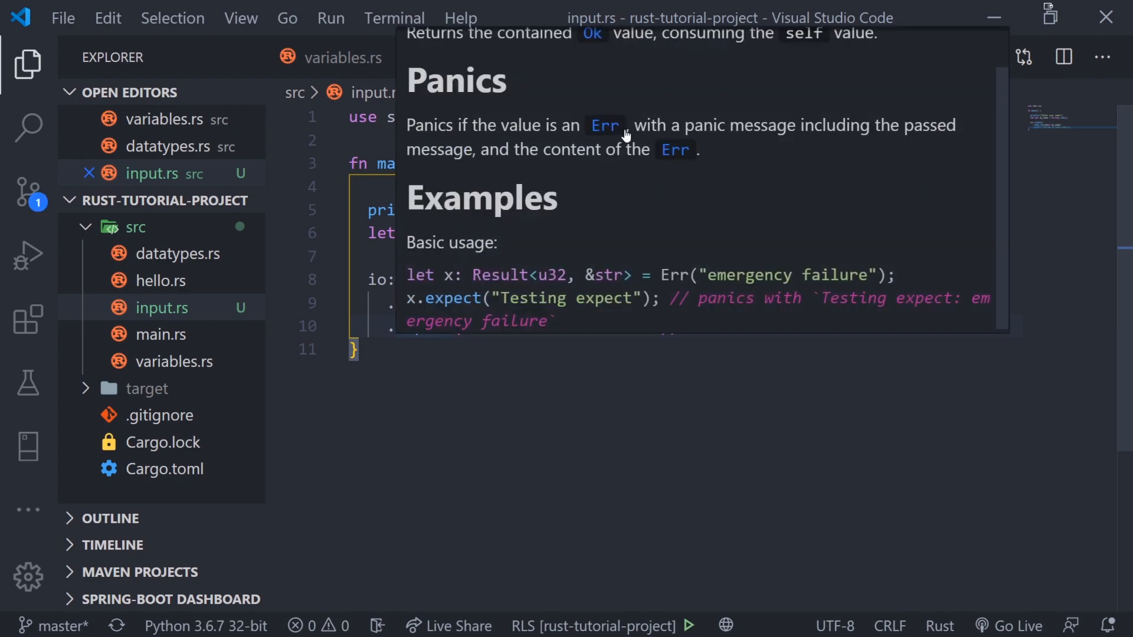
mouse_move(772, 338)
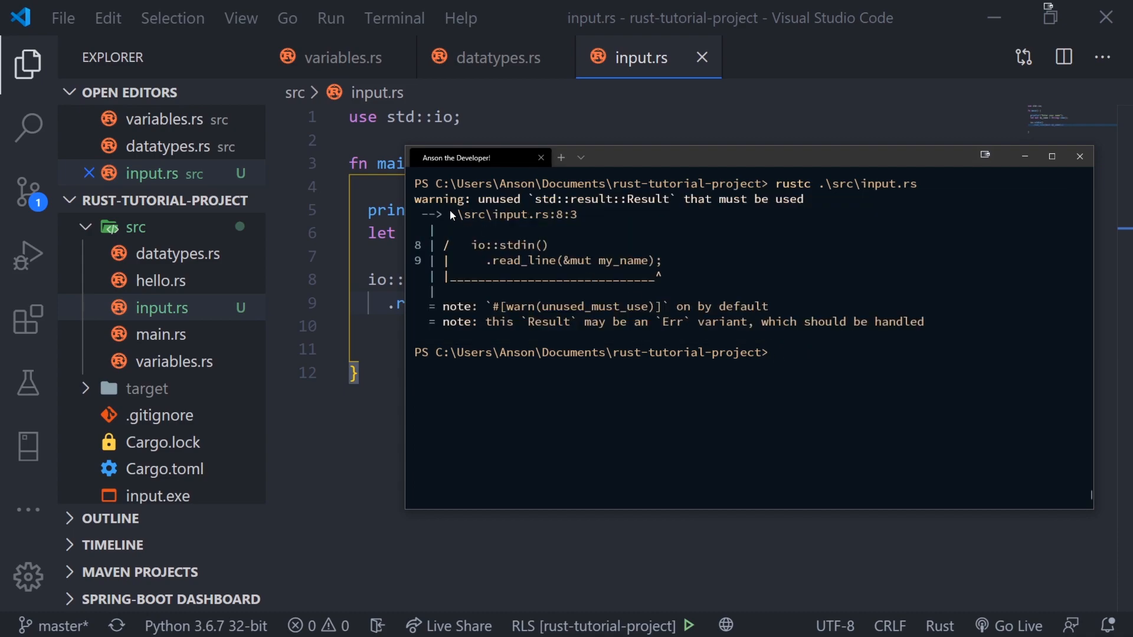
mouse_move(782, 270)
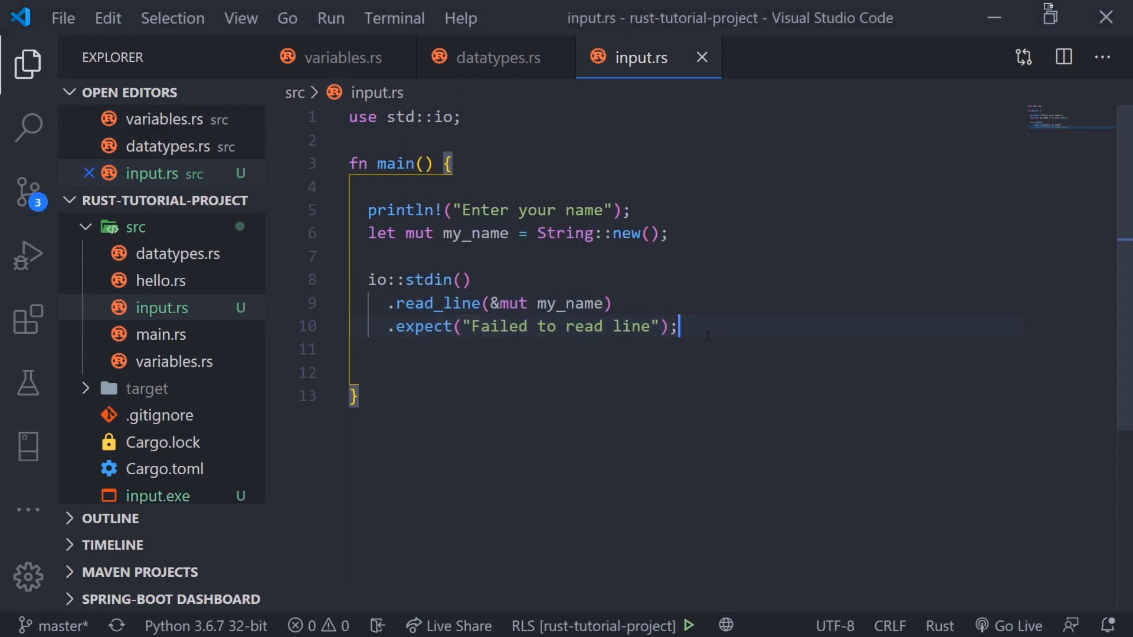
Print "Your name is: {}" with my_name, then run it entering Anson and dasdaj32432.
text(println!(")
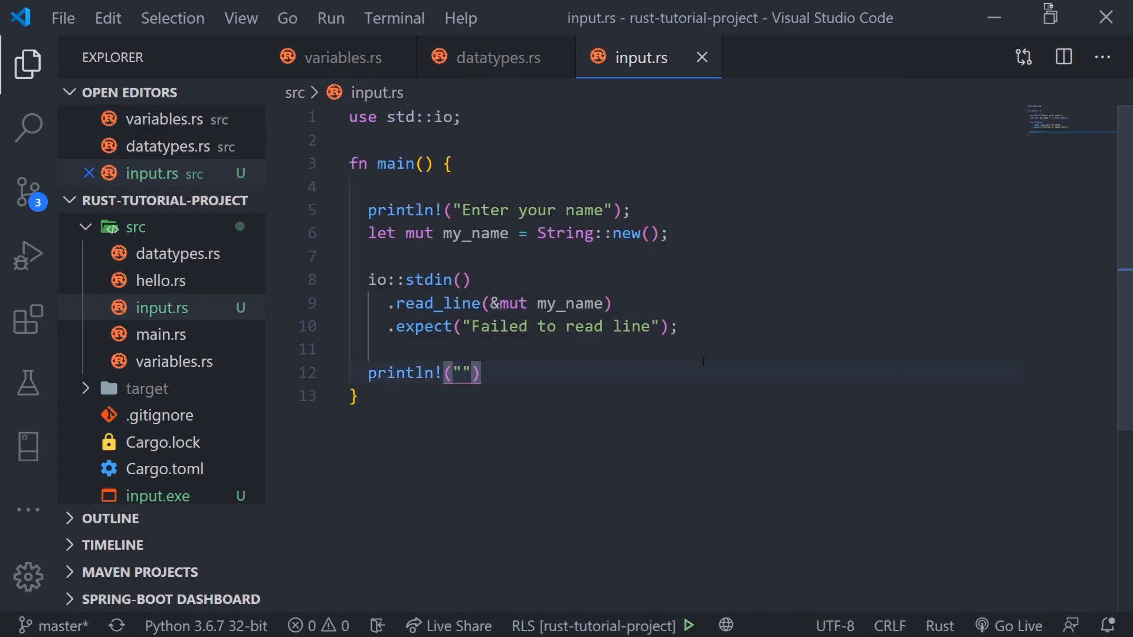
text(Your name is: {})
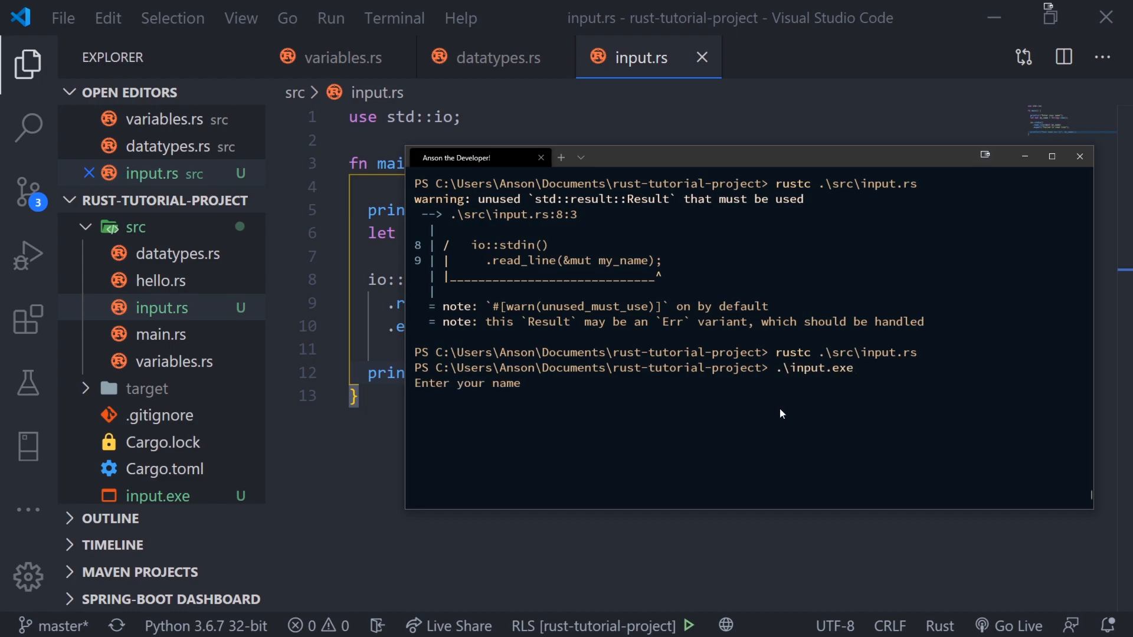
text(Anson)
text(Max)
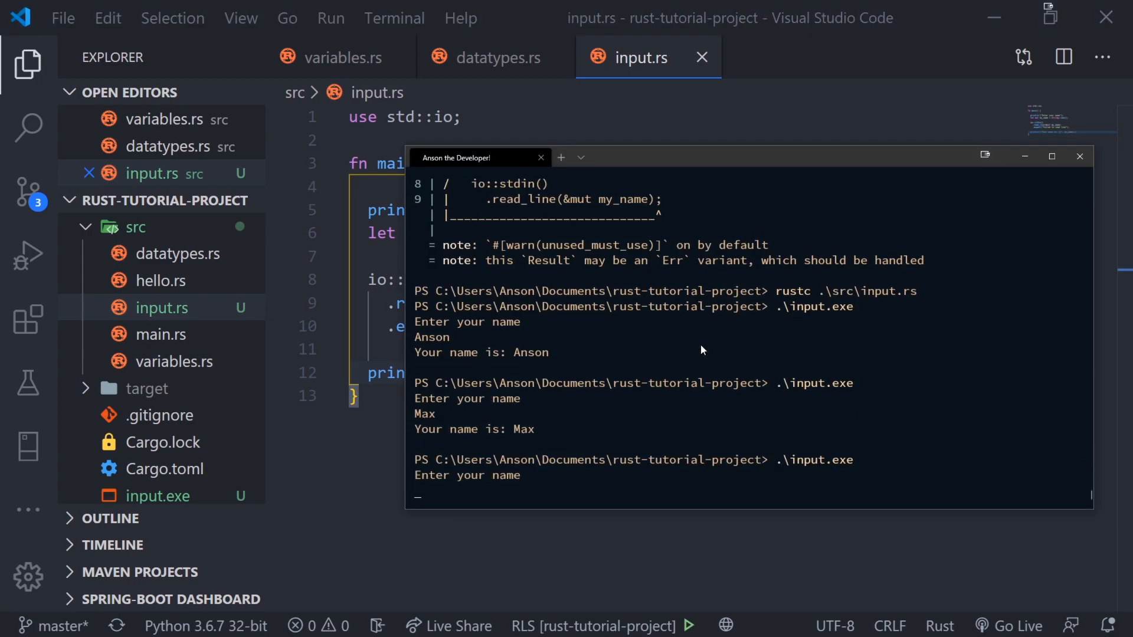
text(dasdaj32432)
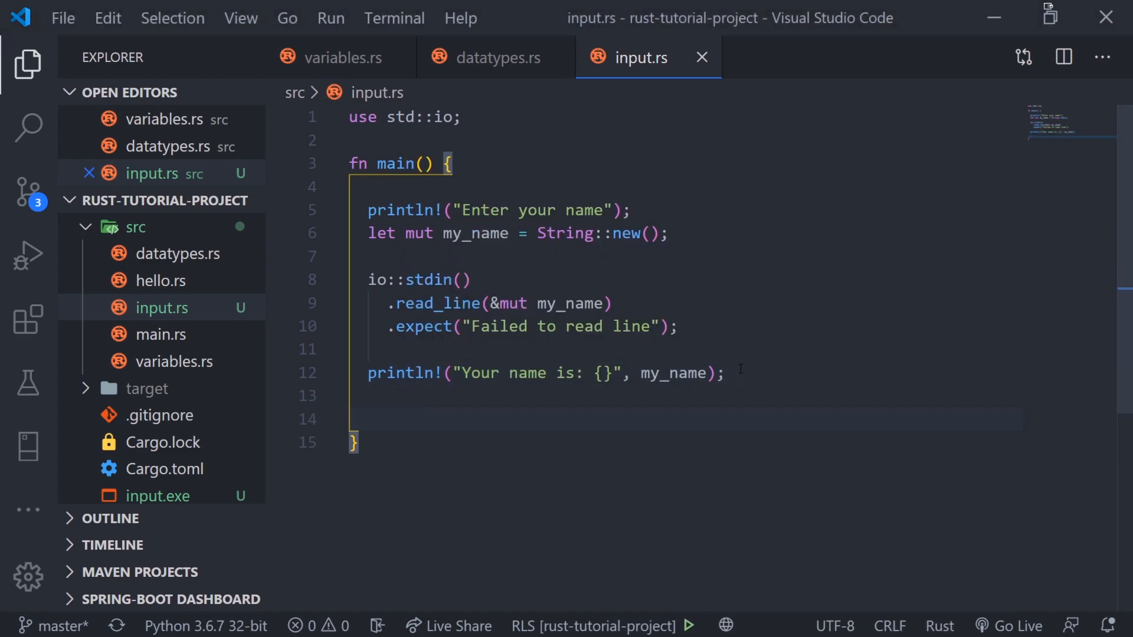
mouse_move(532, 229)
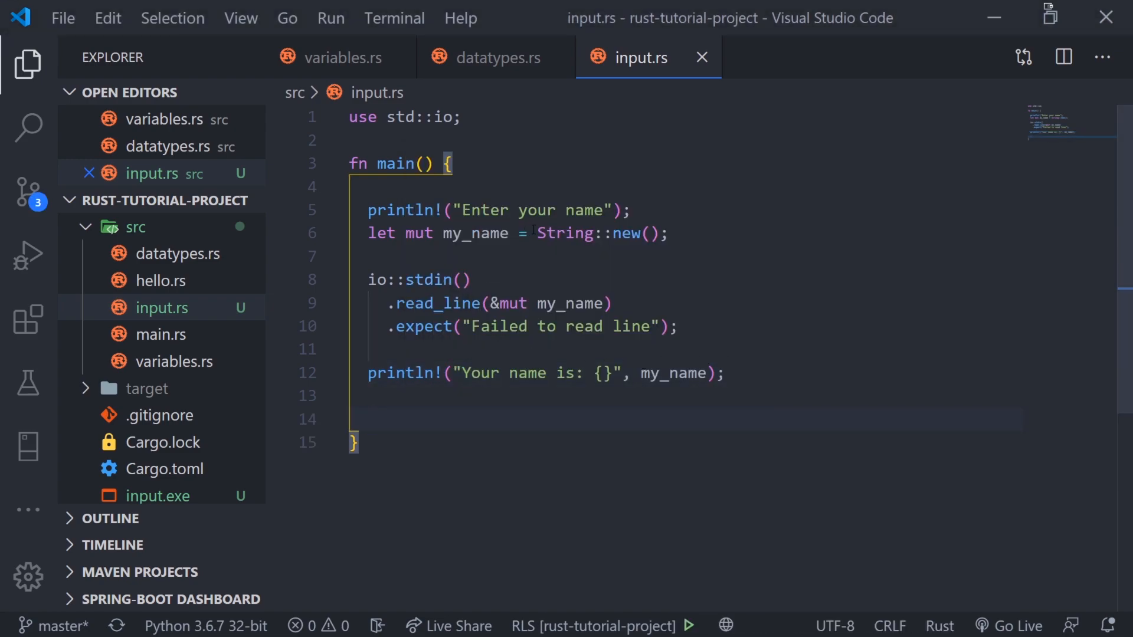
Declare `let mut my_age = String::new();` on line 14.
click(368, 419)
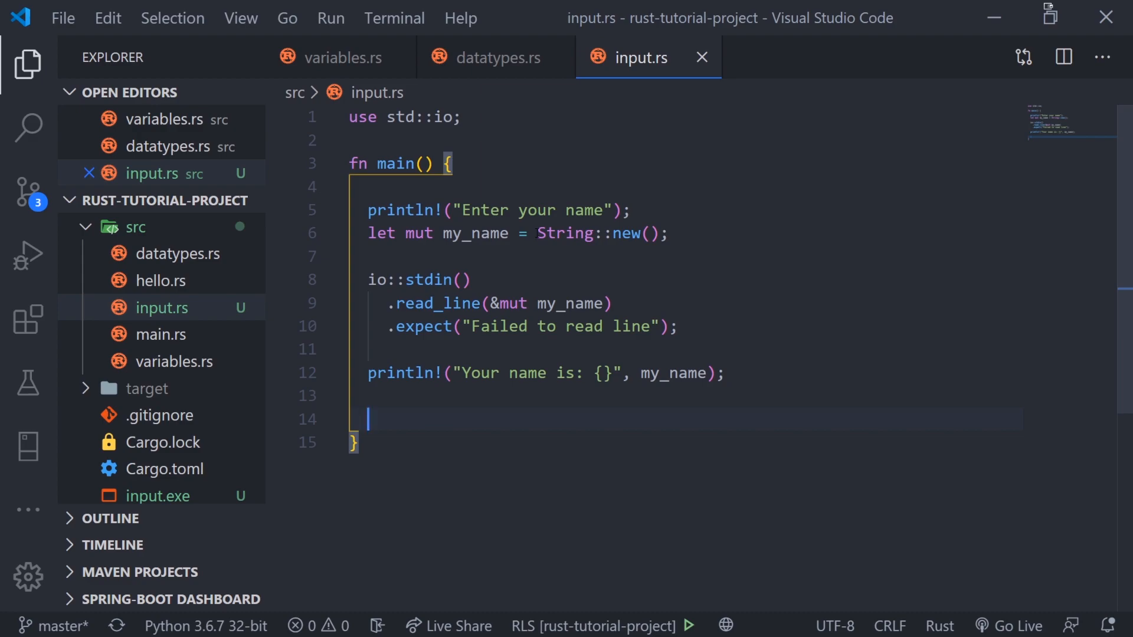
click(538, 233)
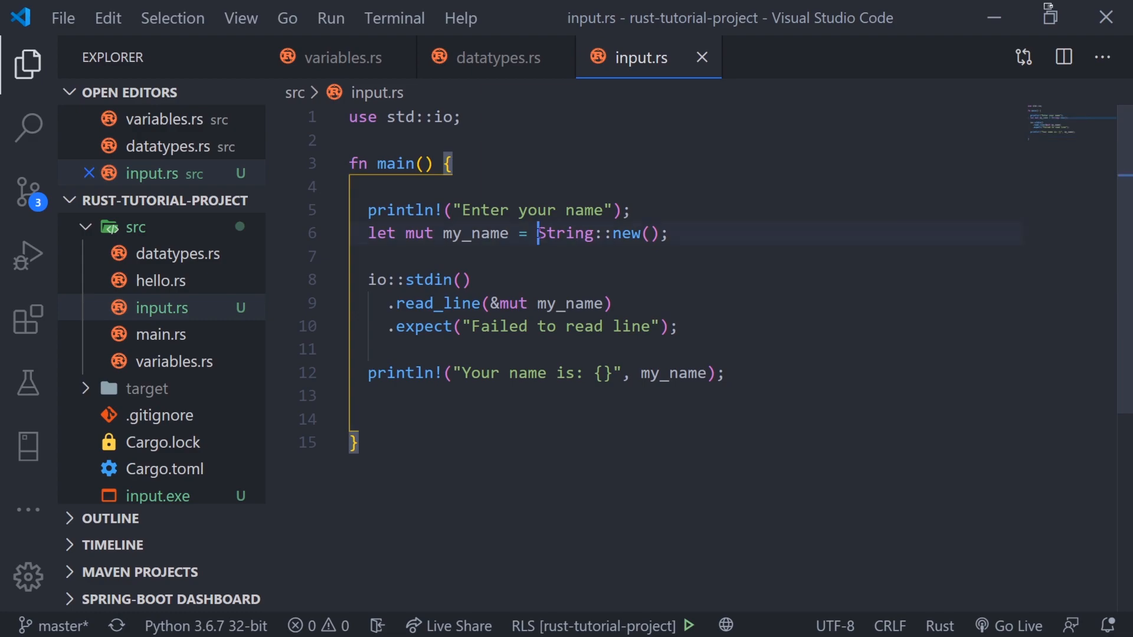
double_click(570, 232)
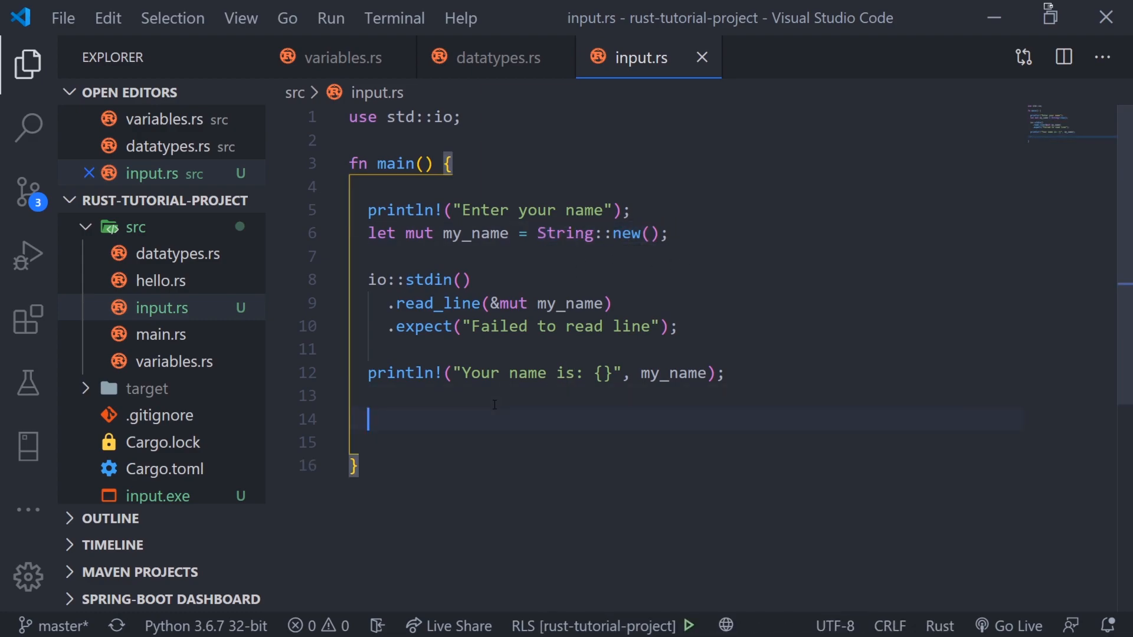
text(let mut)
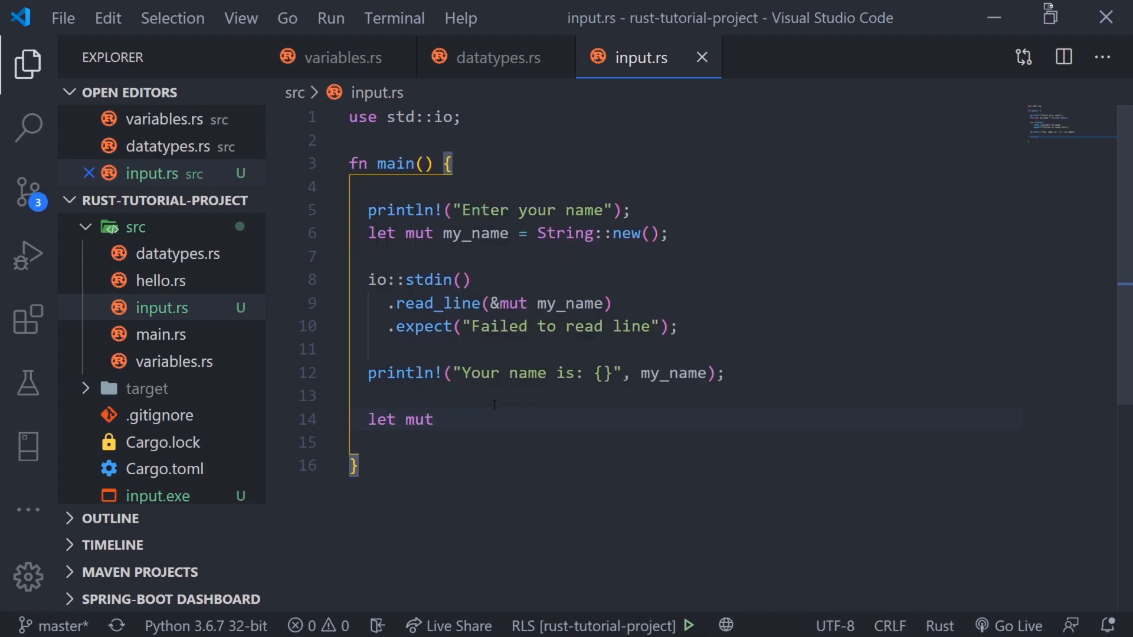
text(my_age = String:)
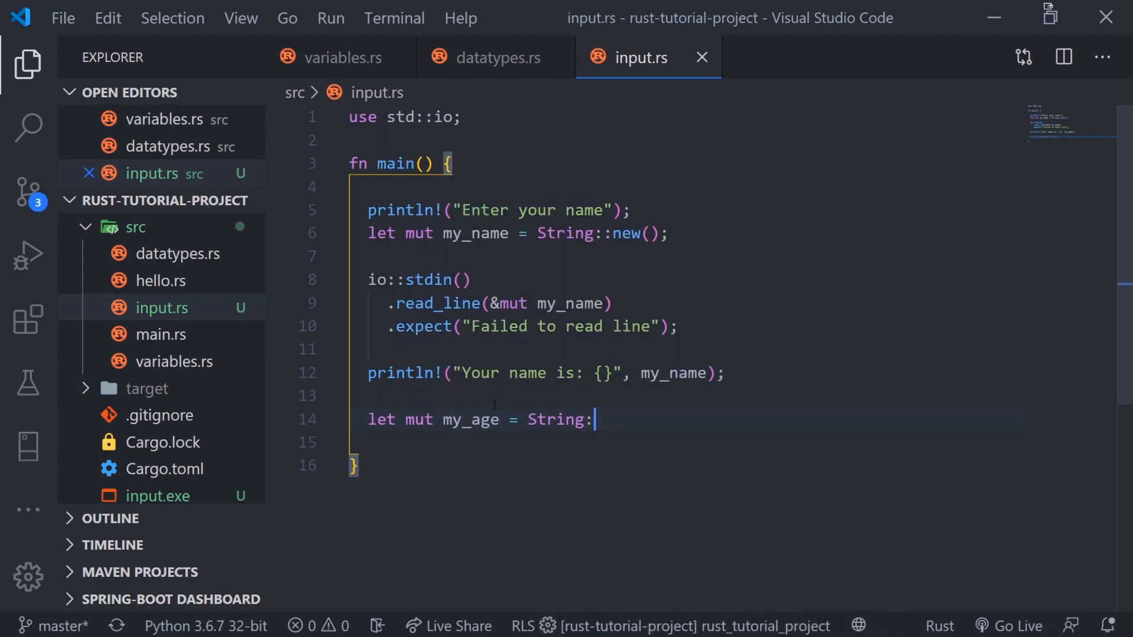
text(:new();)
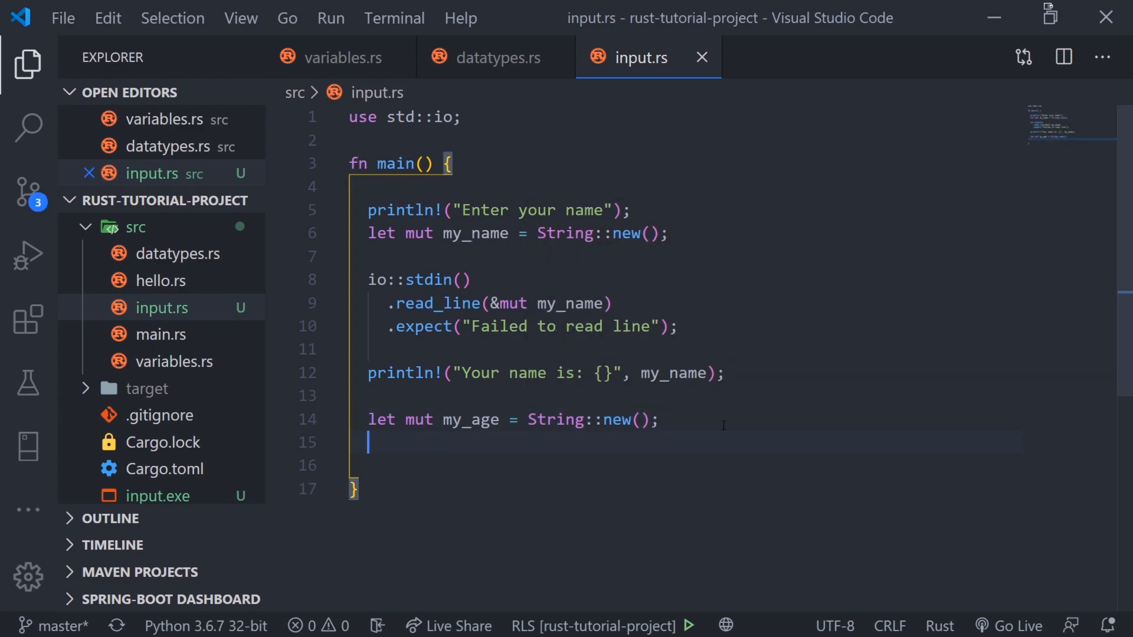
Read stdin into my_age with "Failed to read line", and print "Your age is: {}".
text(io)
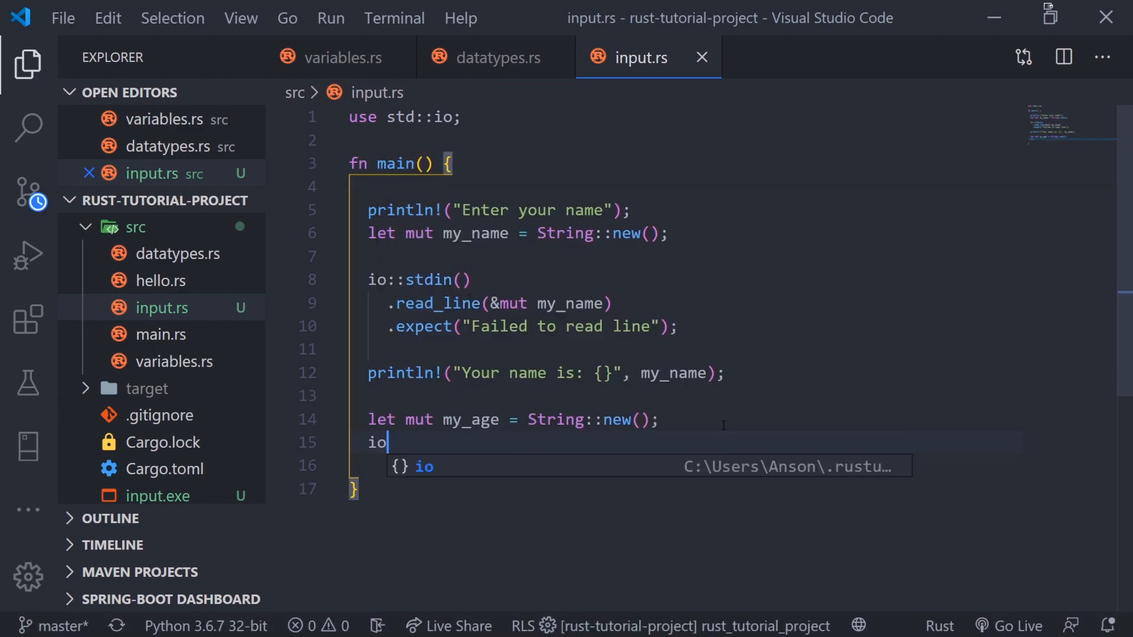
text(::stdin())
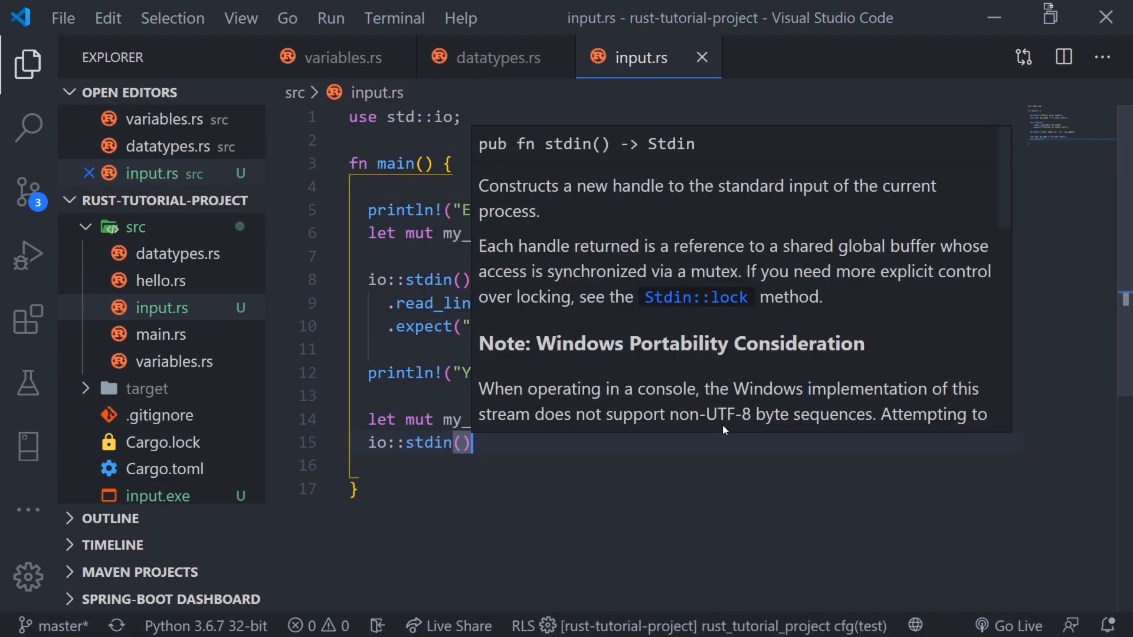
text(.read_line()
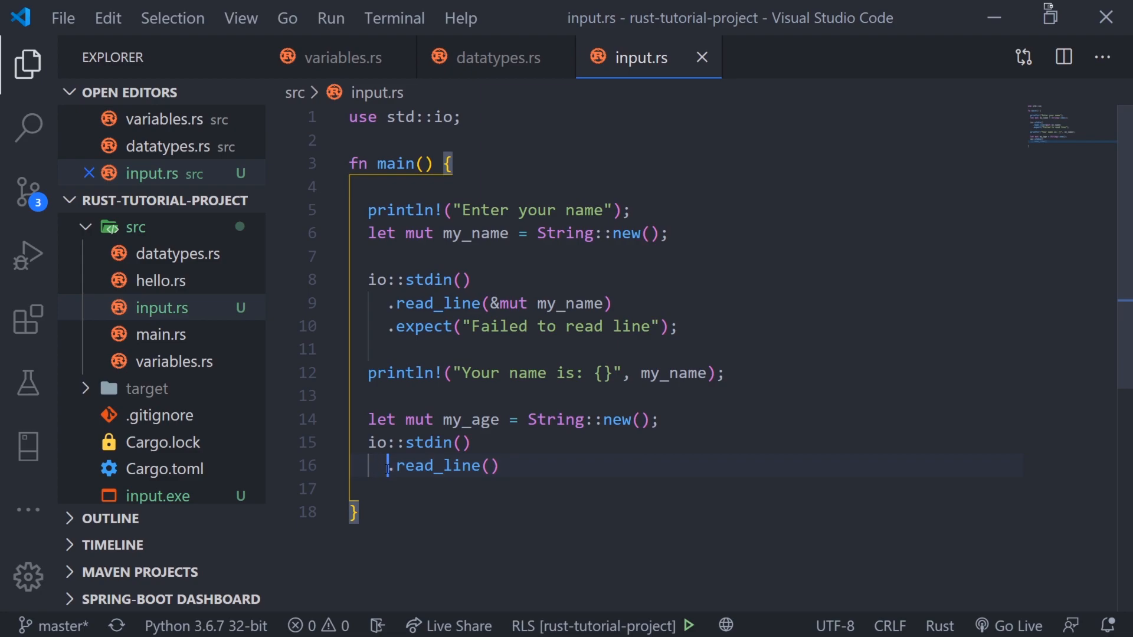
key(Backspace)
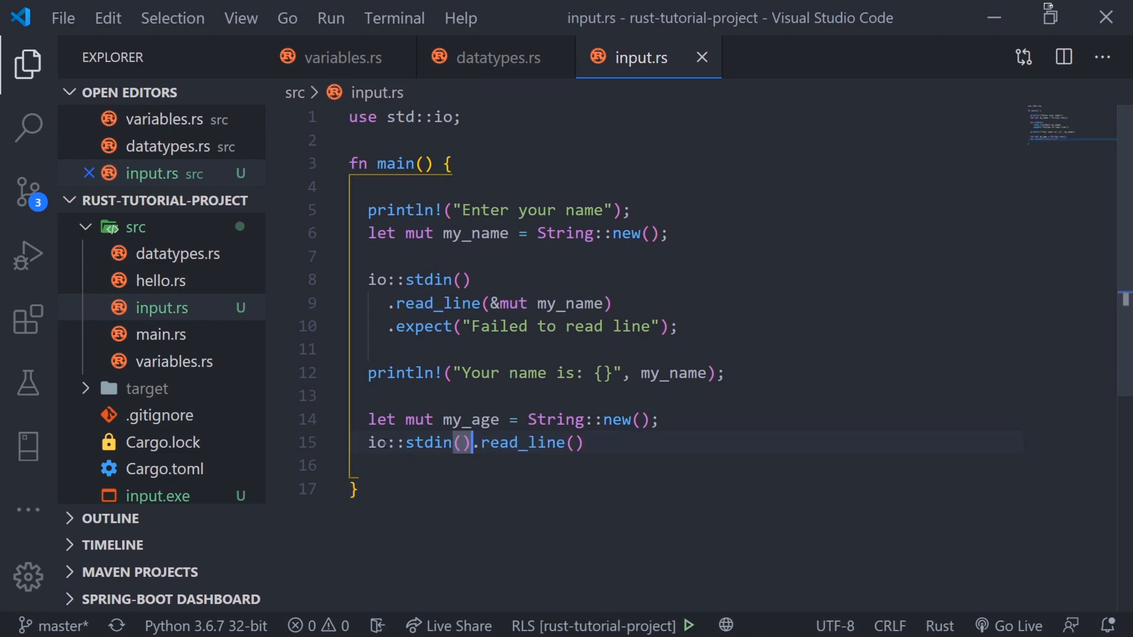
key(Enter)
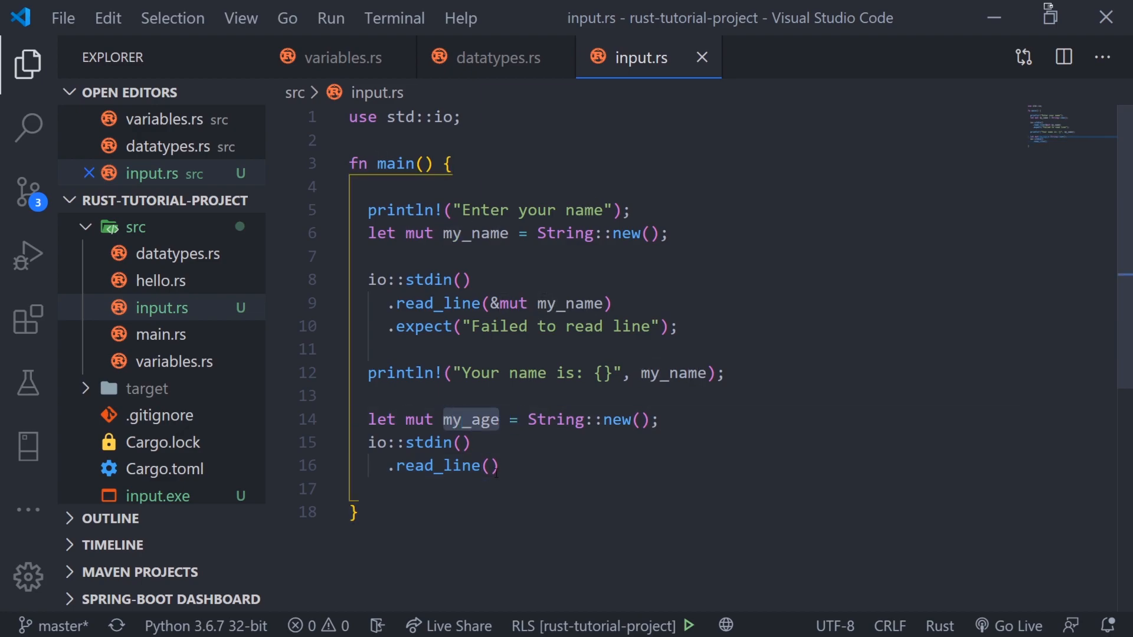
text(&mut)
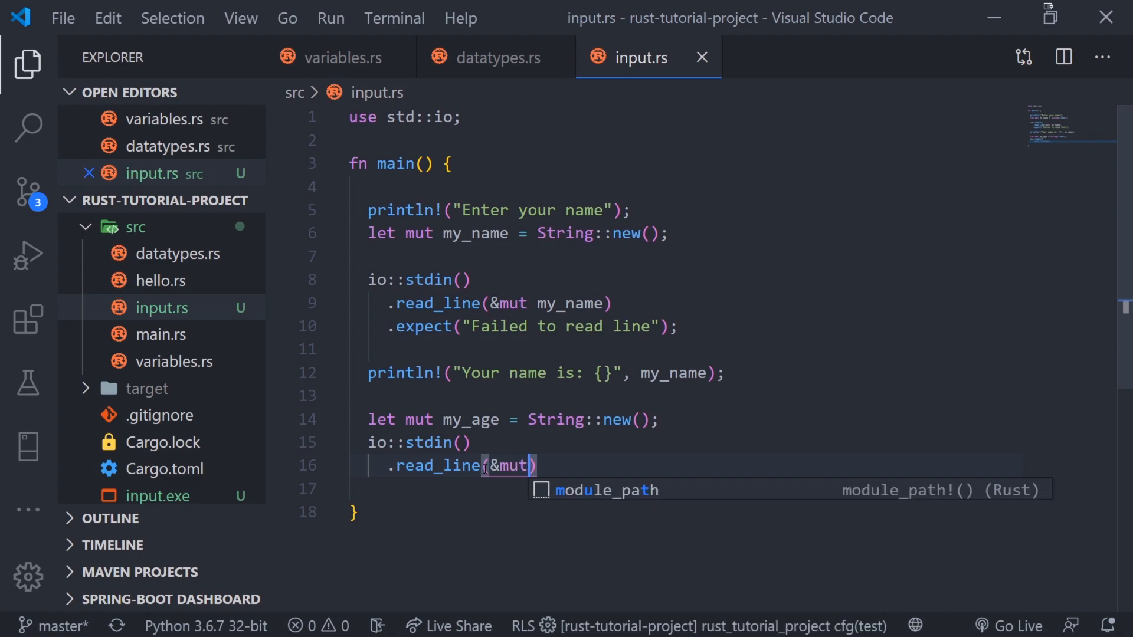
text(my_age)
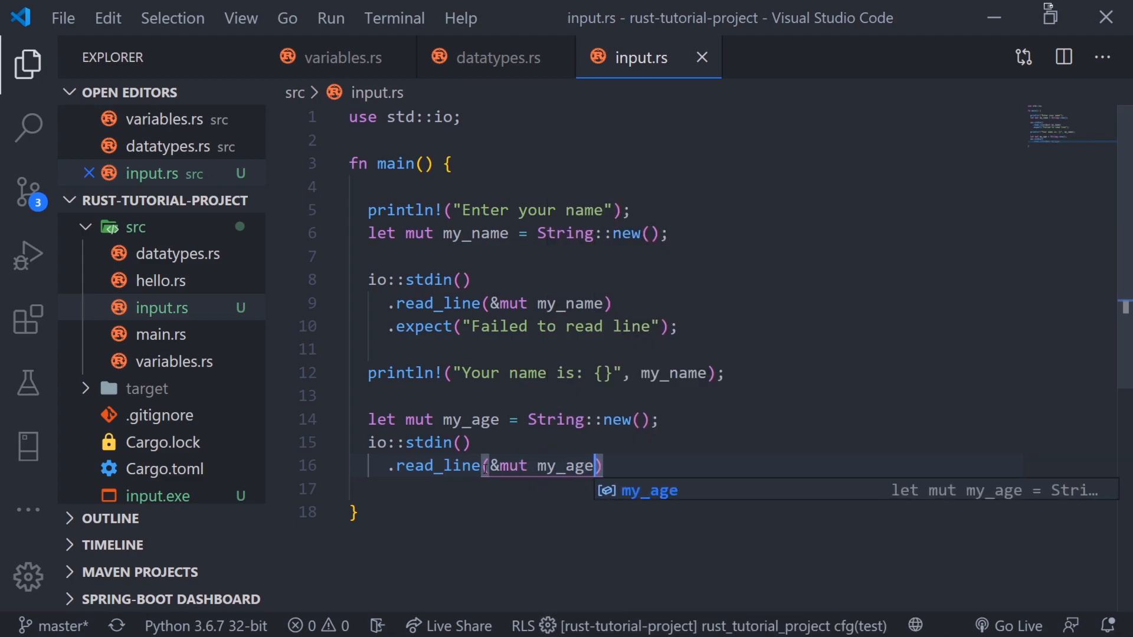
key(Enter)
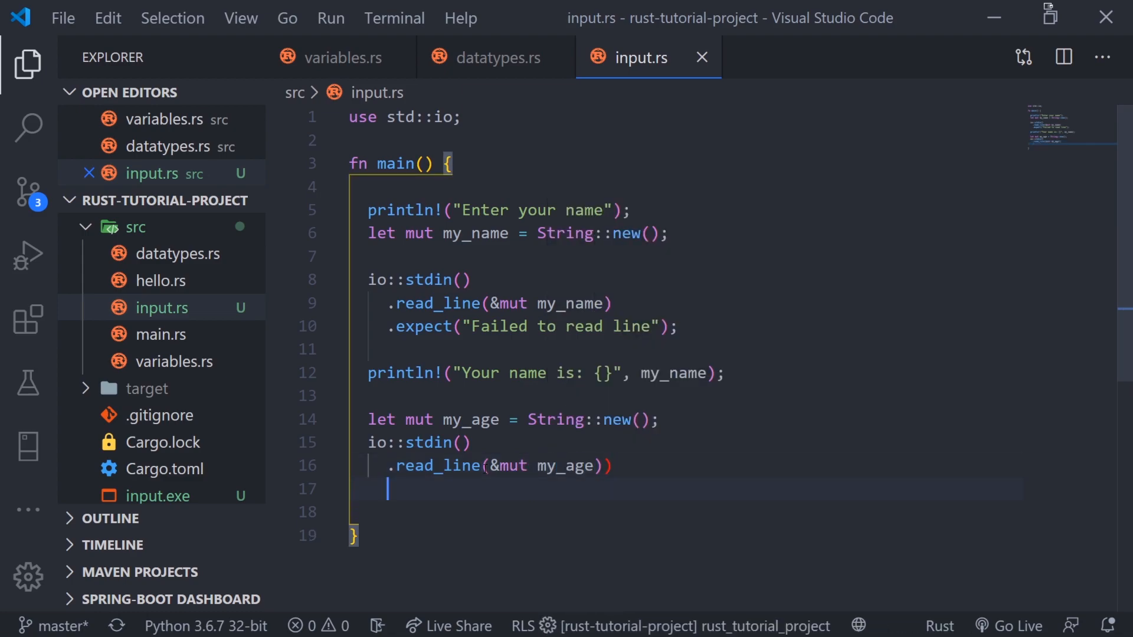
text(.exop)
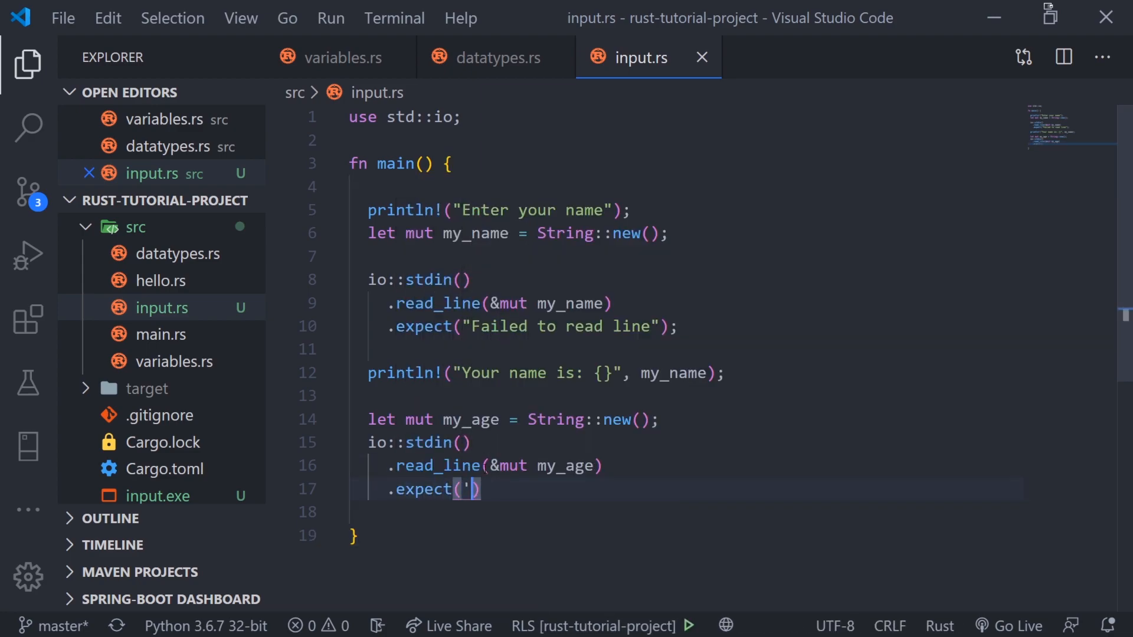
text(Failed to read line")
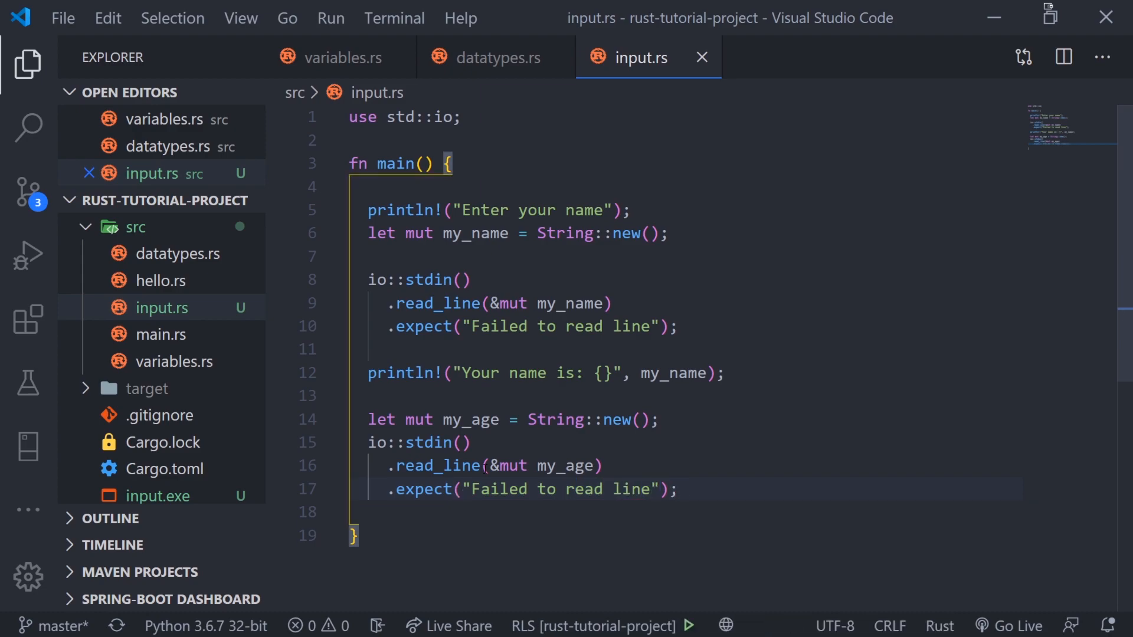
text(println!("Your ag)
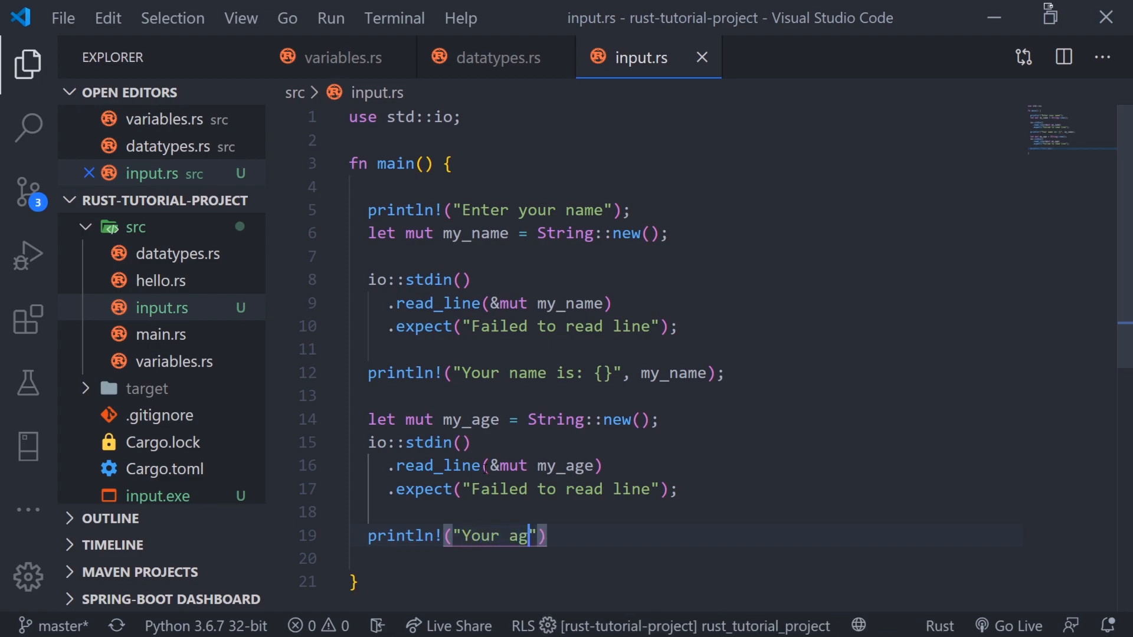
text(e is: {}", my_age)
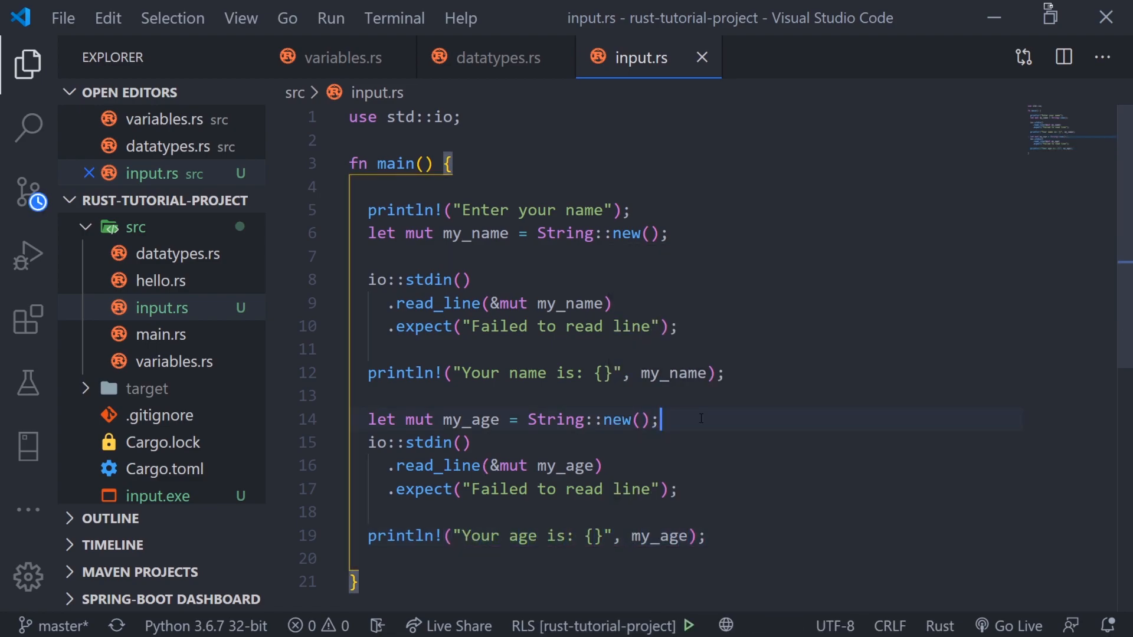
text(println!("Enter your age");)
click(686, 558)
text(my)
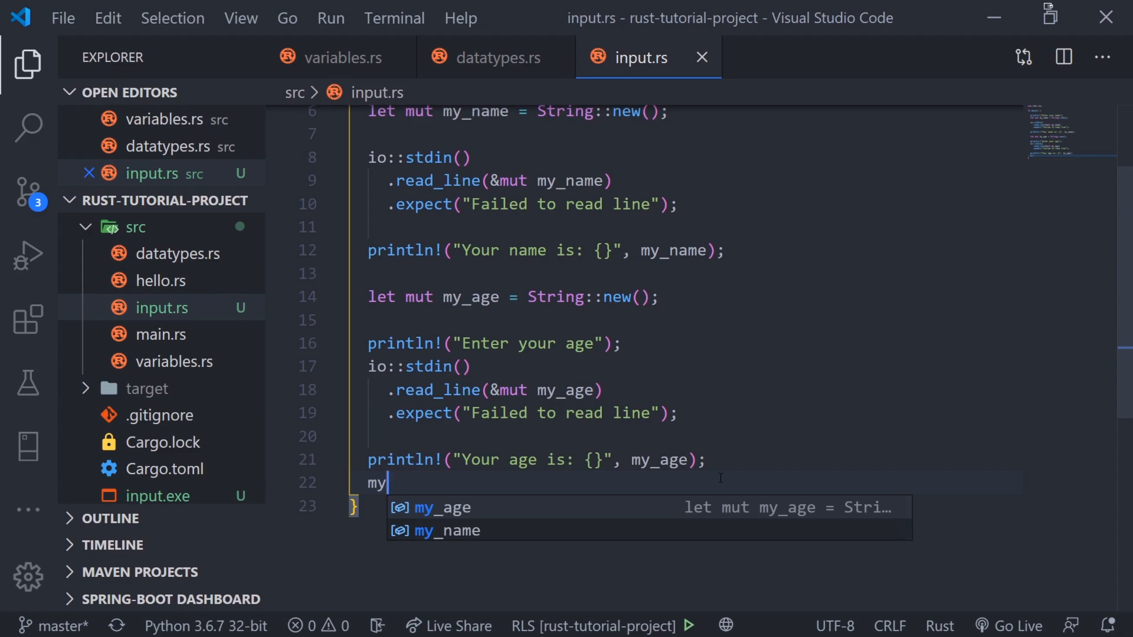
text(_age =)
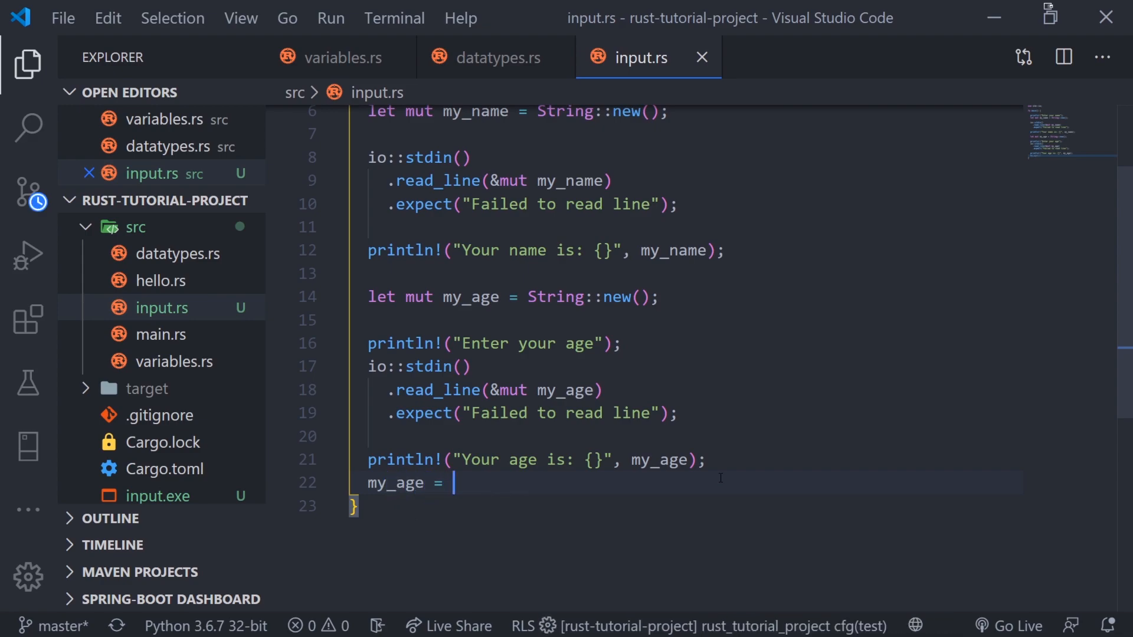
text(my_age + 1;)
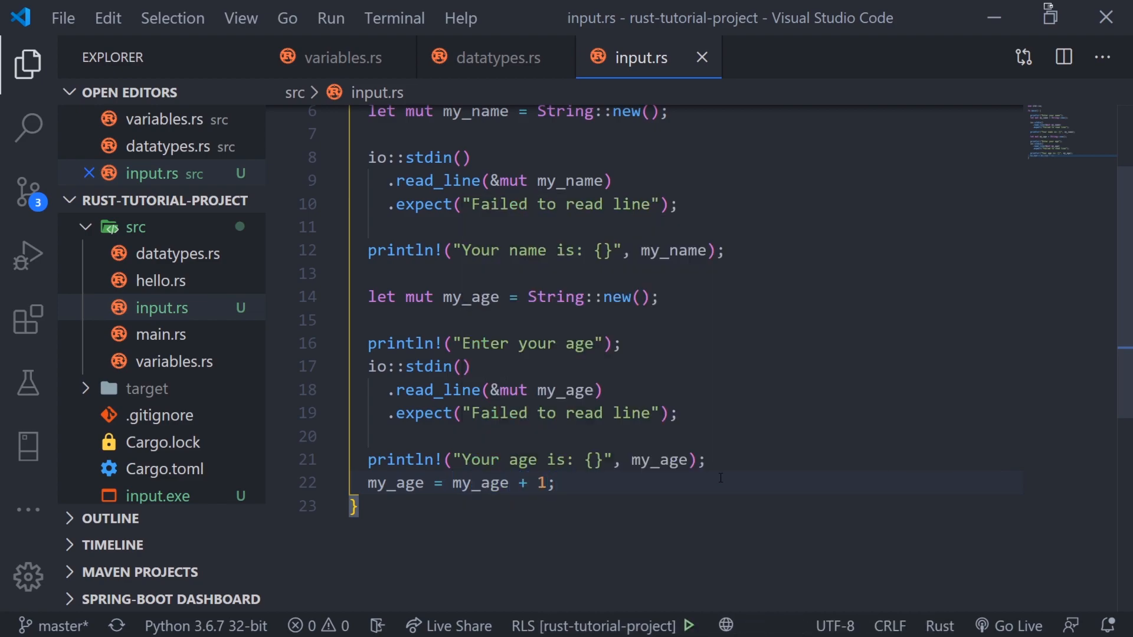
click(557, 482)
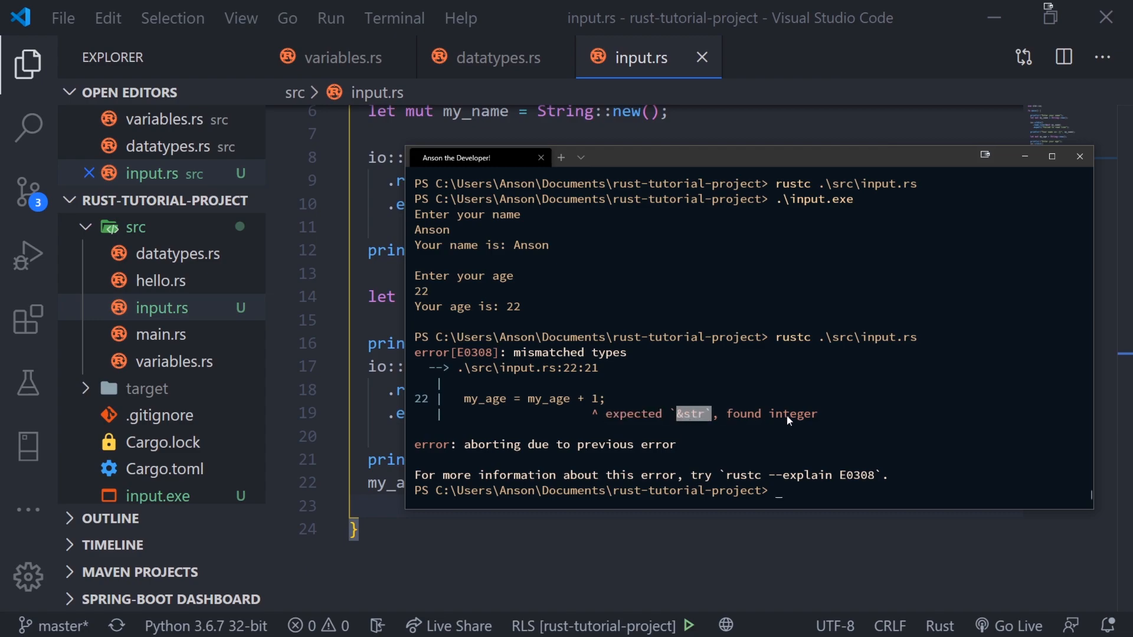
click(1079, 156)
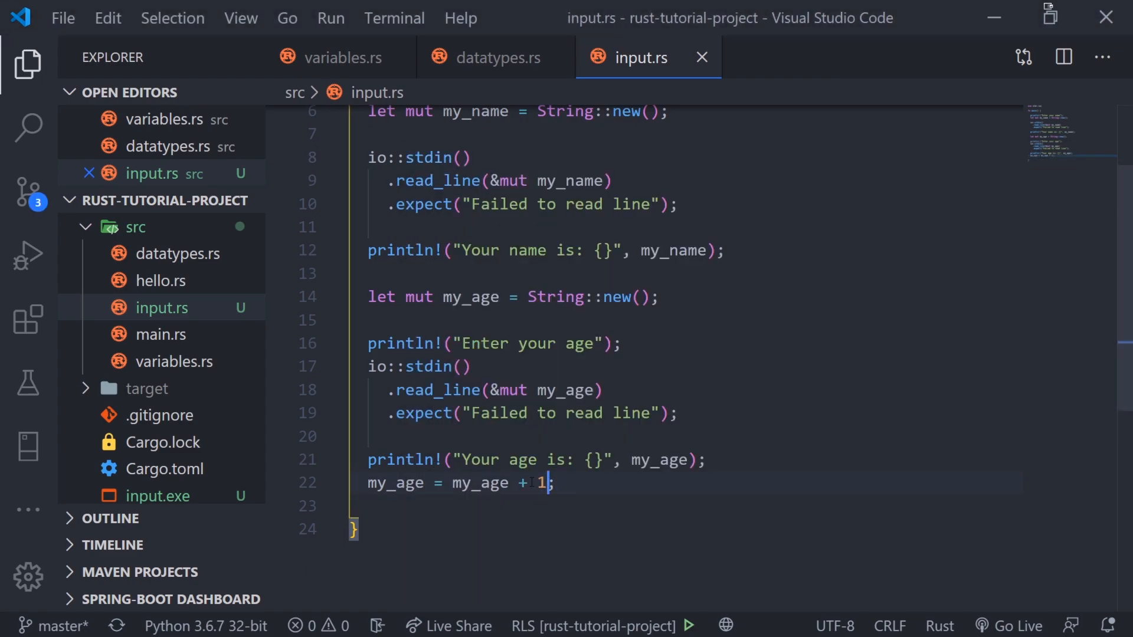
double_click(395, 482)
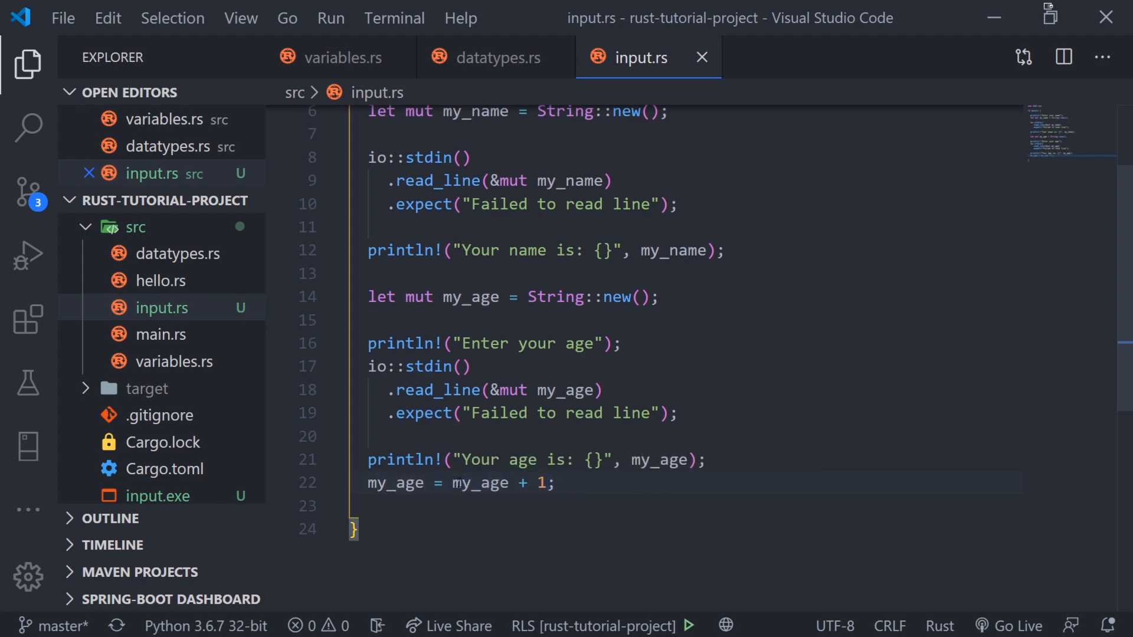
click(553, 483)
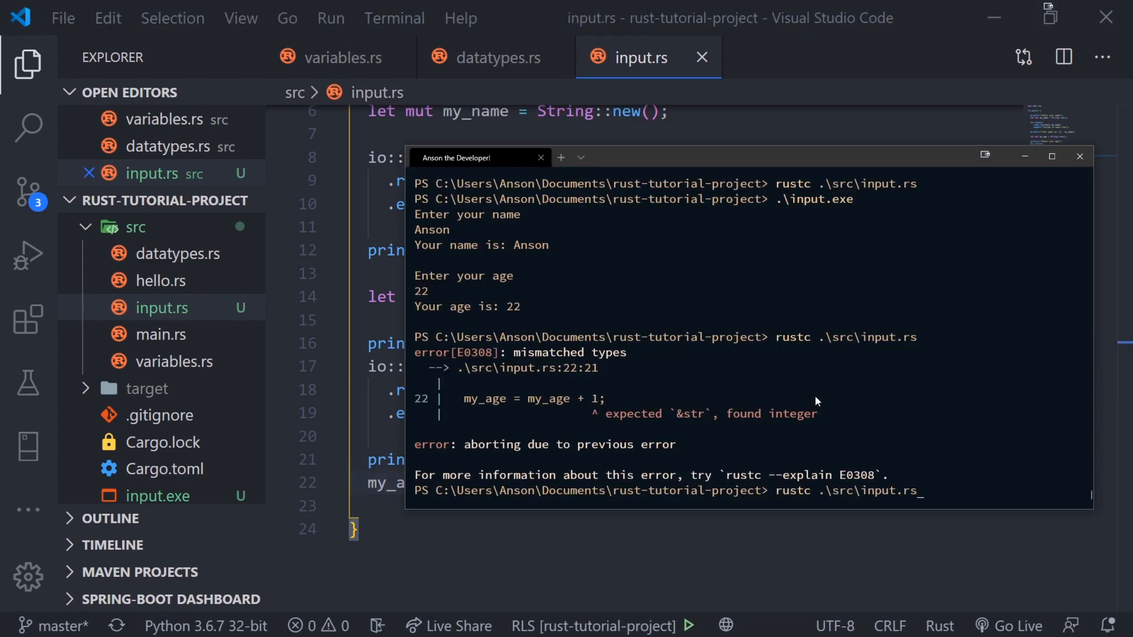
key(Return)
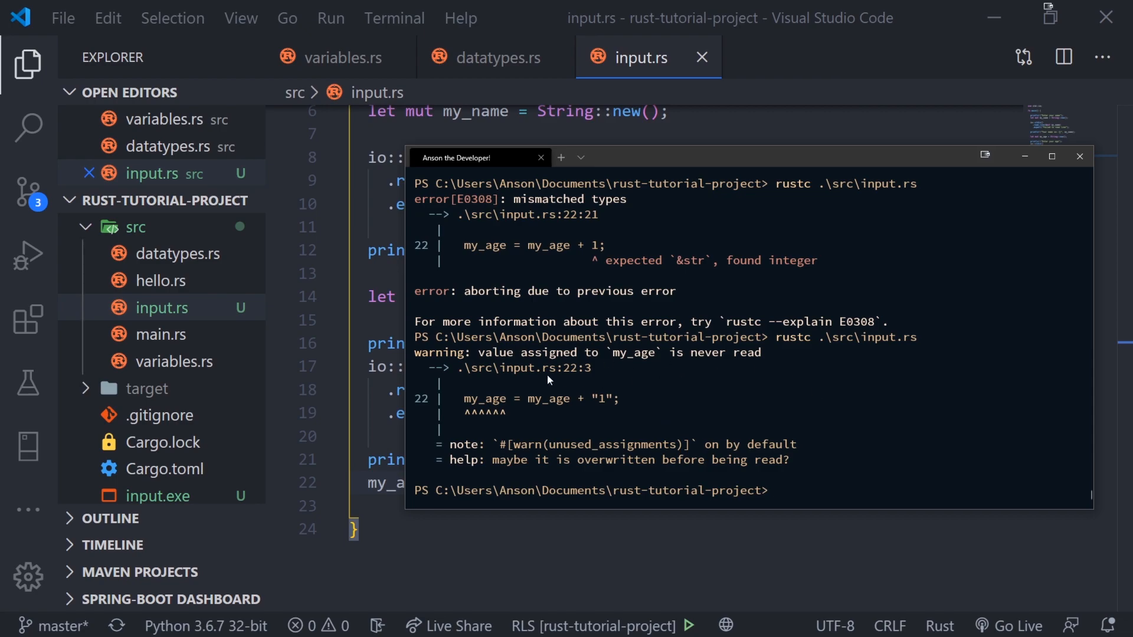
click(1079, 156)
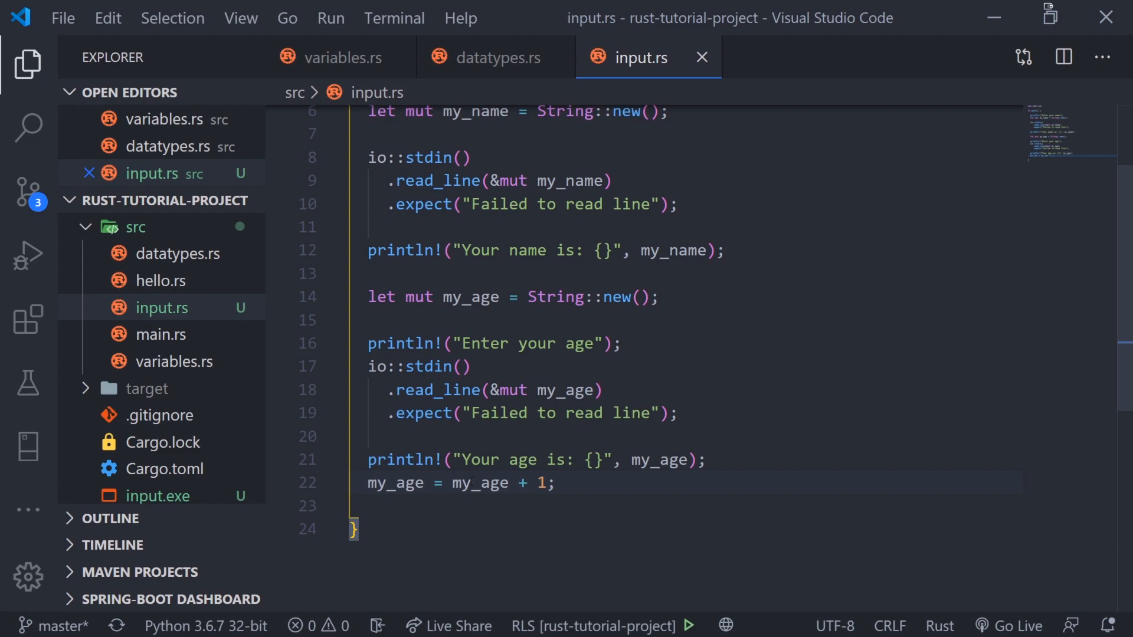
double_click(480, 483)
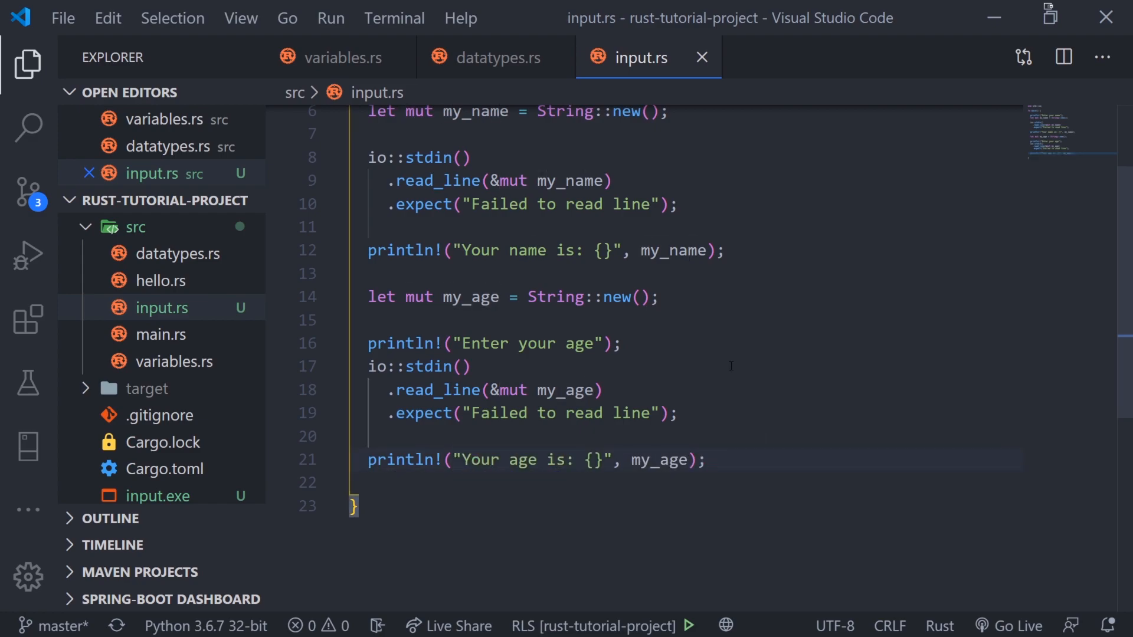
click(704, 460)
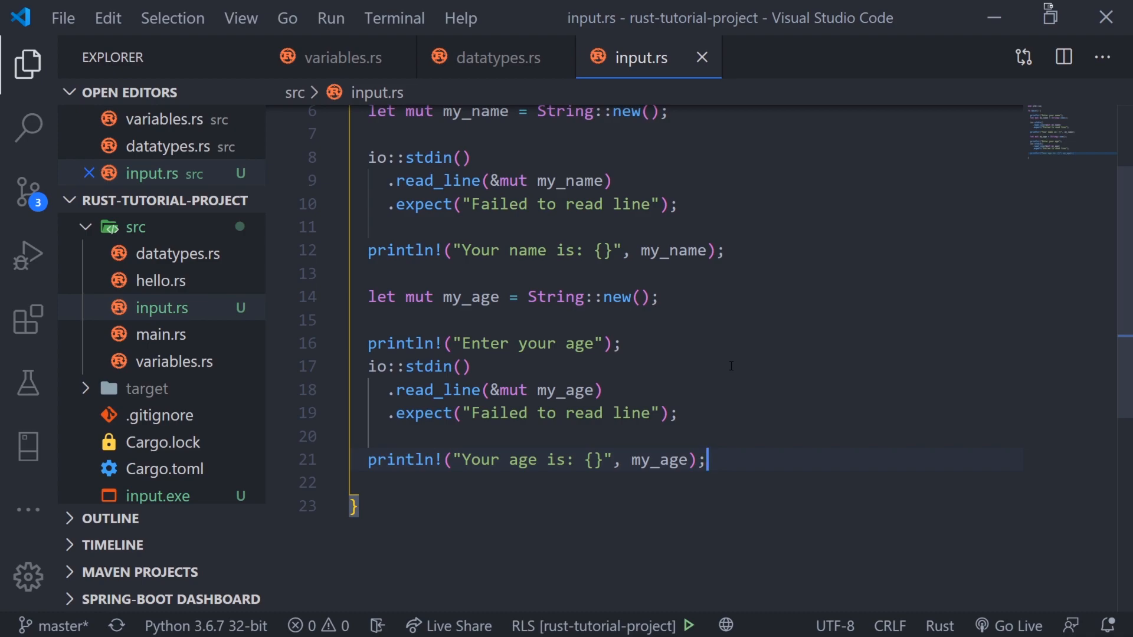
Begin the declaration `let mut age: u32 = my_age` on a new line.
key(enter)
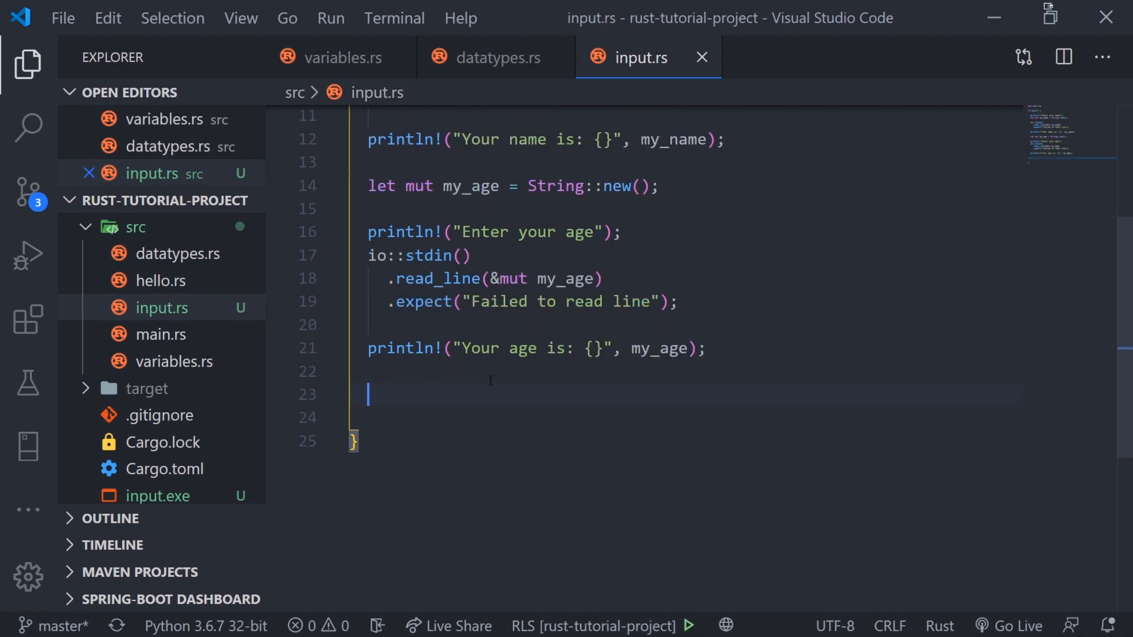
text(let age)
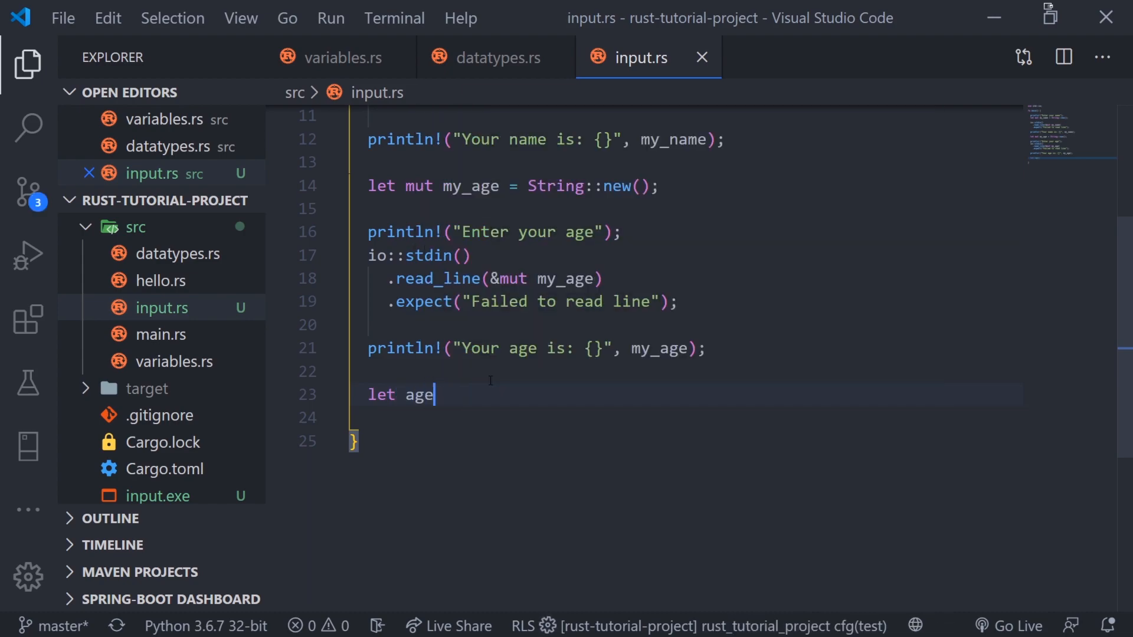
key(BackSpace)
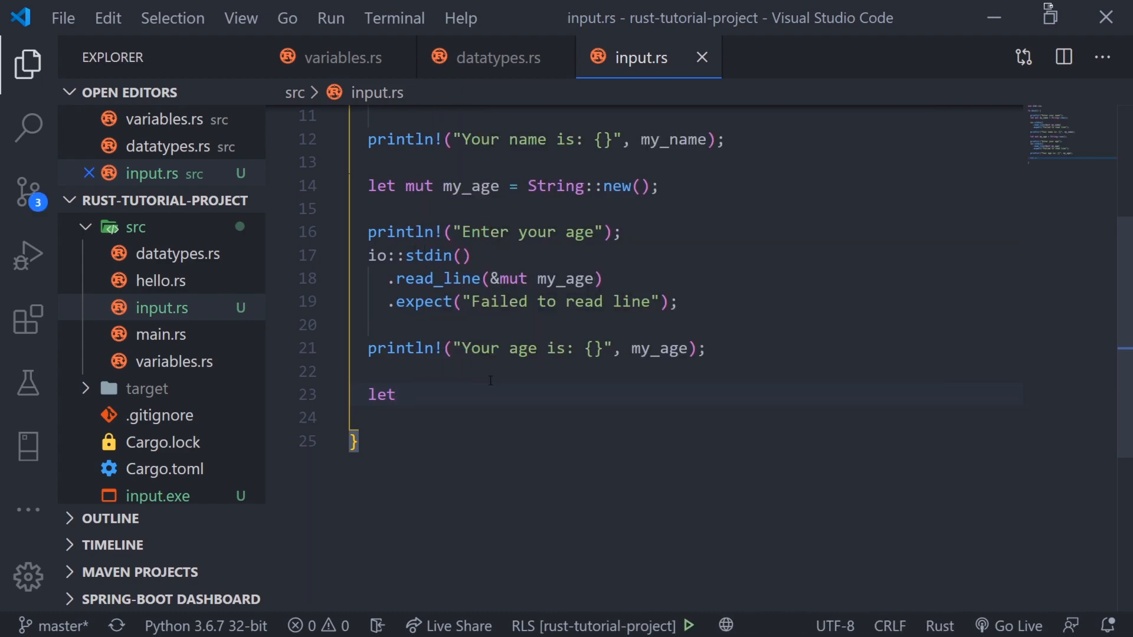
text(mut)
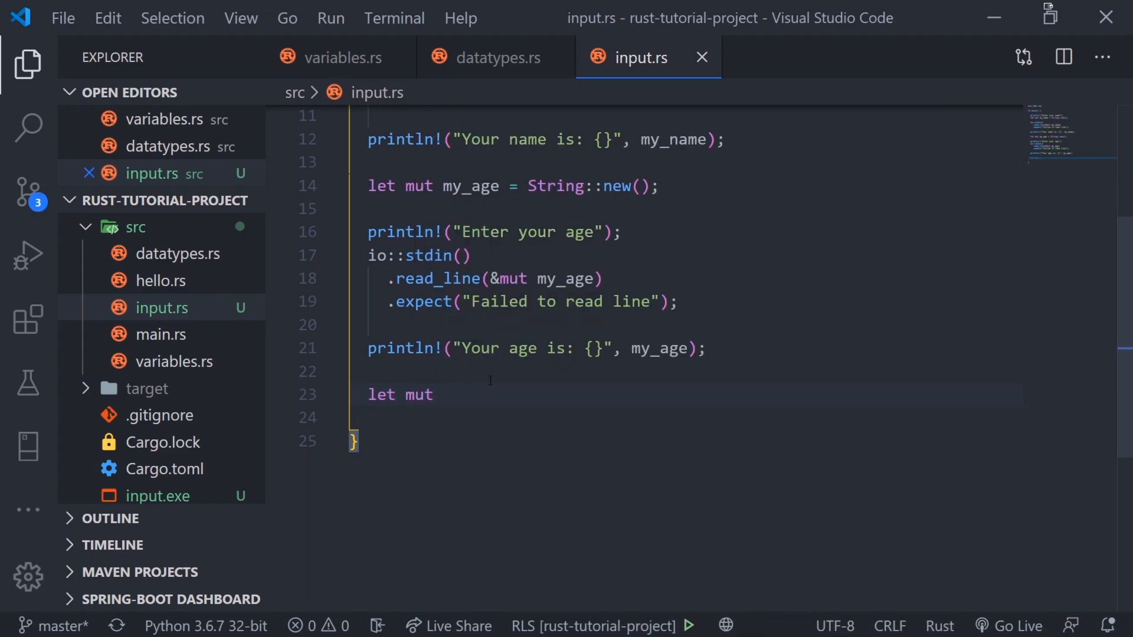
text(age:)
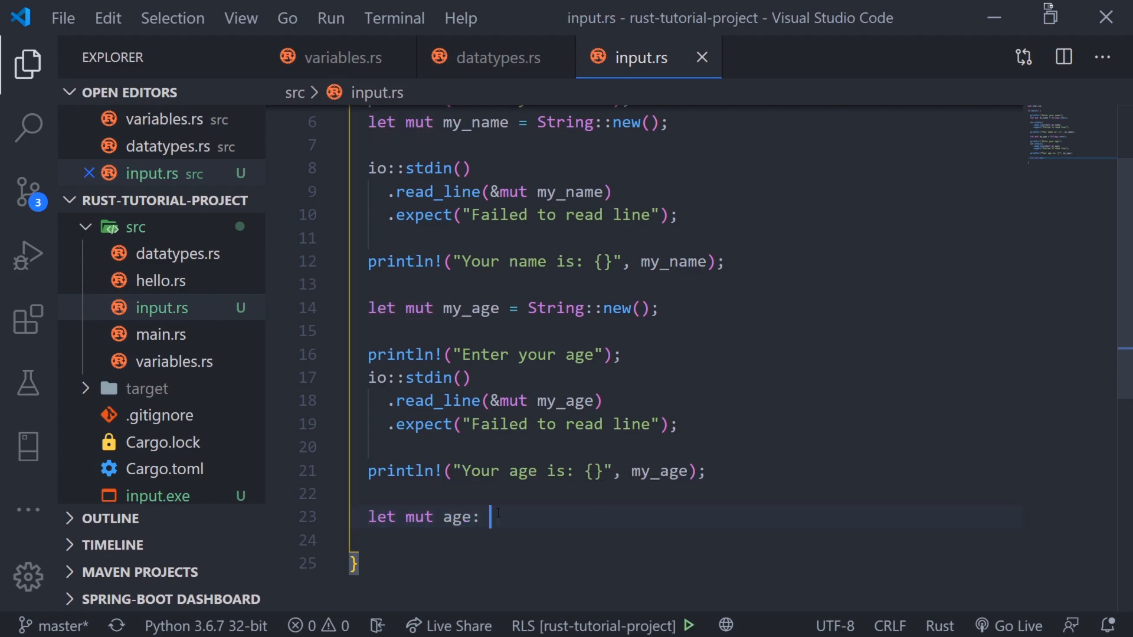
text(u)
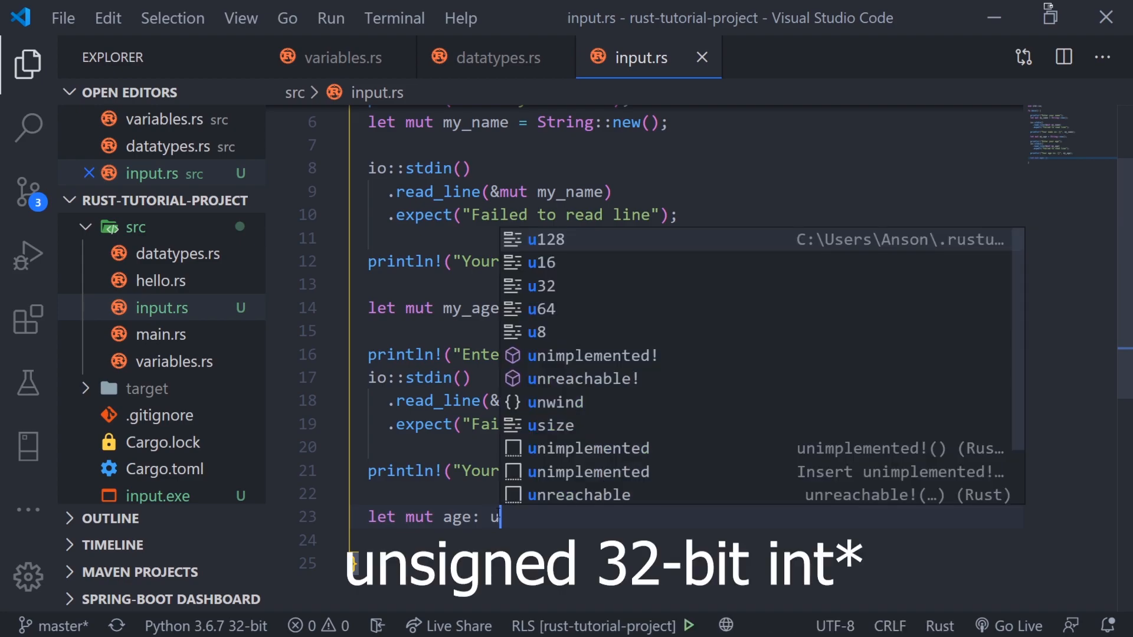
text(32 = my_age.)
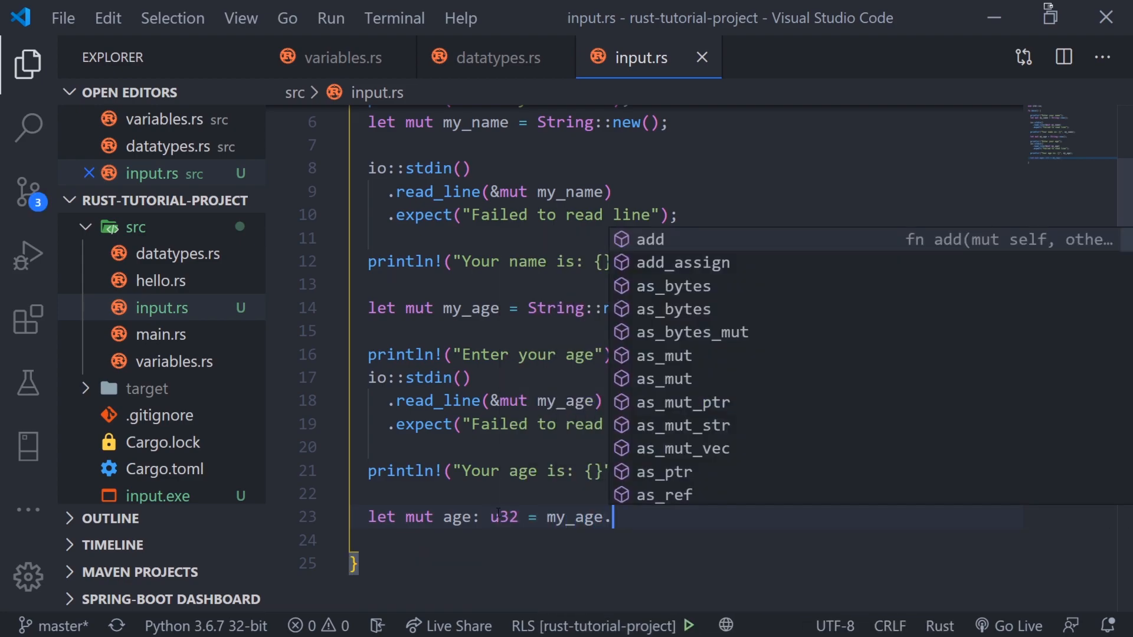
Complete it with `.trim().parse().expect("Parsed incorrectly.")`.
text(trim)
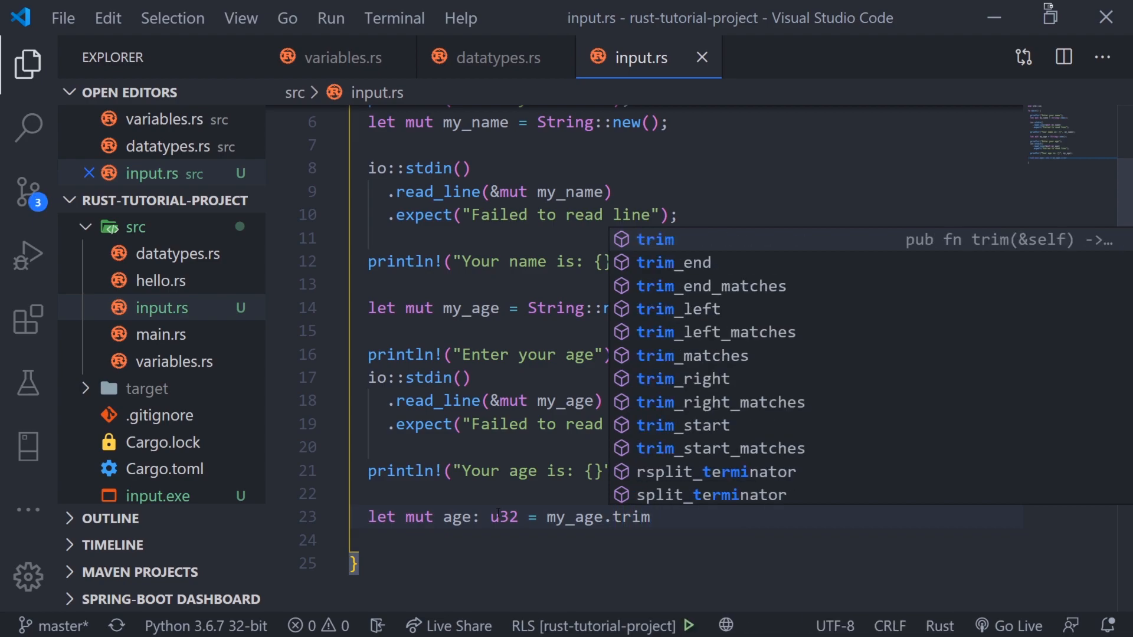
click(651, 239)
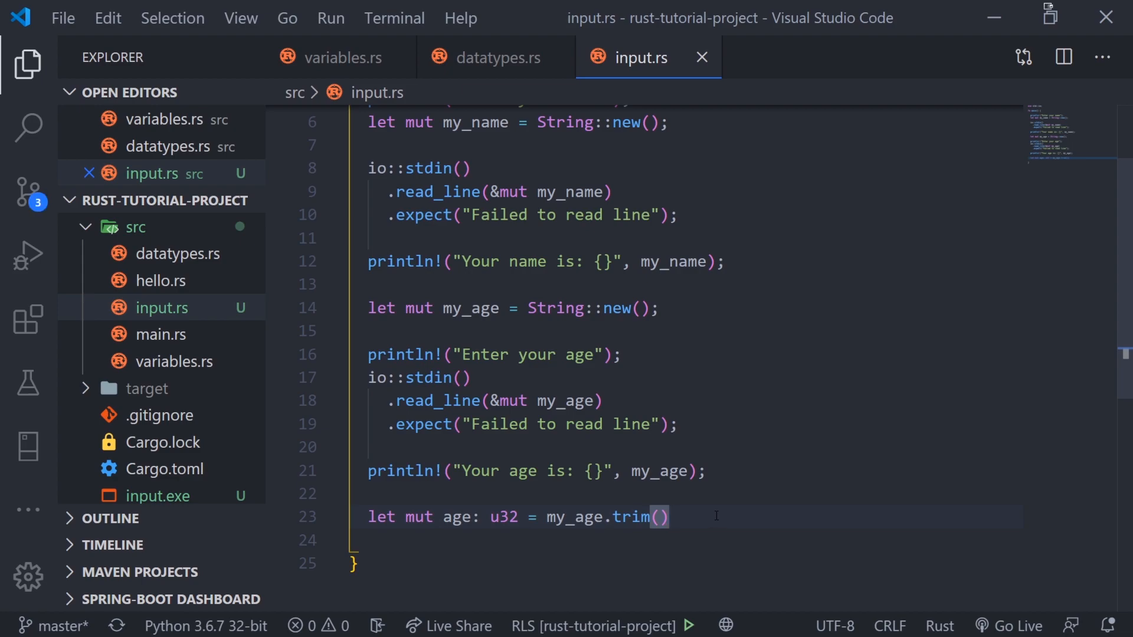
text(.)
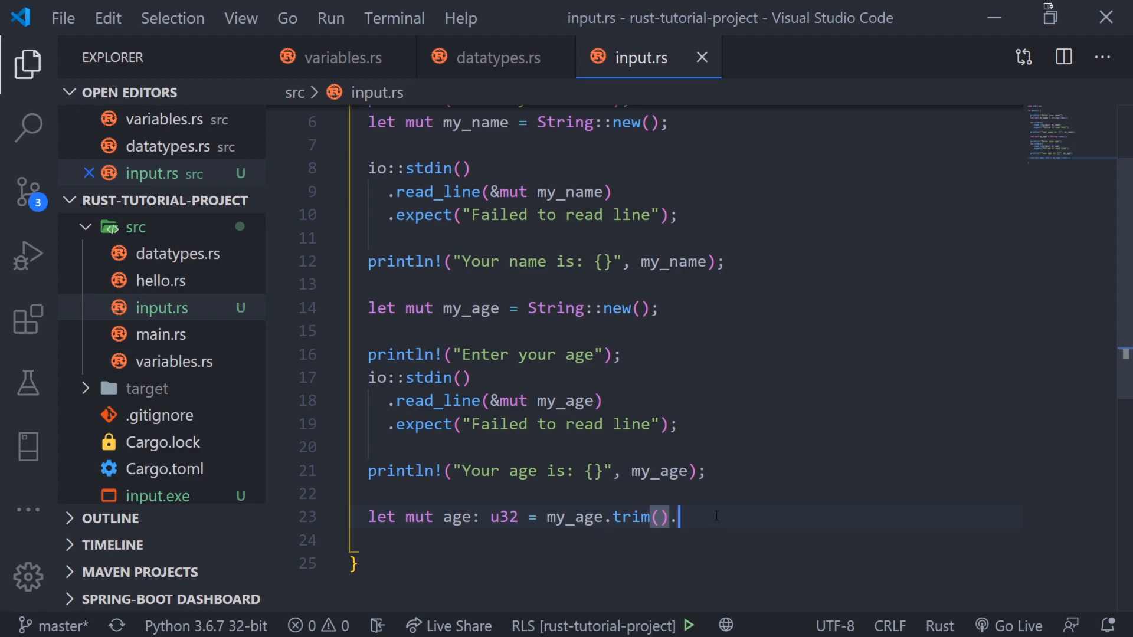
text(parse())
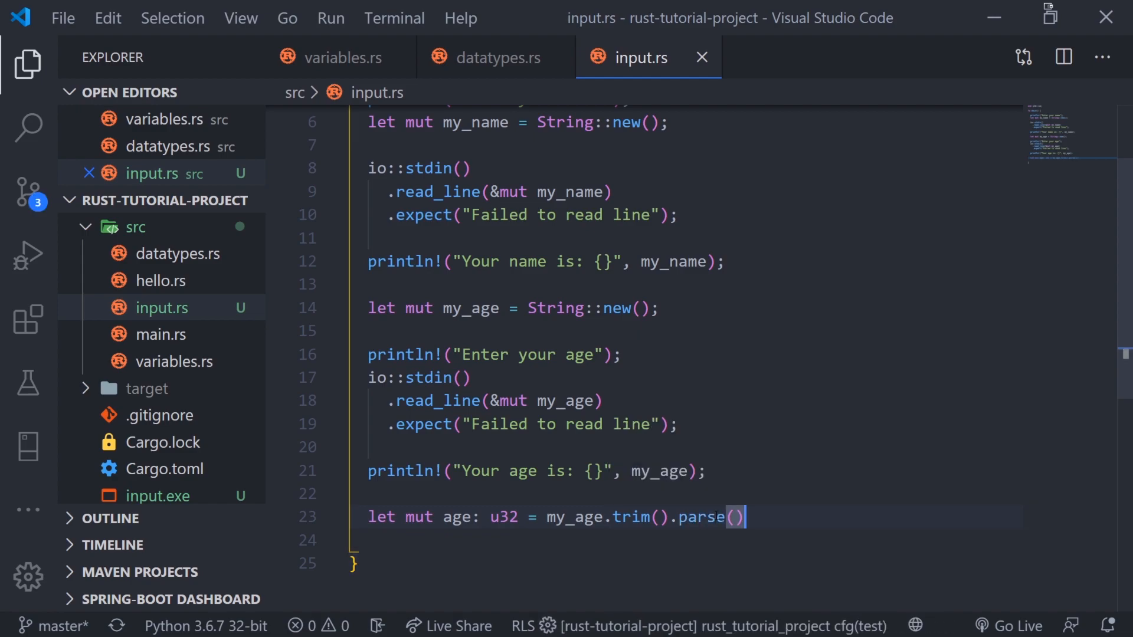
text(.expect("msg: &str)
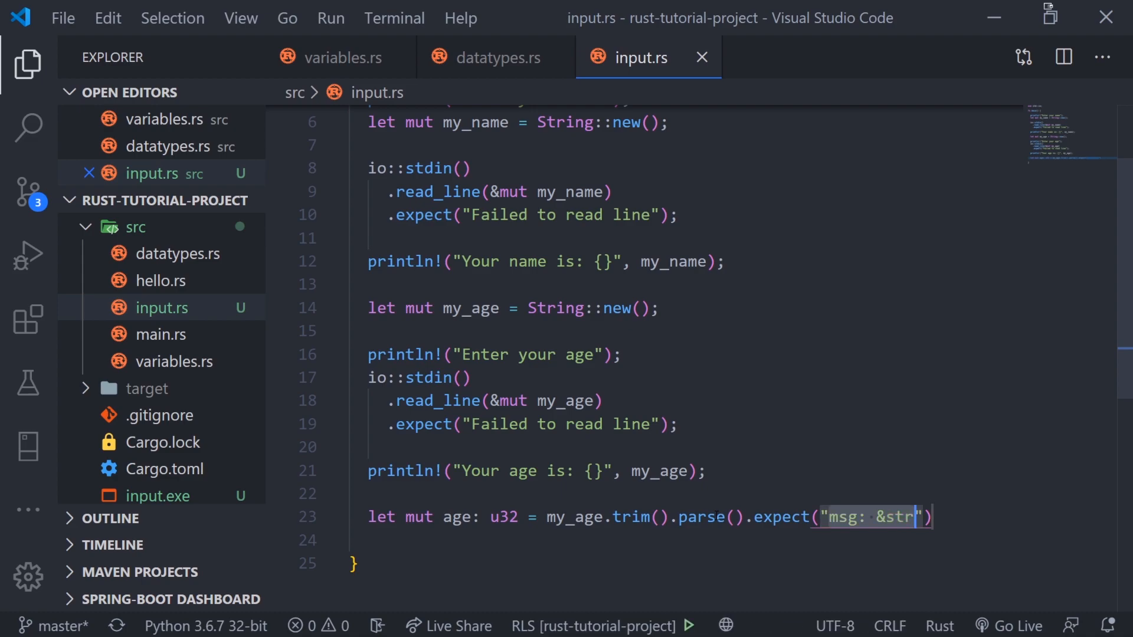
text(Parsed)
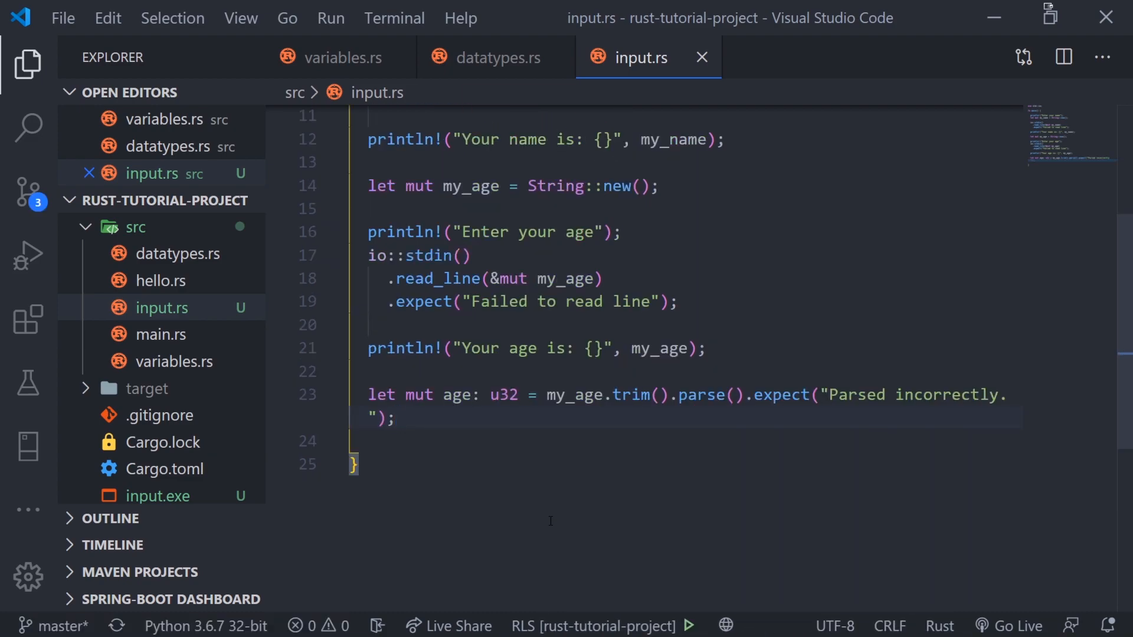
Break the age chain so .trim(), .parse() and .expect() start separate lines.
click(605, 395)
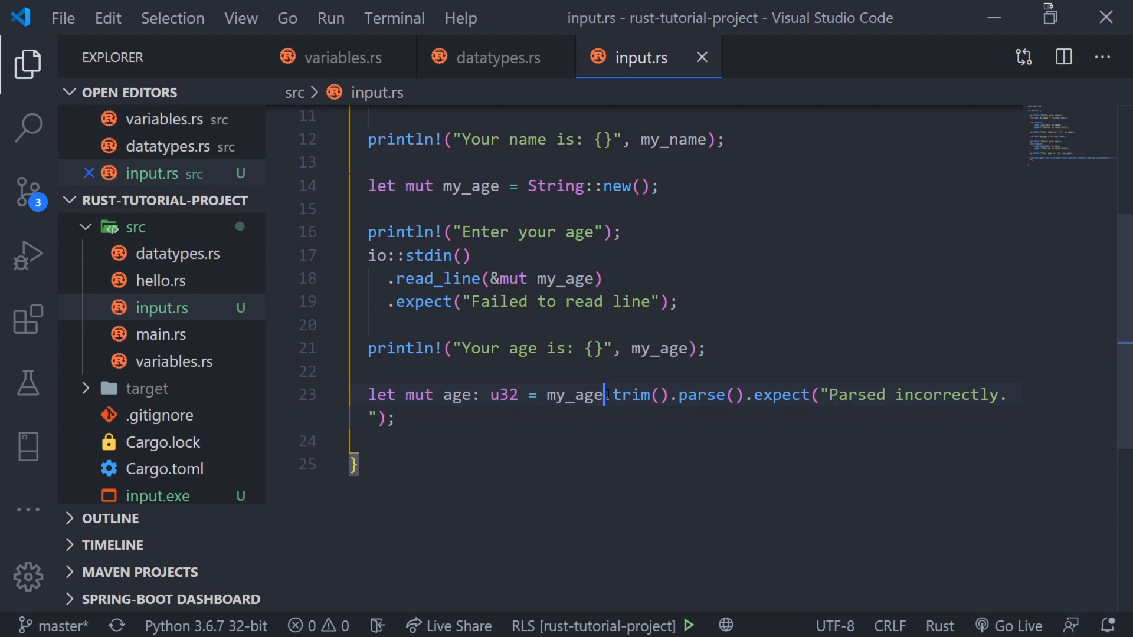
key(Enter)
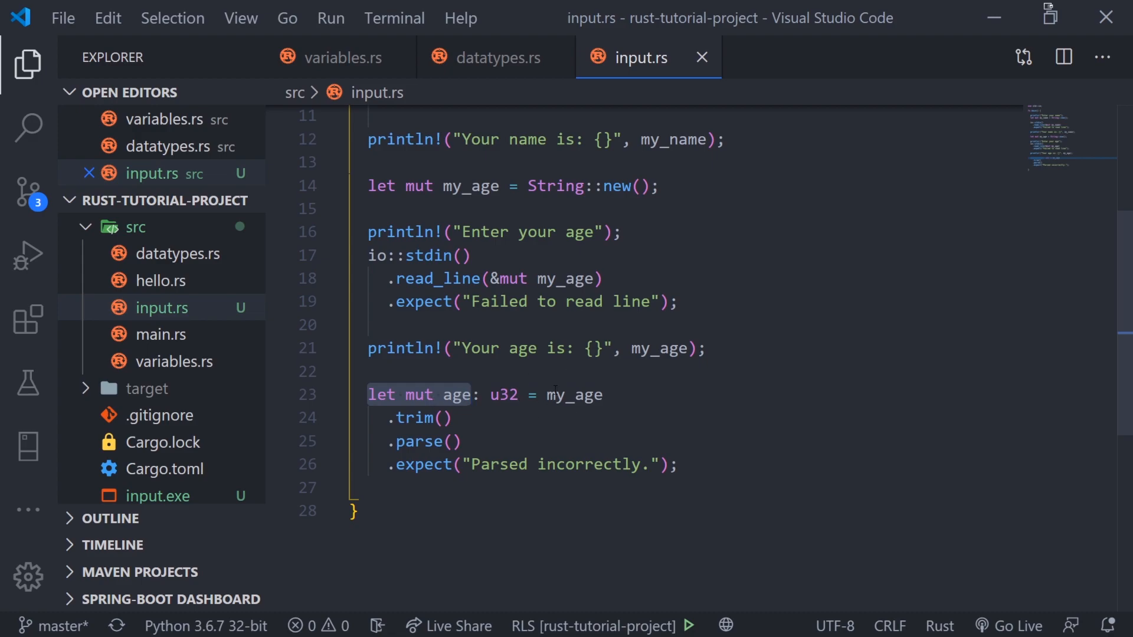
click(506, 395)
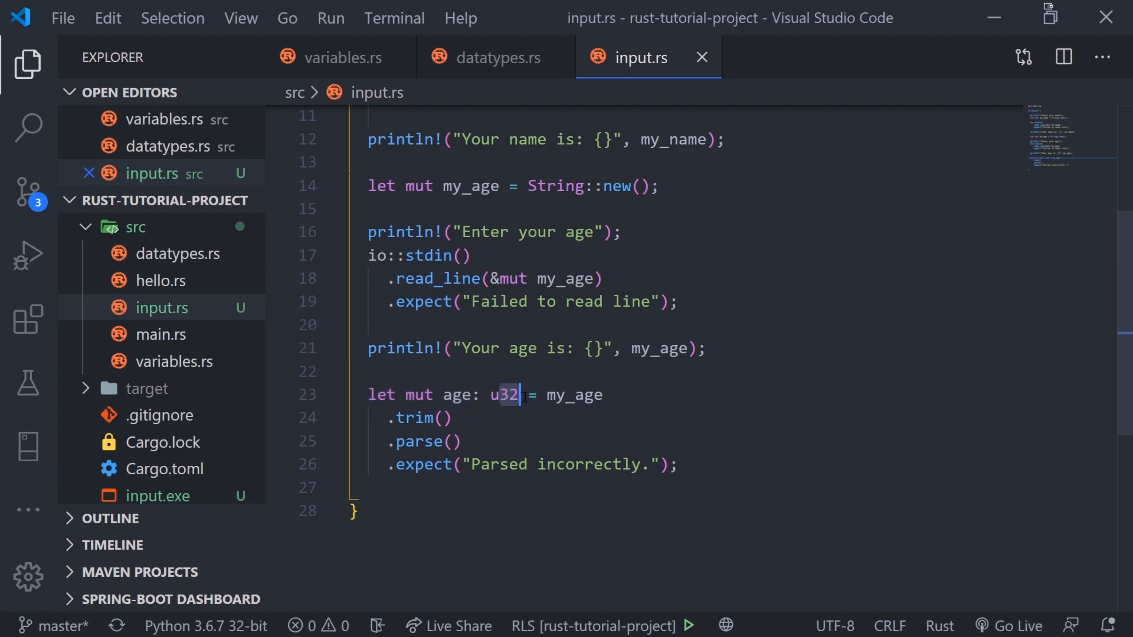
key(Backspace)
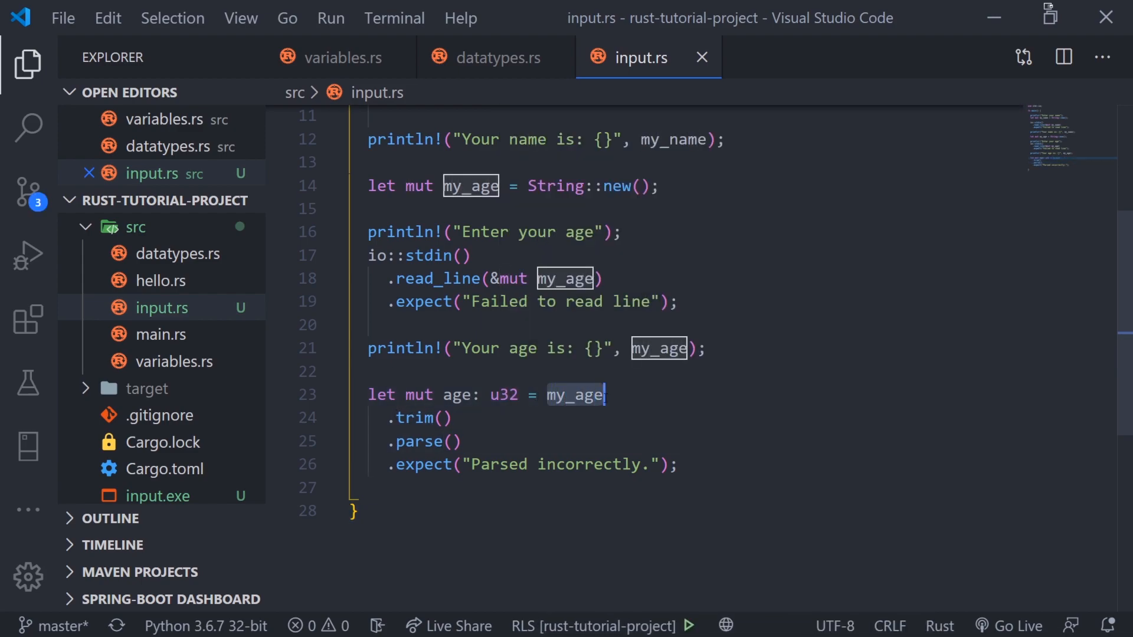
click(631, 349)
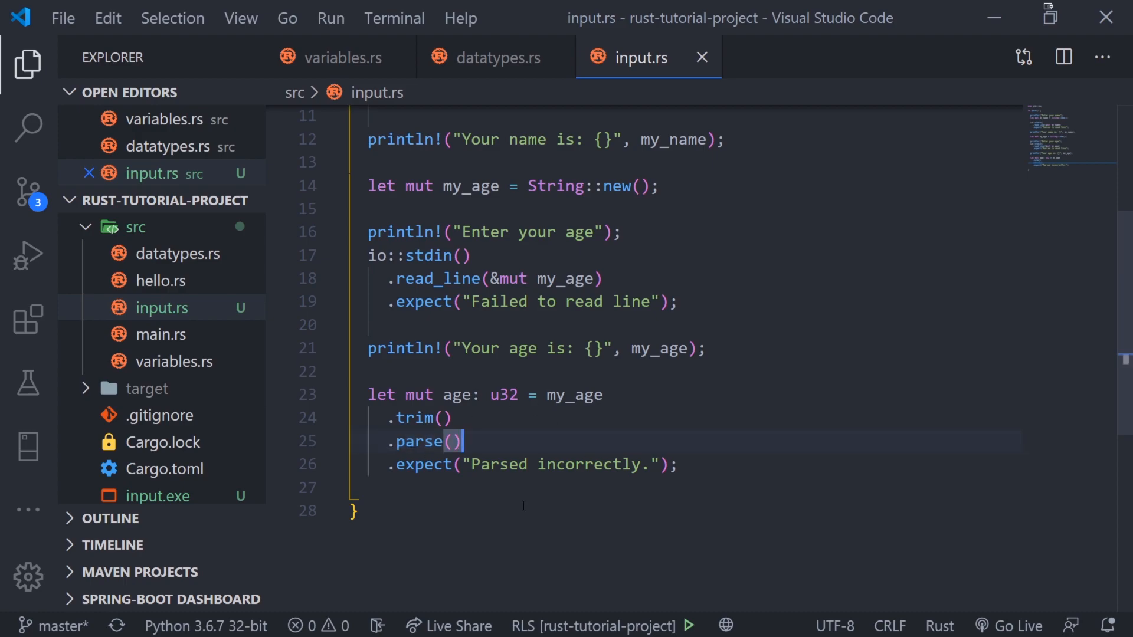
mouse_move(543, 407)
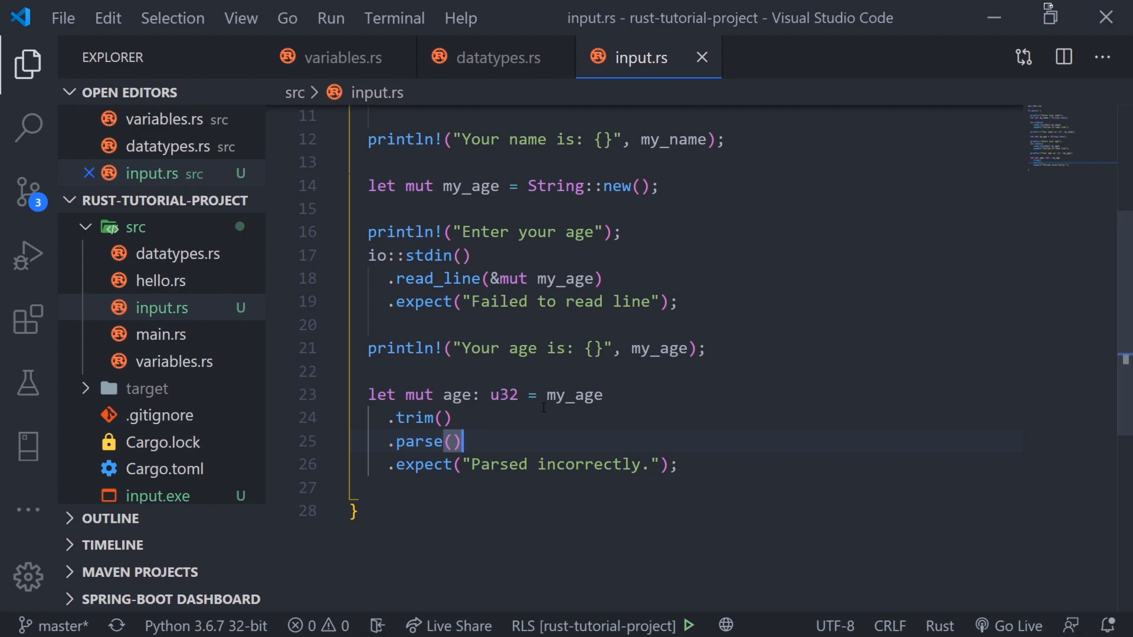
click(502, 395)
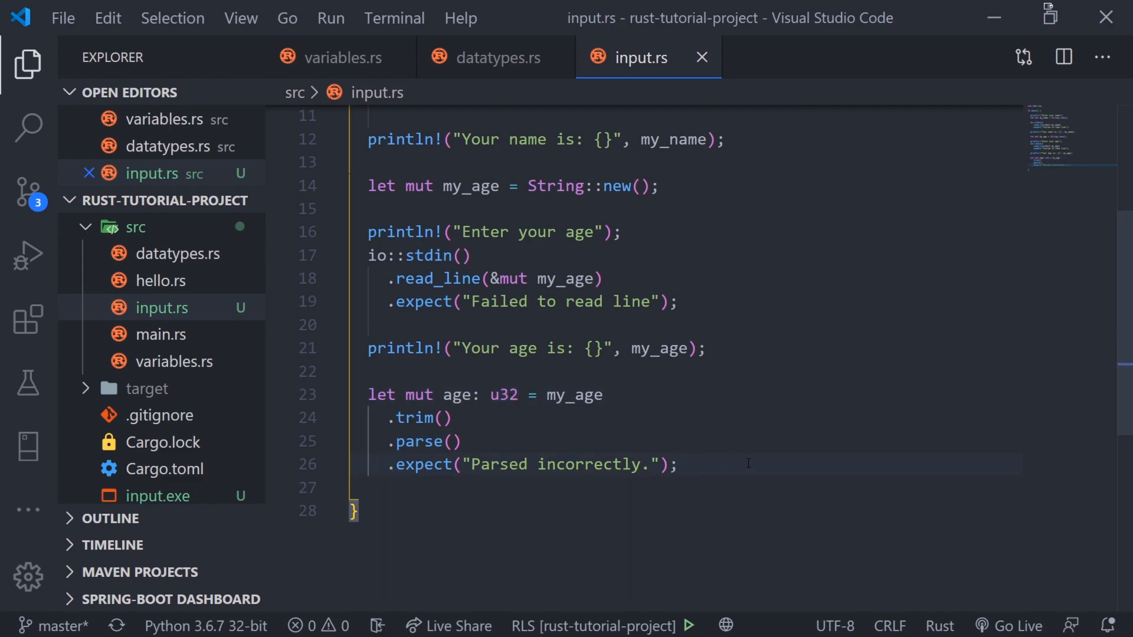
Add `age = age + 1;` and print "Your updated age: {}" with age.
text(println!("Your updated)
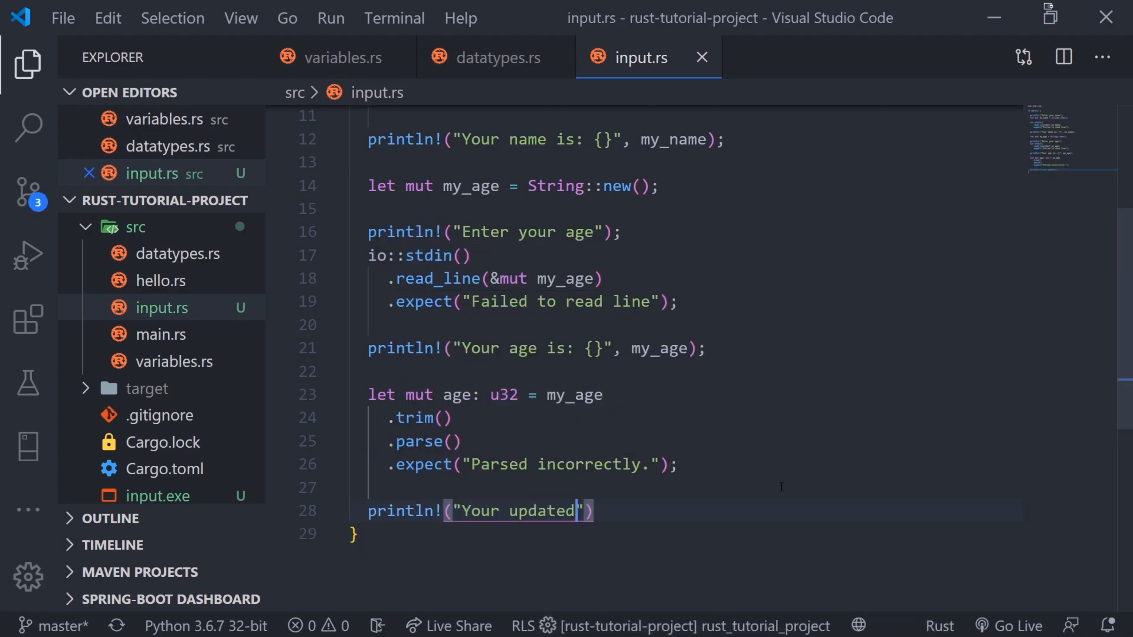
text(age: {}", age)
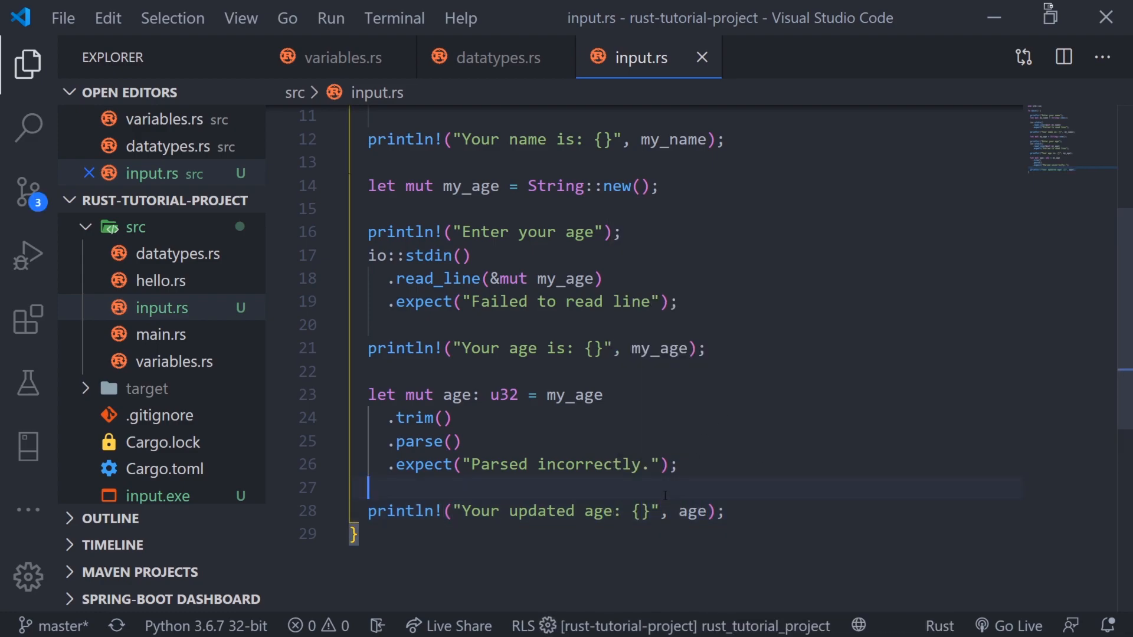
text(age = age +)
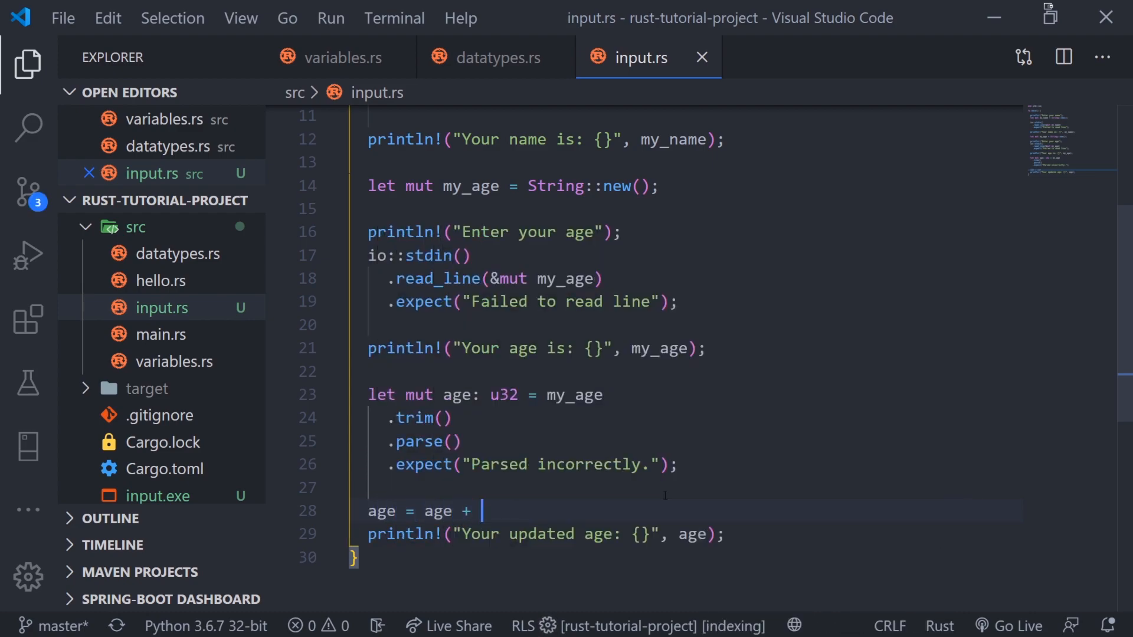
text(1;)
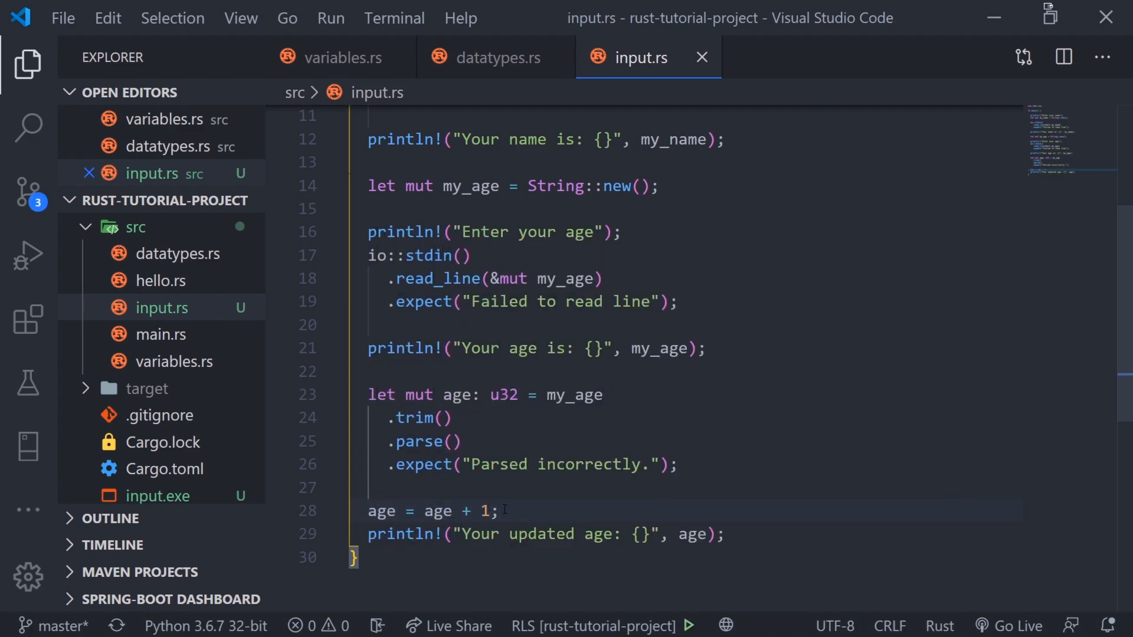
double_click(456, 395)
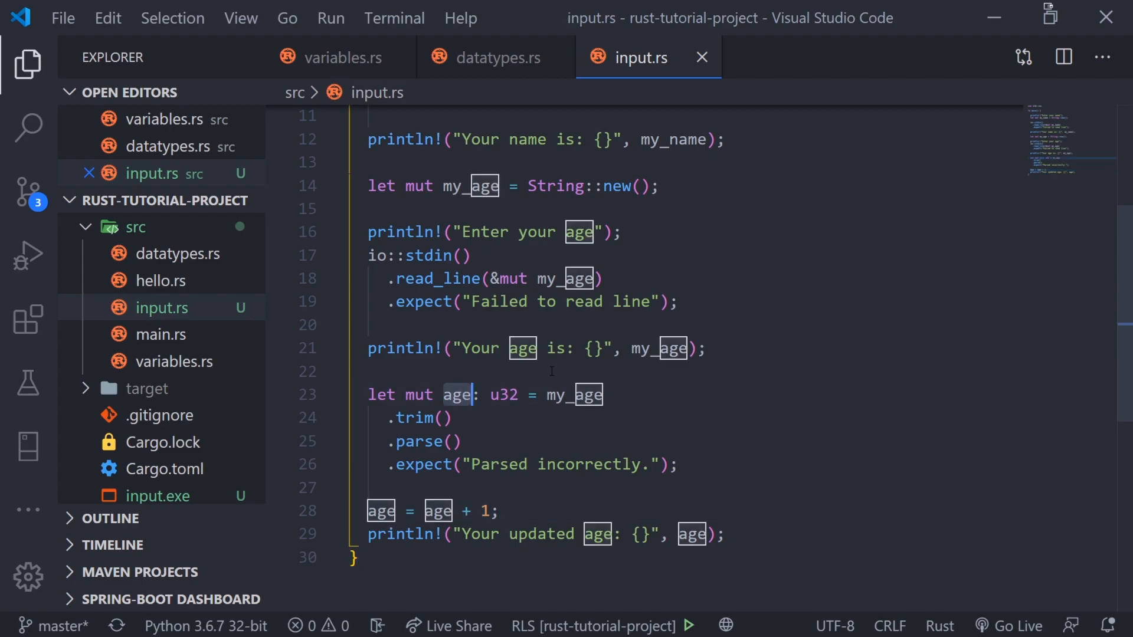
click(677, 464)
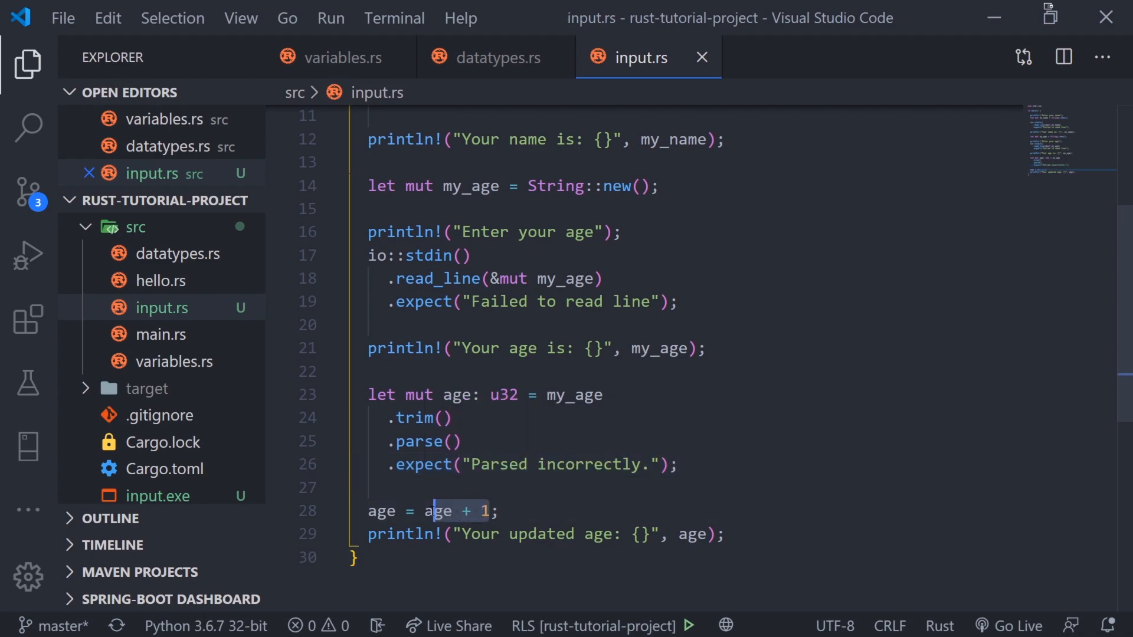
click(760, 488)
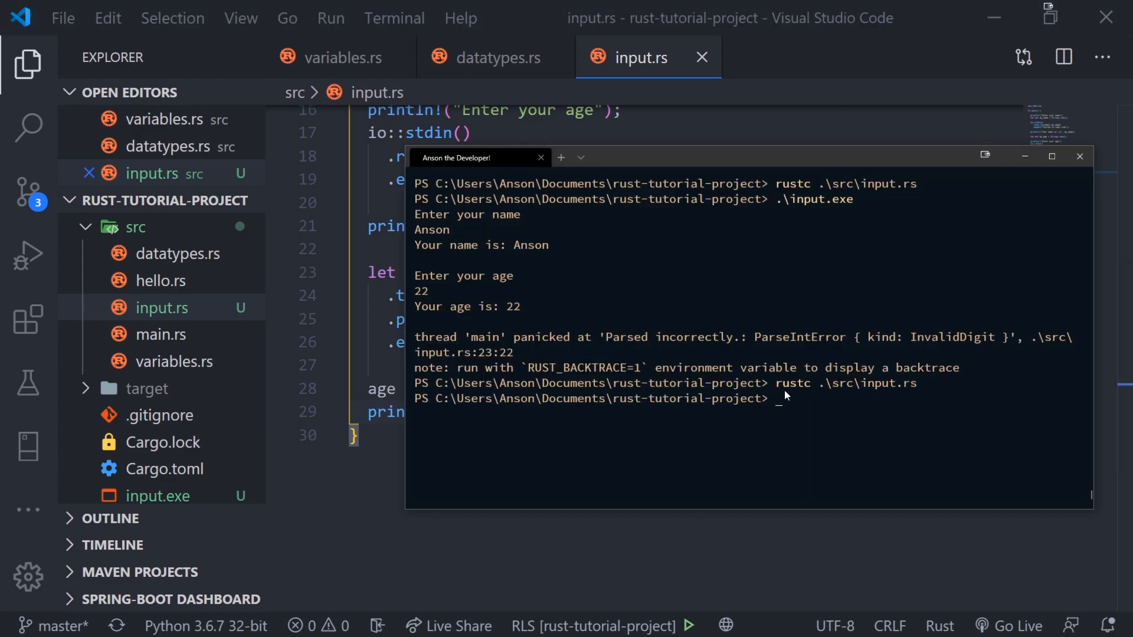
Run the rebuilt input program and enter age 22 to get 23.
key(Return)
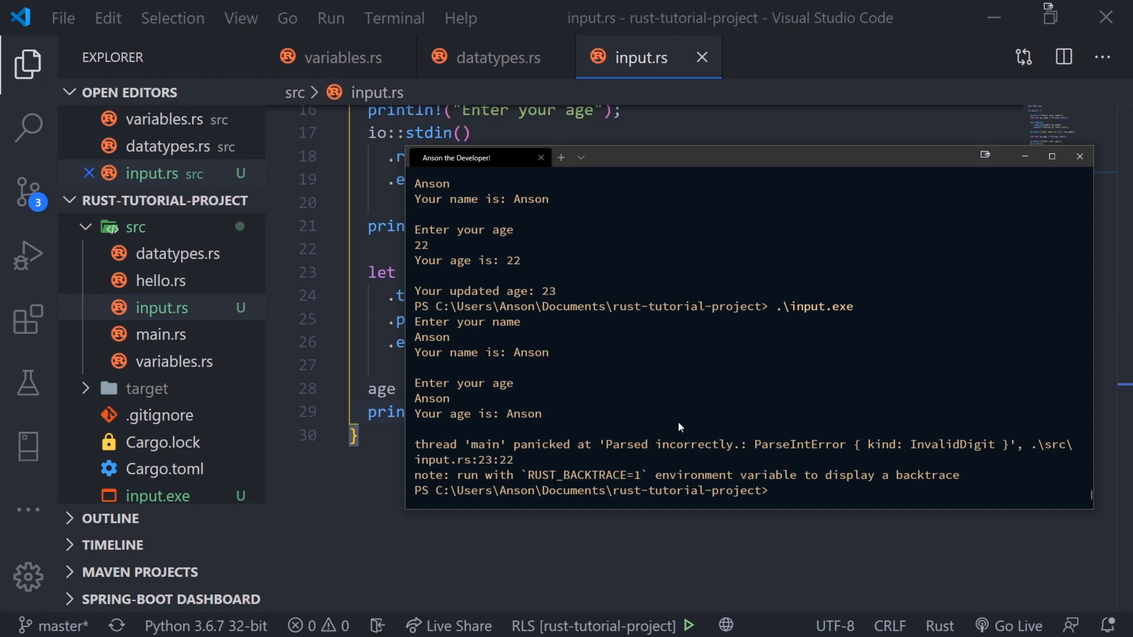
mouse_move(614, 447)
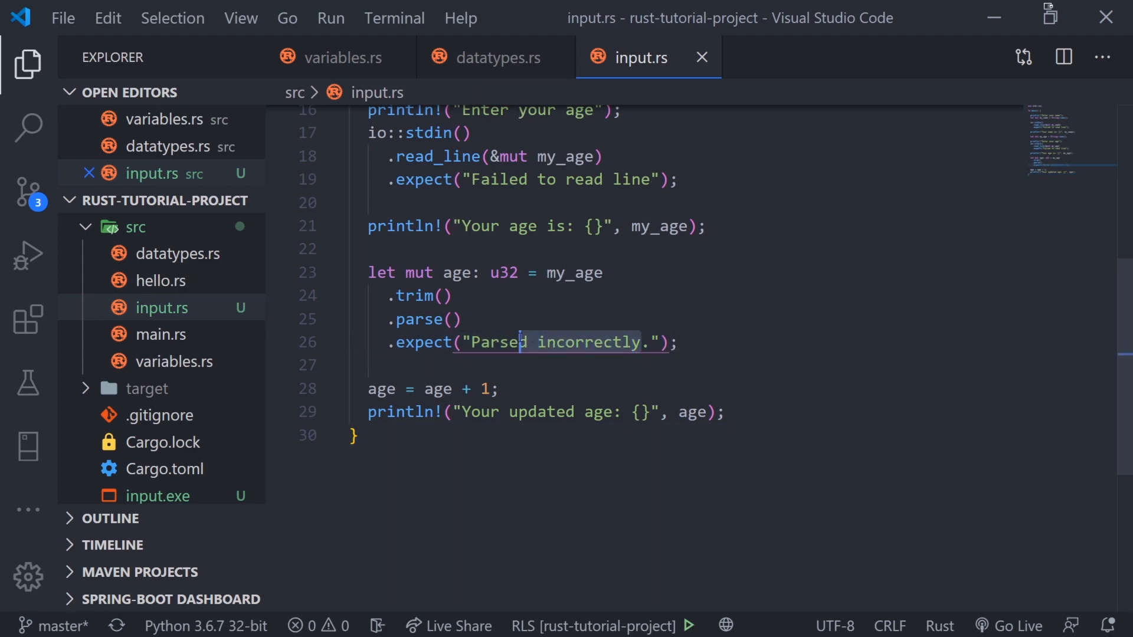
Rewrite the .expect() message on line 26 as "Parsed Number Incorrectly.".
text(Parsed Number Inc.)
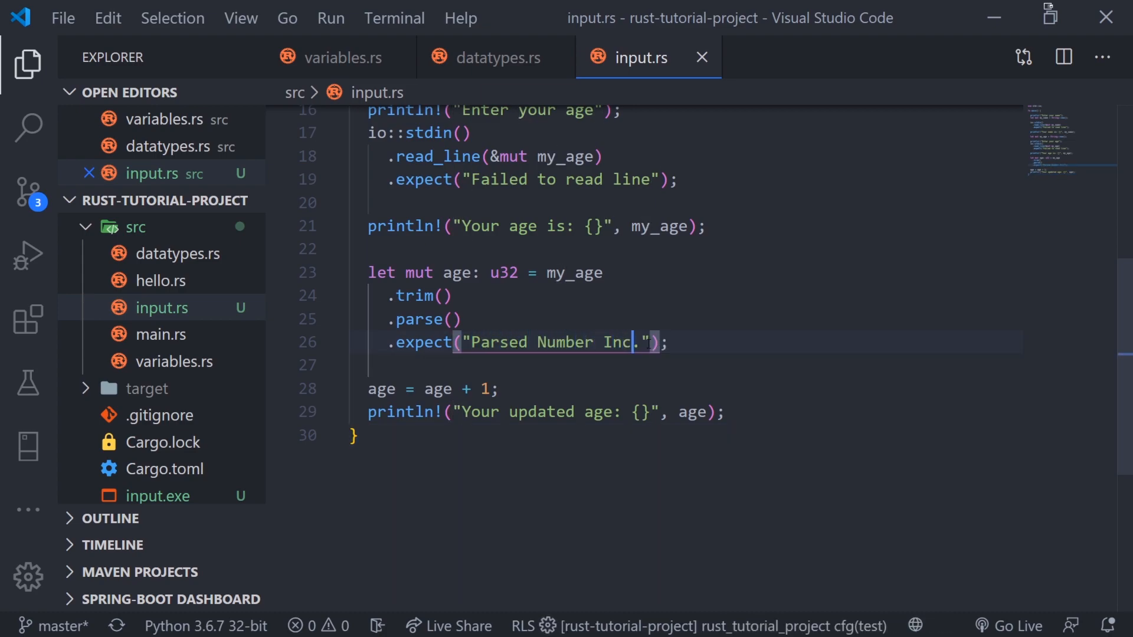
text(orrectly)
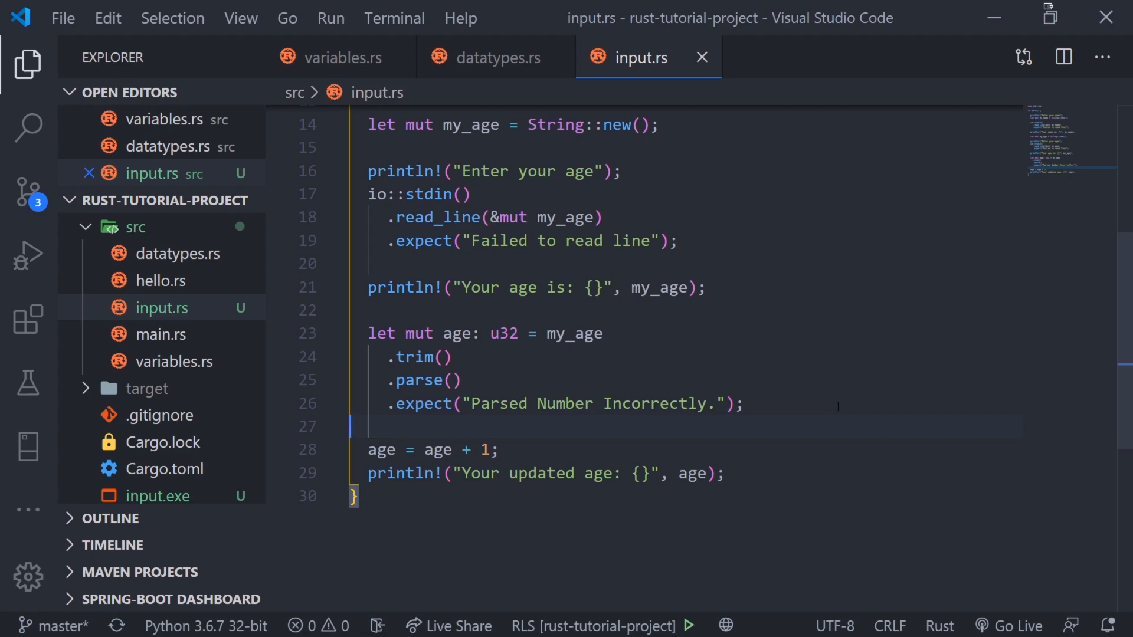
scroll(up, 3)
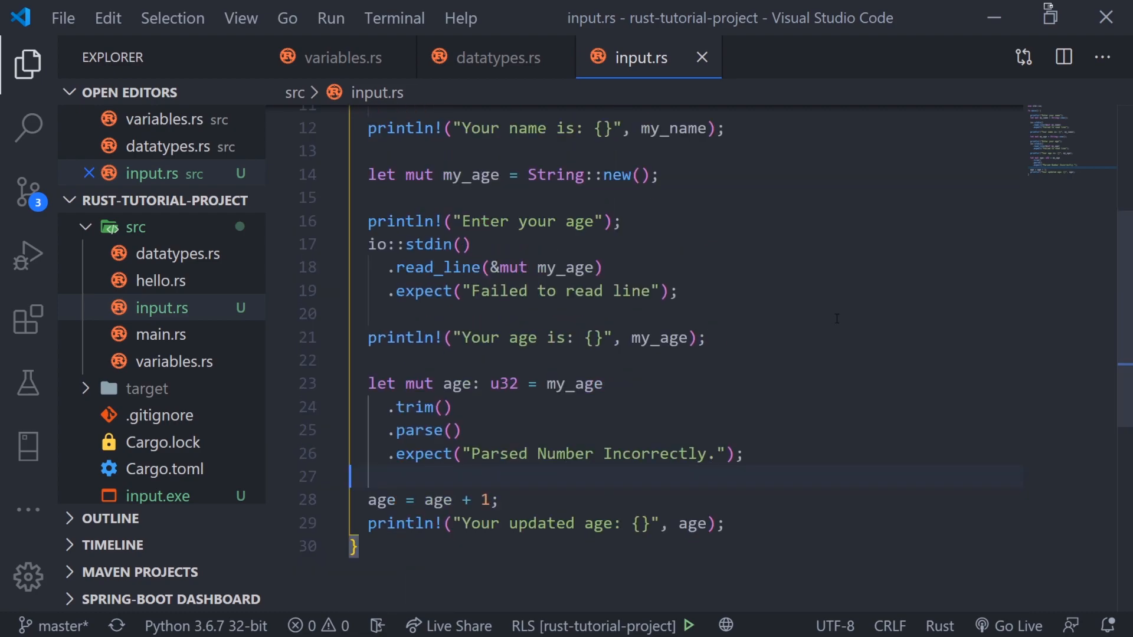